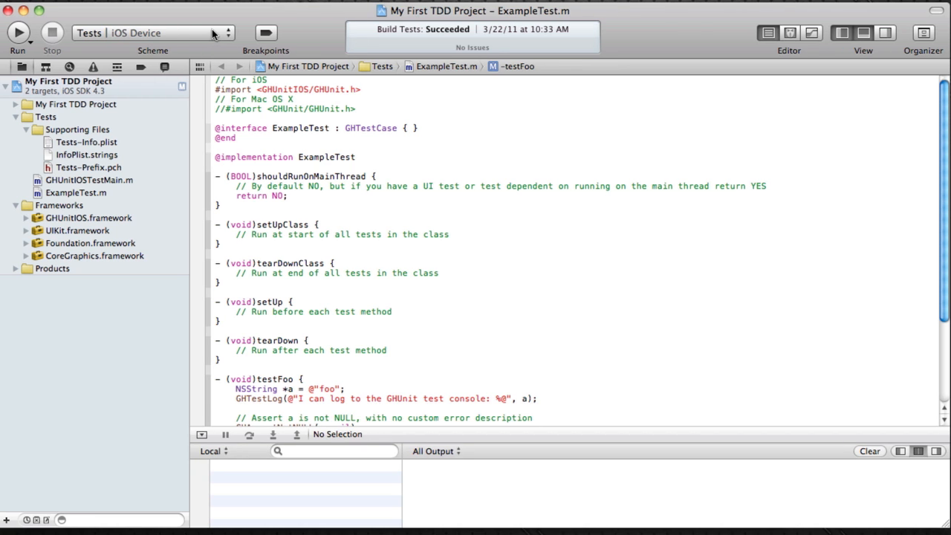
Run the Tests target on the iPhone 4.3 Simulator so testBar and testFoo pass
click(149, 33)
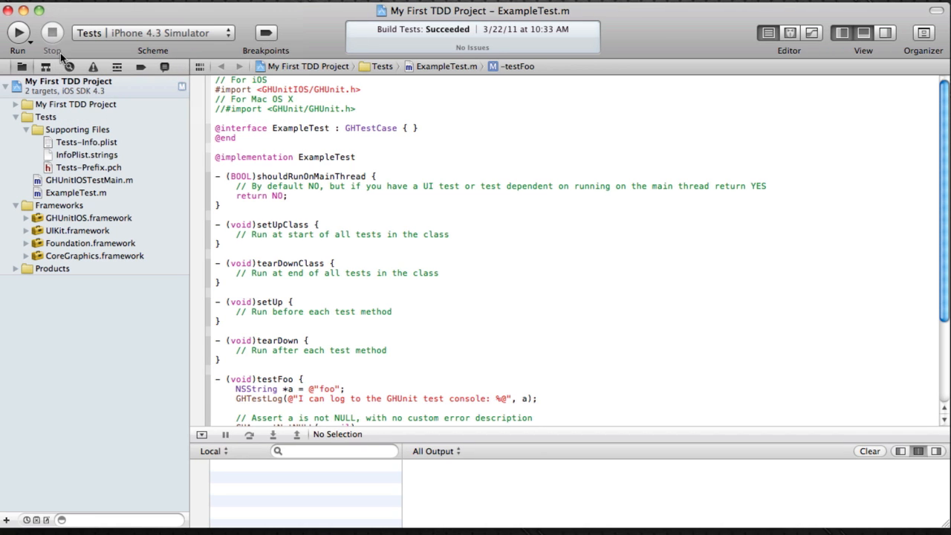
click(18, 32)
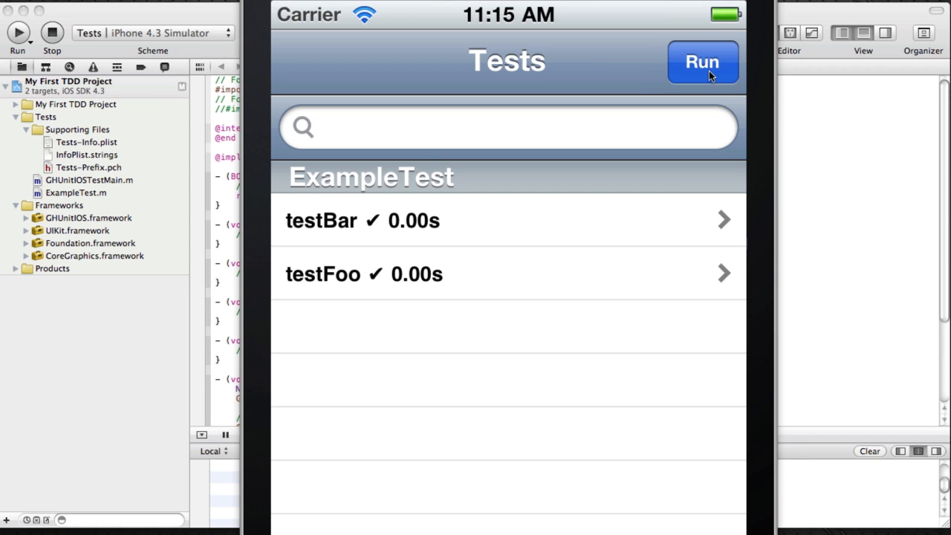
mouse_move(80, 28)
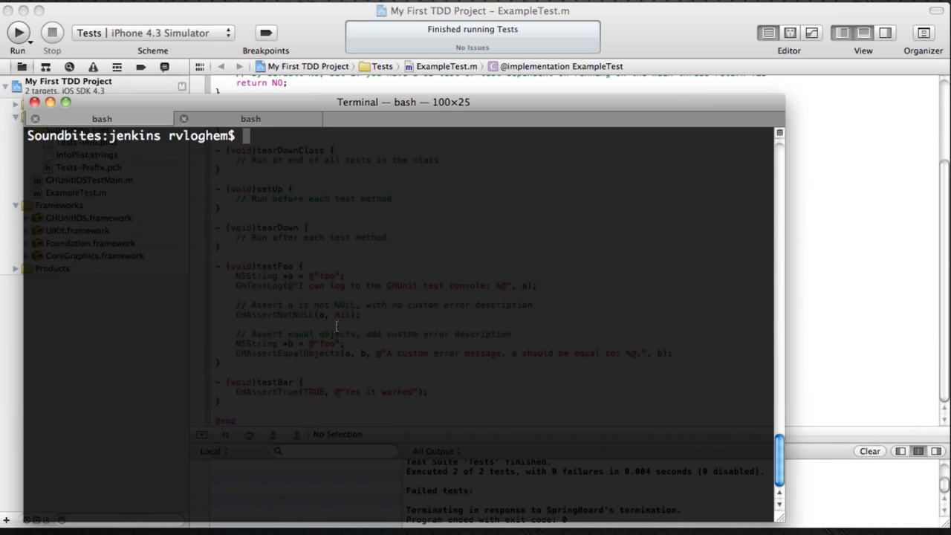
Check the folder with pwd, then start Jenkins with java -jar jenkins.war
text(pwd)
text(ls -al)
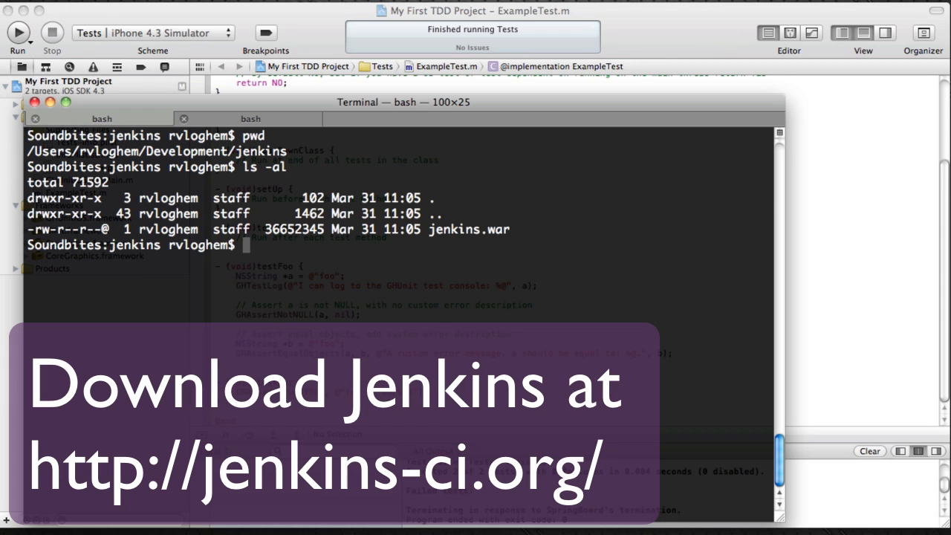
double_click(468, 229)
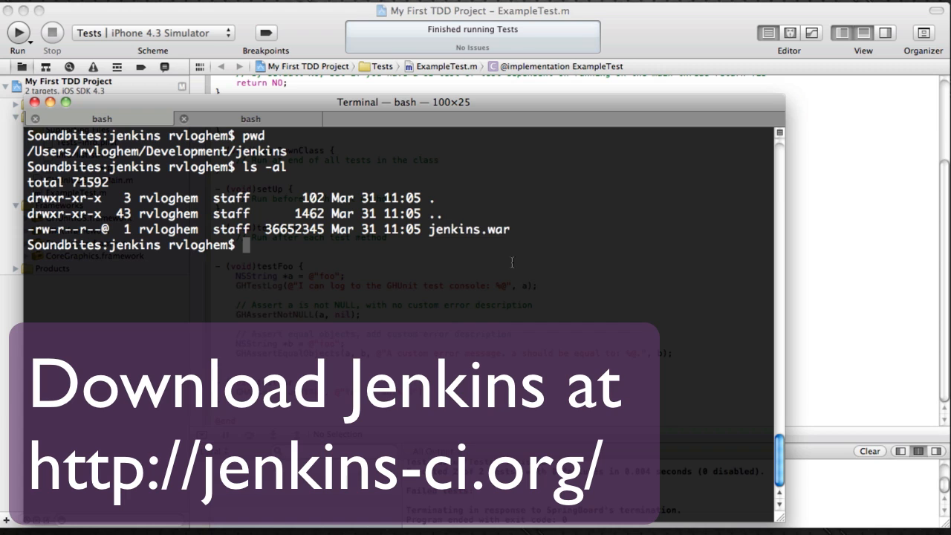
text(java -jar)
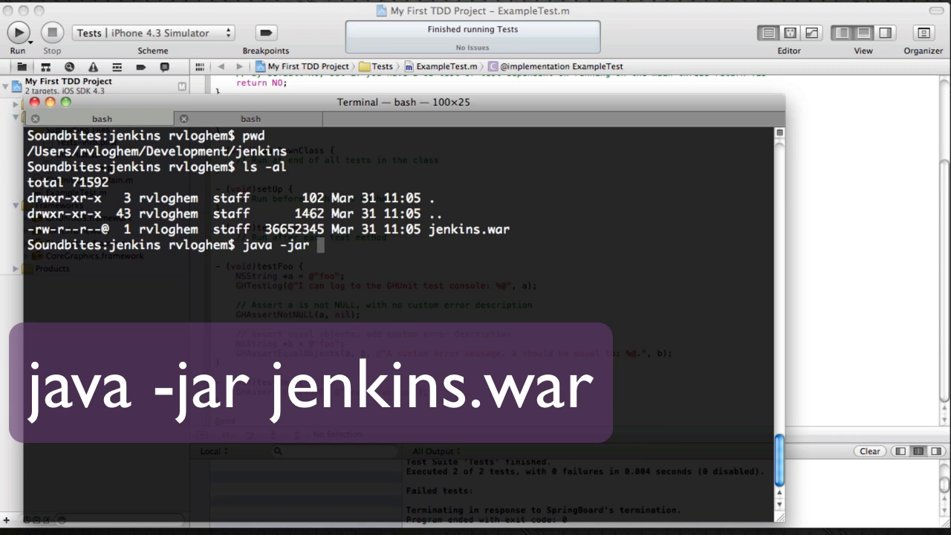
text(jenkins.war)
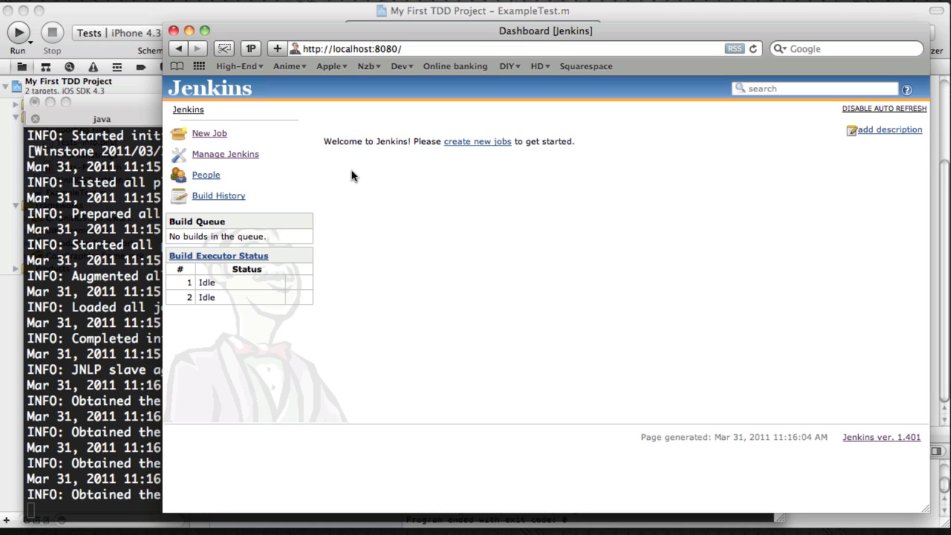
mouse_move(345, 171)
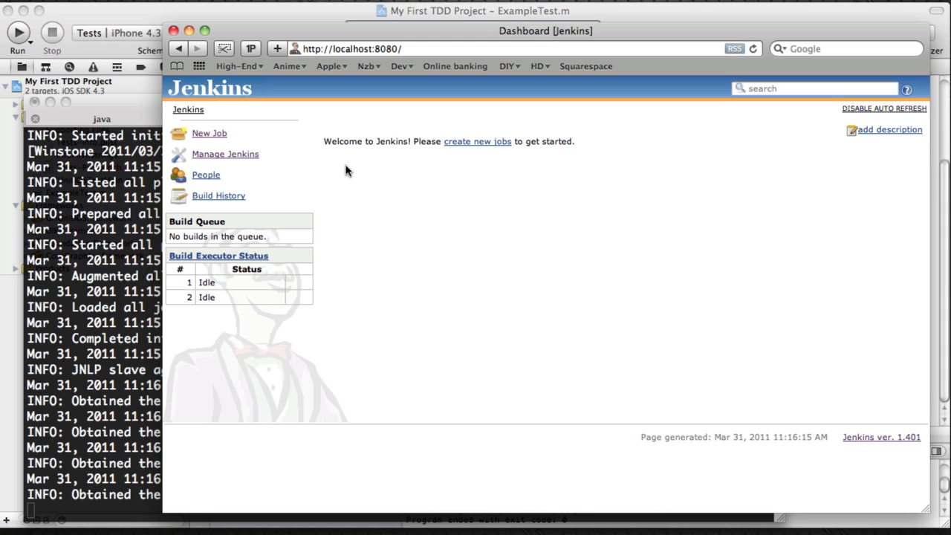
Go to Manage Jenkins from the dashboard at localhost:8080
click(225, 153)
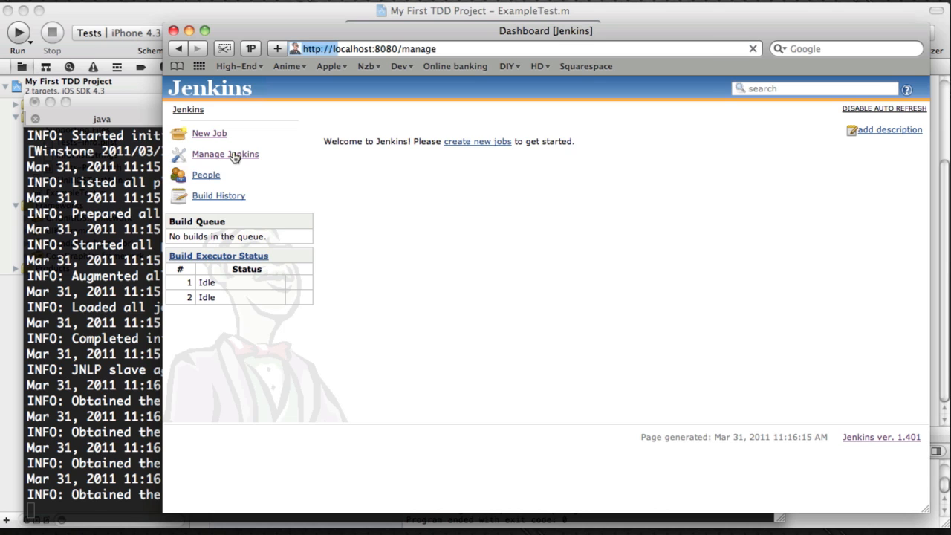
click(226, 153)
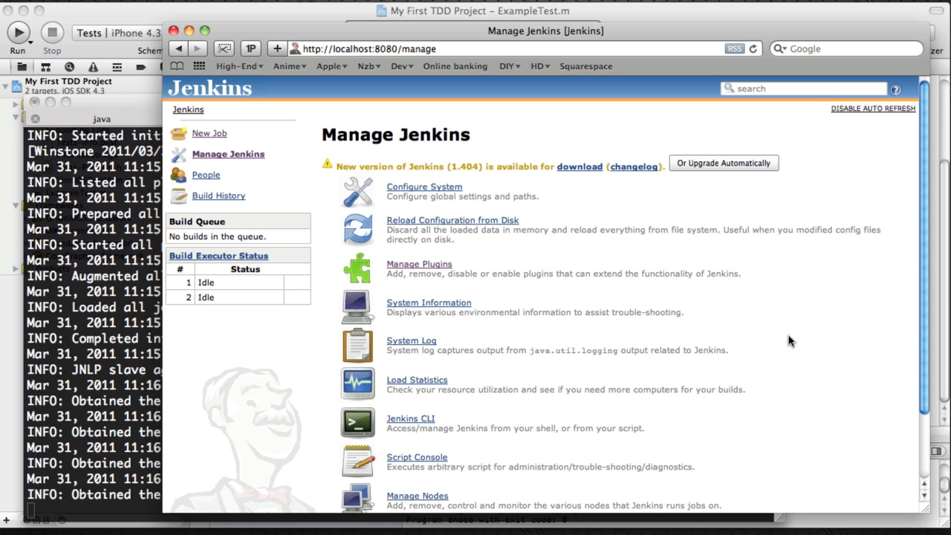
mouse_move(453, 268)
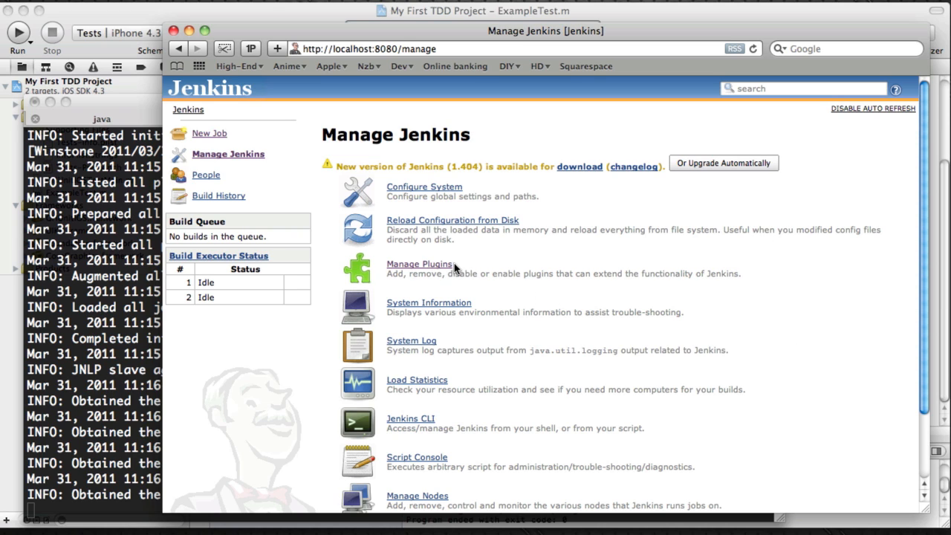
In Manage Plugins, list the Available plugins and search for 'git'
click(419, 265)
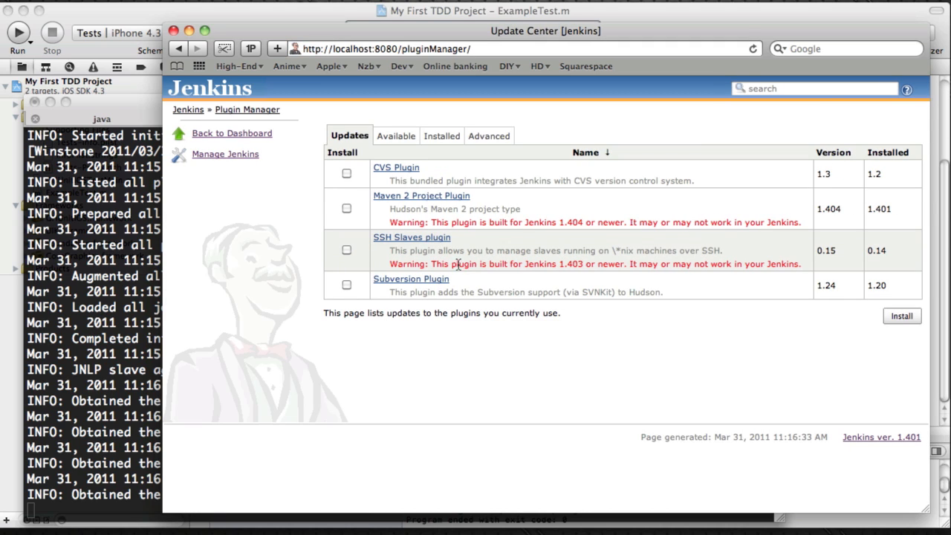
mouse_move(478, 252)
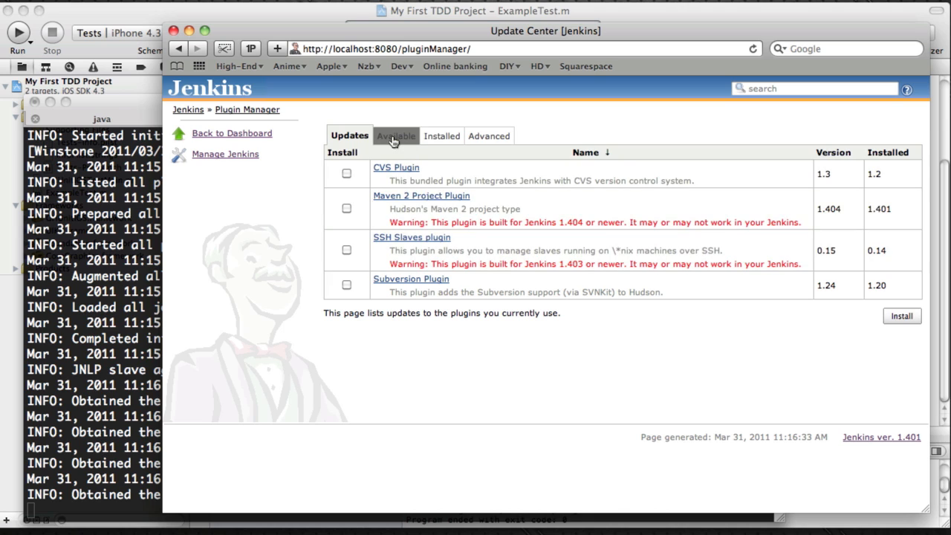
click(395, 137)
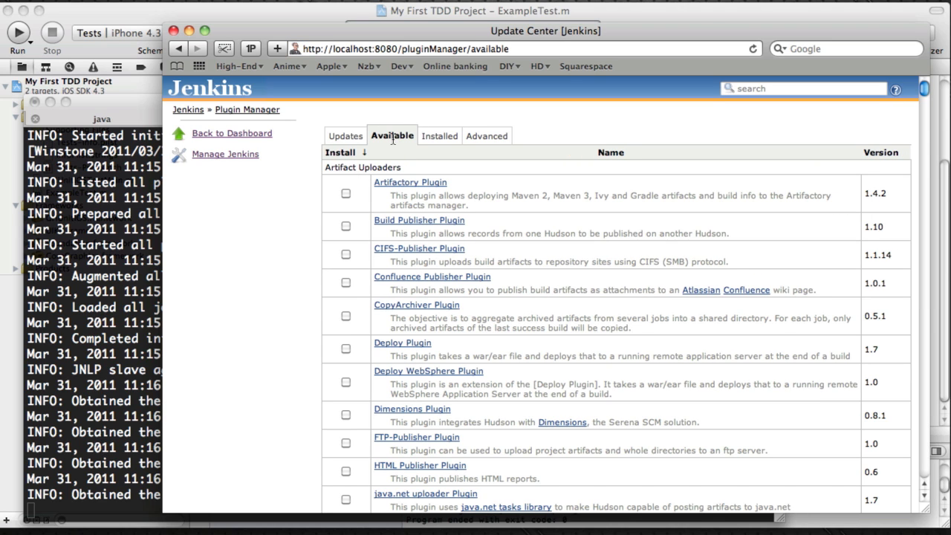
mouse_move(344, 307)
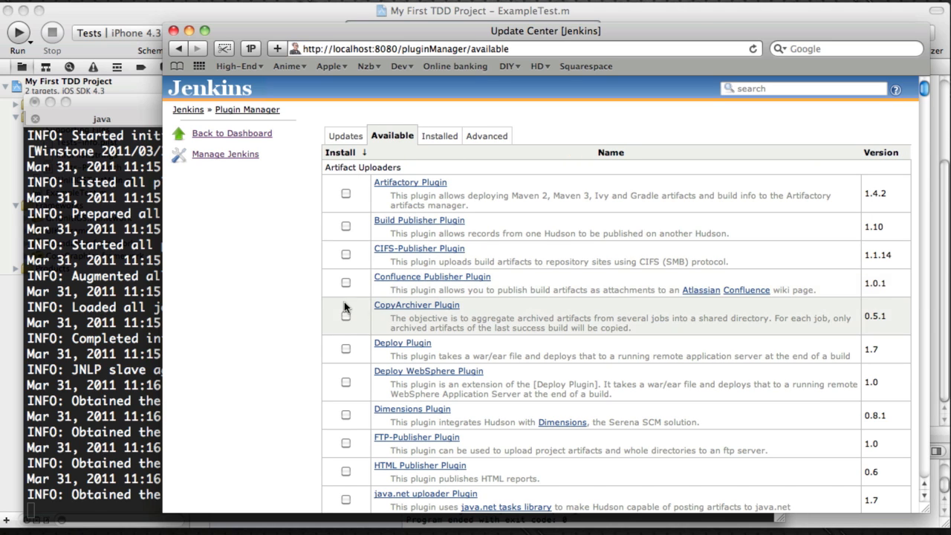
scroll(down, 3)
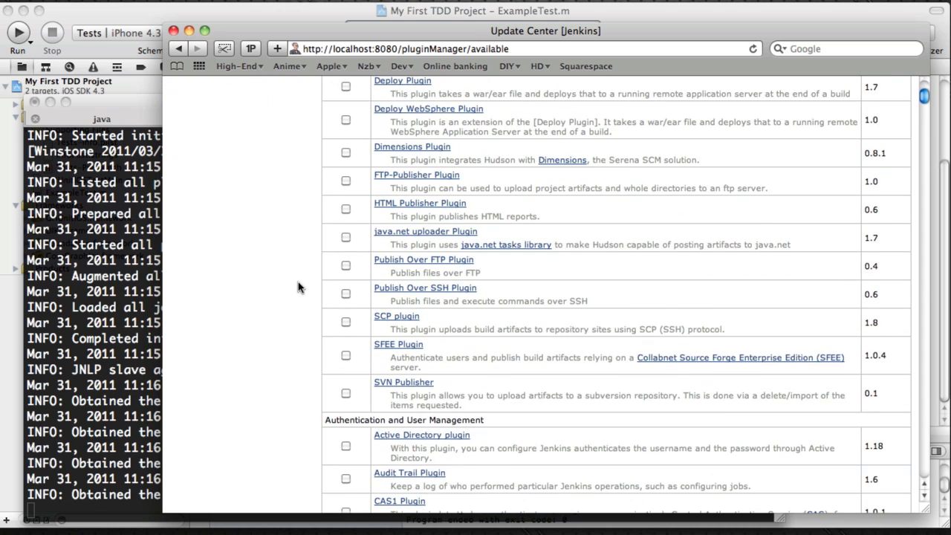
scroll(down, 3)
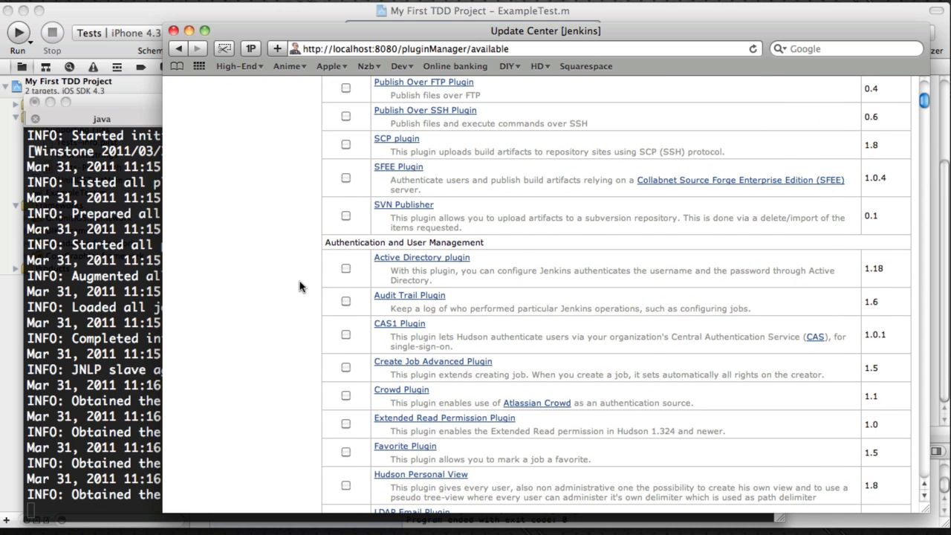
text(g)
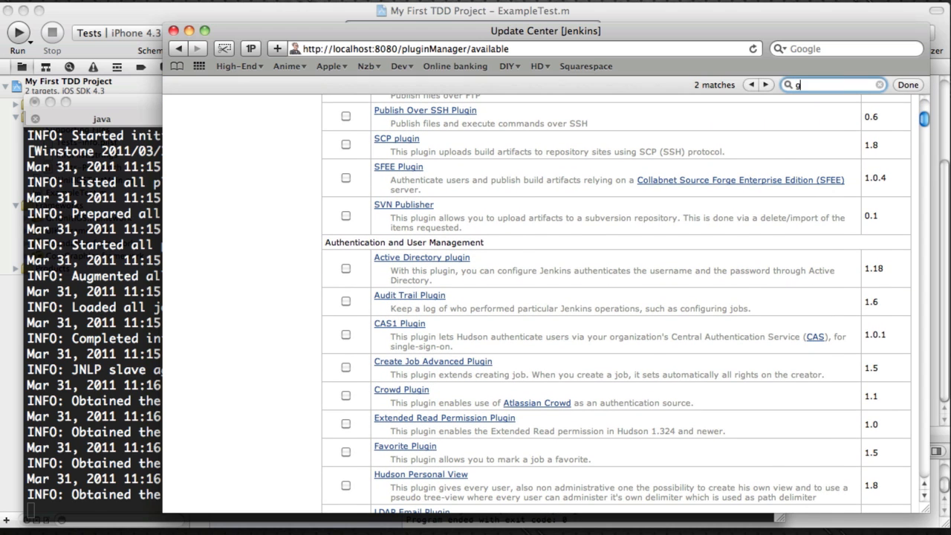
text(it)
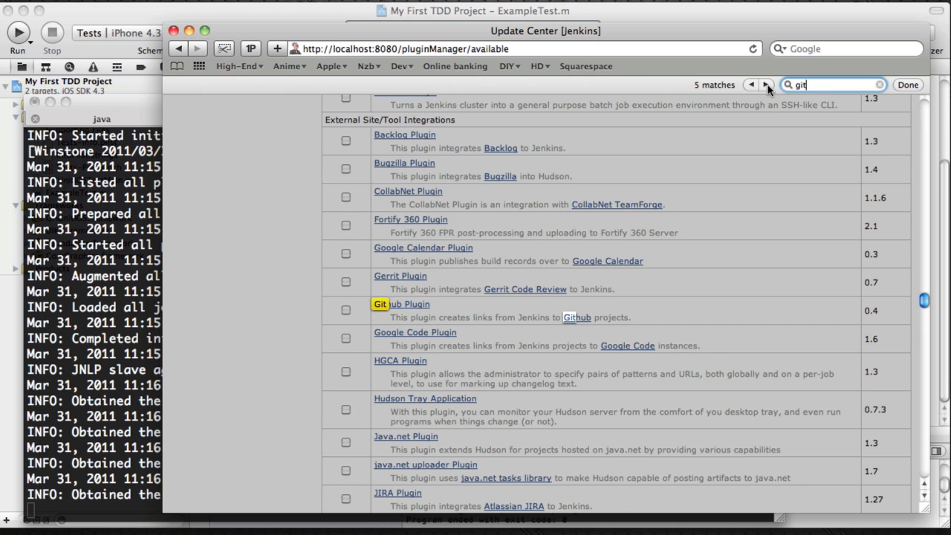
click(767, 84)
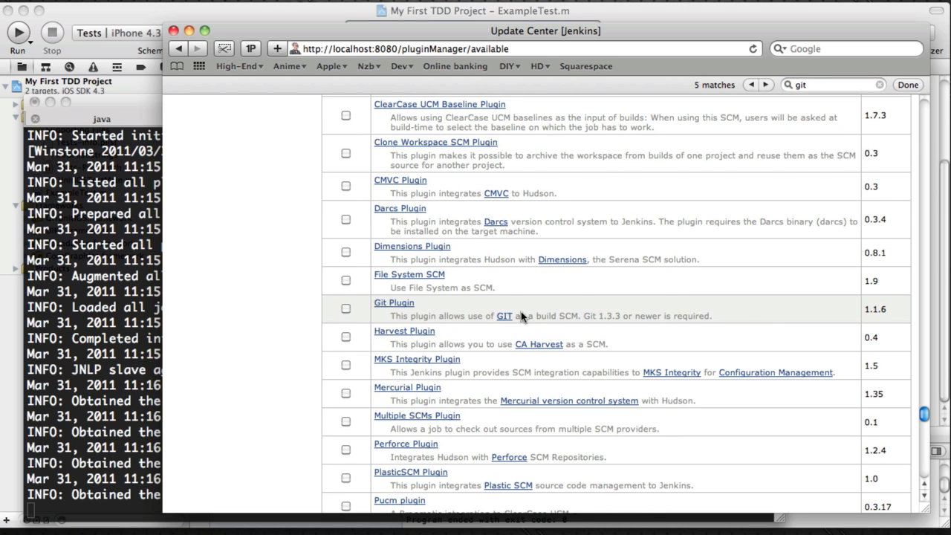
Tick the Git Plugin and start its installation
click(344, 308)
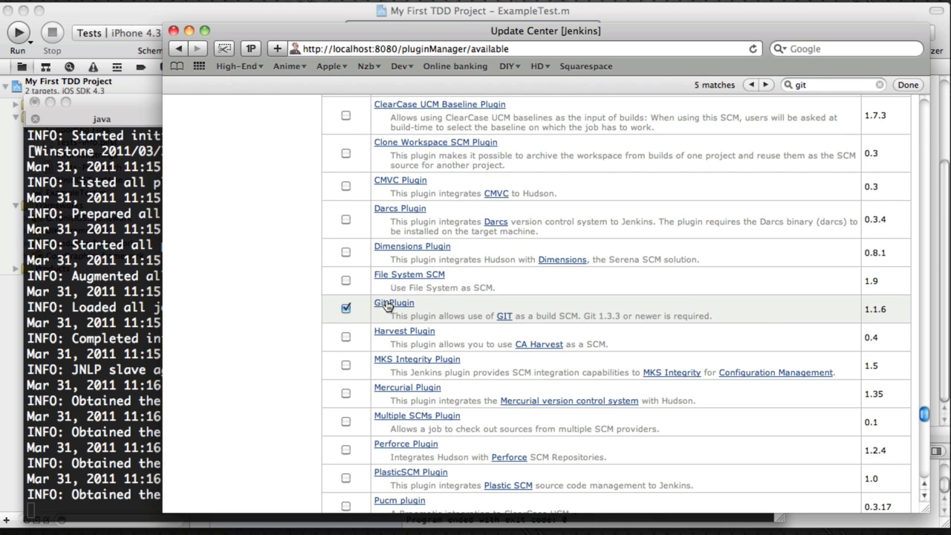
scroll(down, 3)
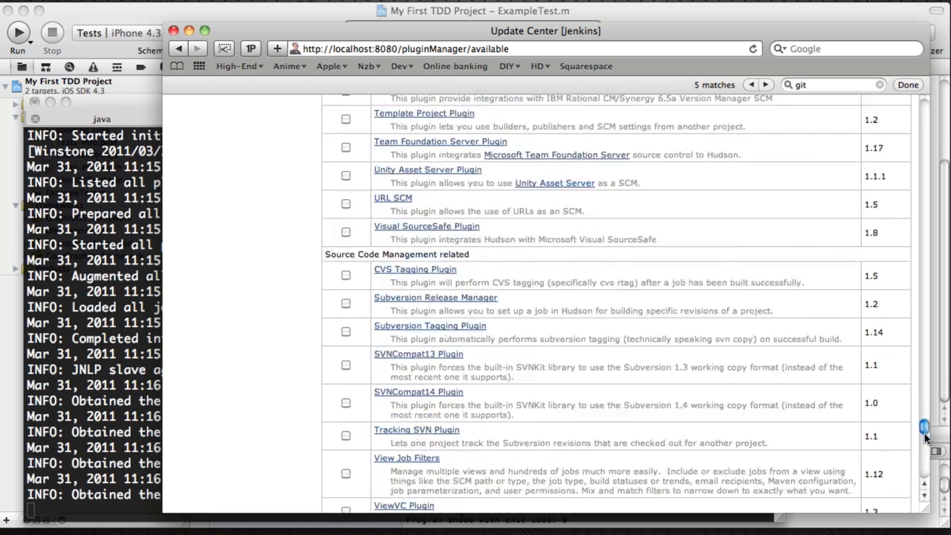
scroll(down, 3)
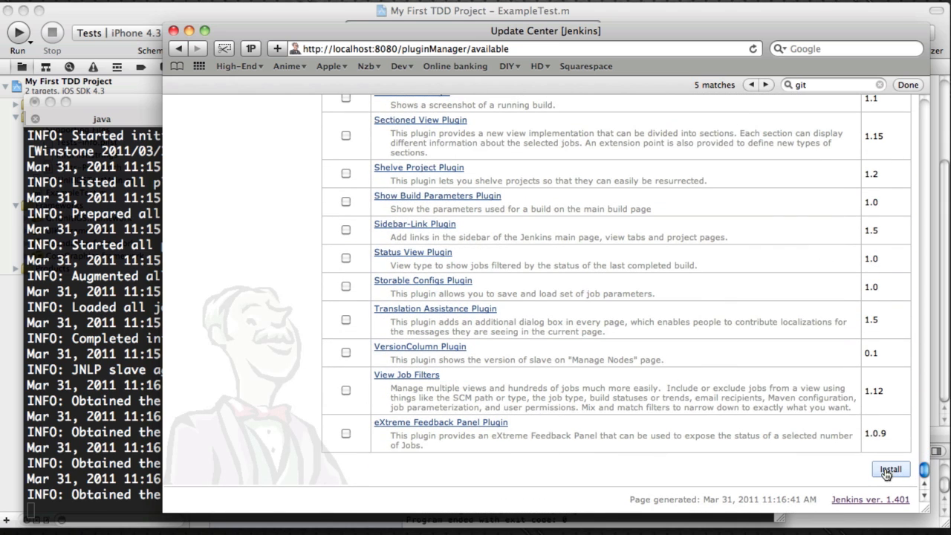
click(889, 469)
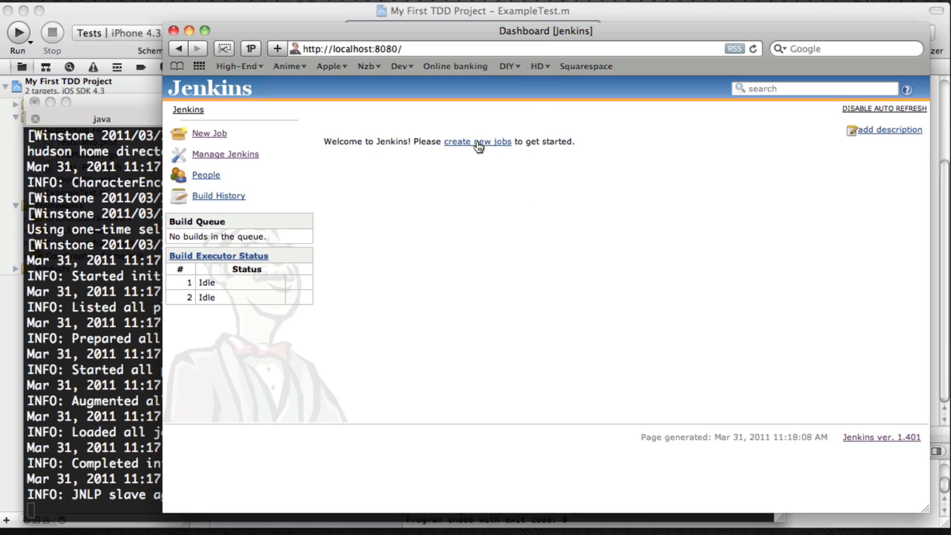
Create a free-style software job named 'My First TDD Project'
click(478, 141)
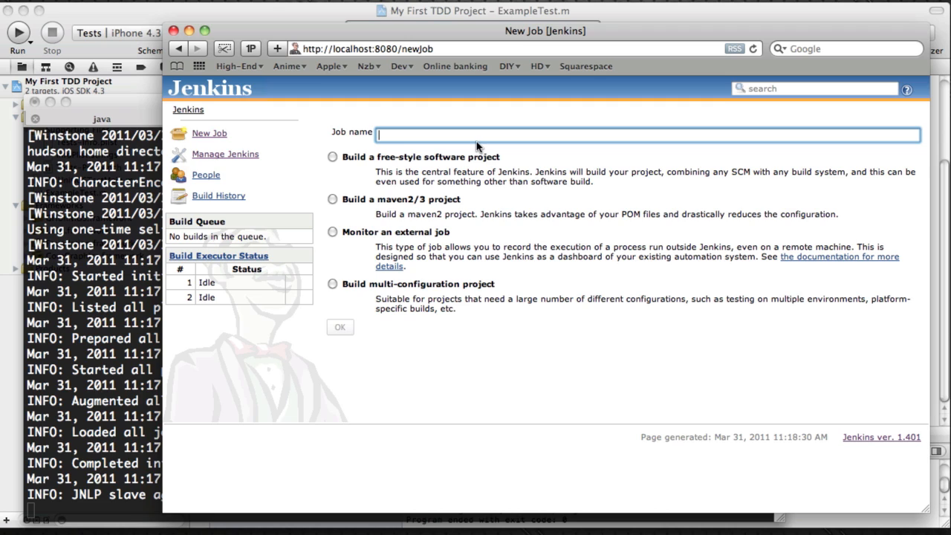
click(332, 157)
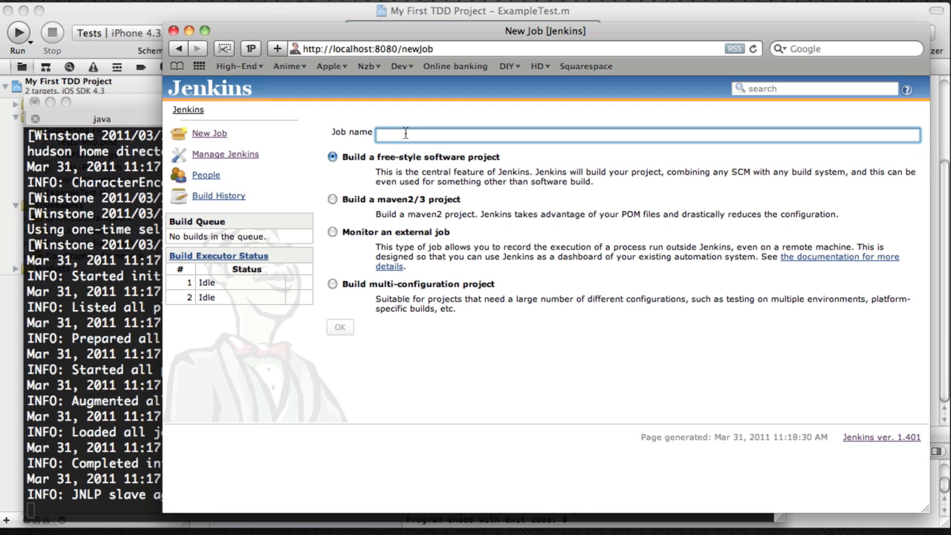
text(My)
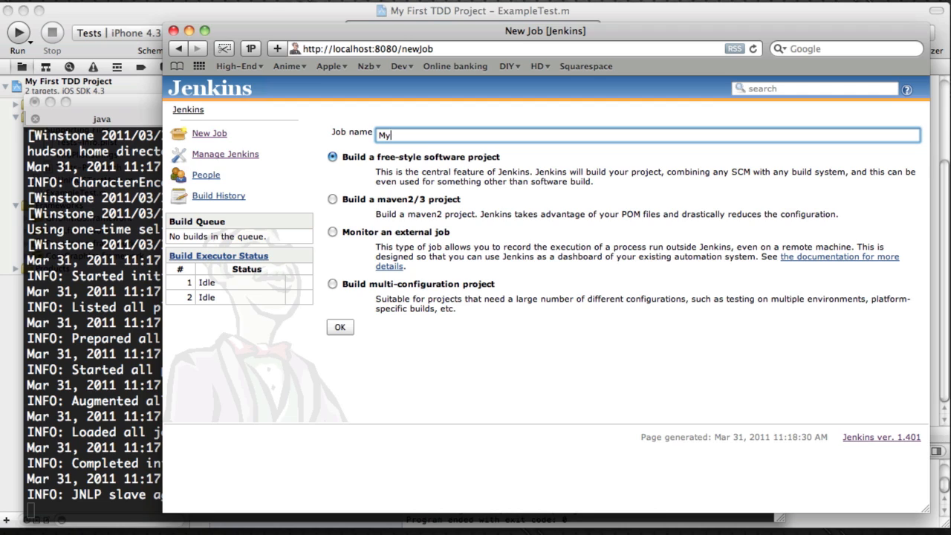
text(First)
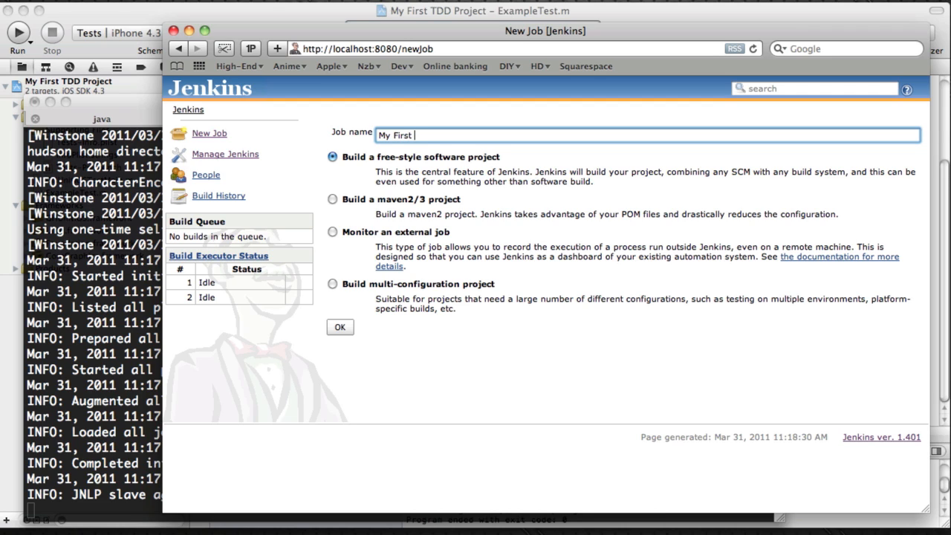
text(TDD Proj)
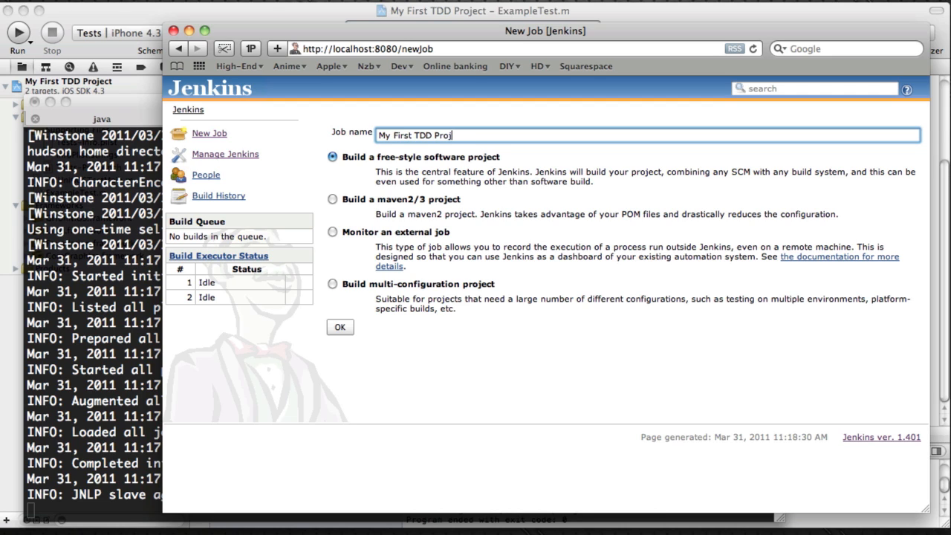
text(ect)
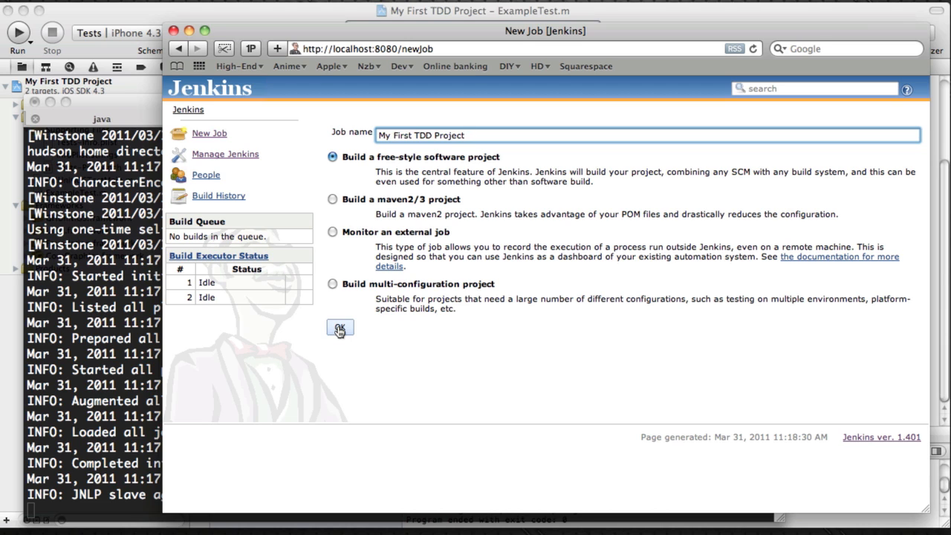
click(338, 329)
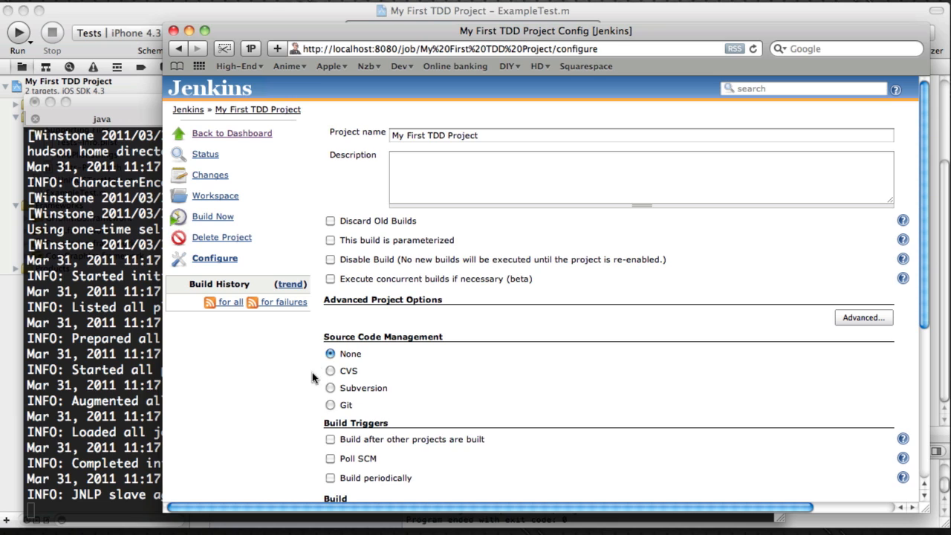
mouse_move(333, 410)
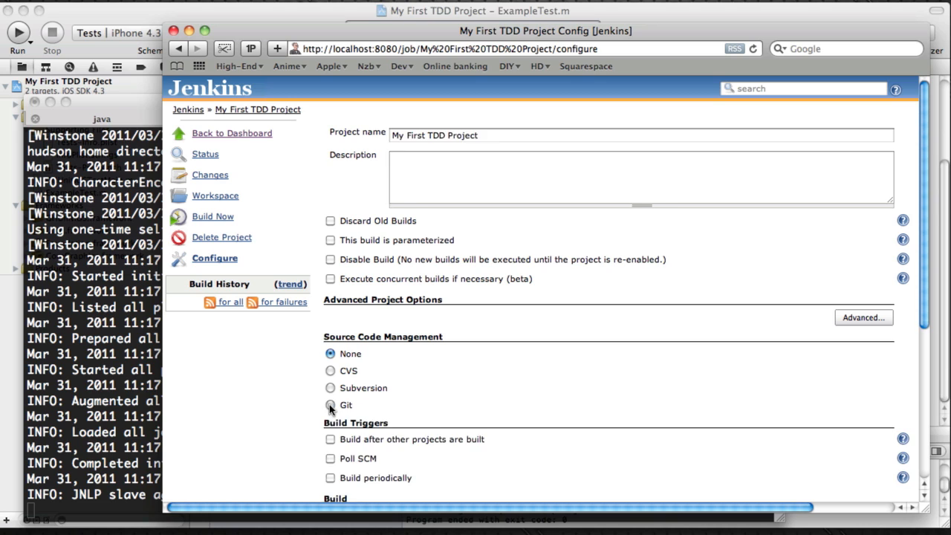
Set SCM to Git with URL /Users/rvloghem/Development/My First TDD Project/My First TDD Project
click(330, 404)
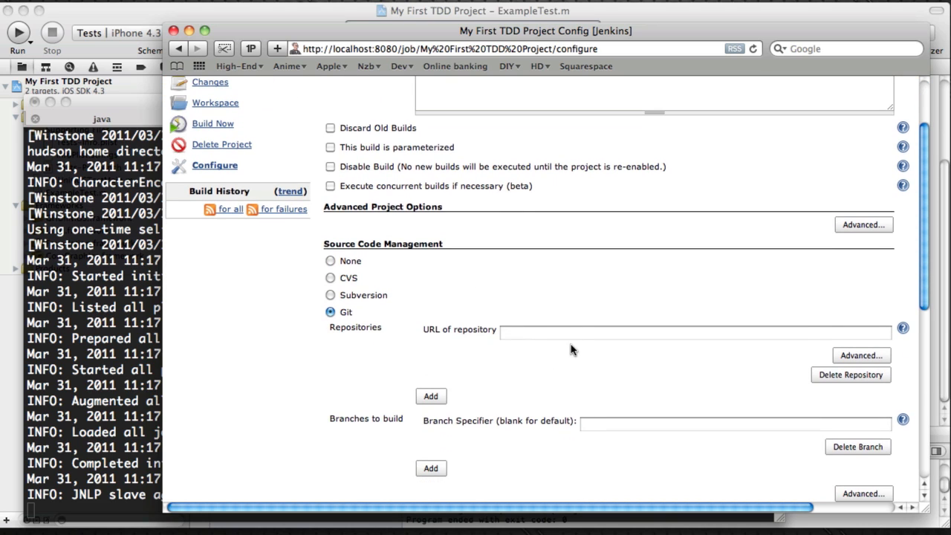
click(695, 332)
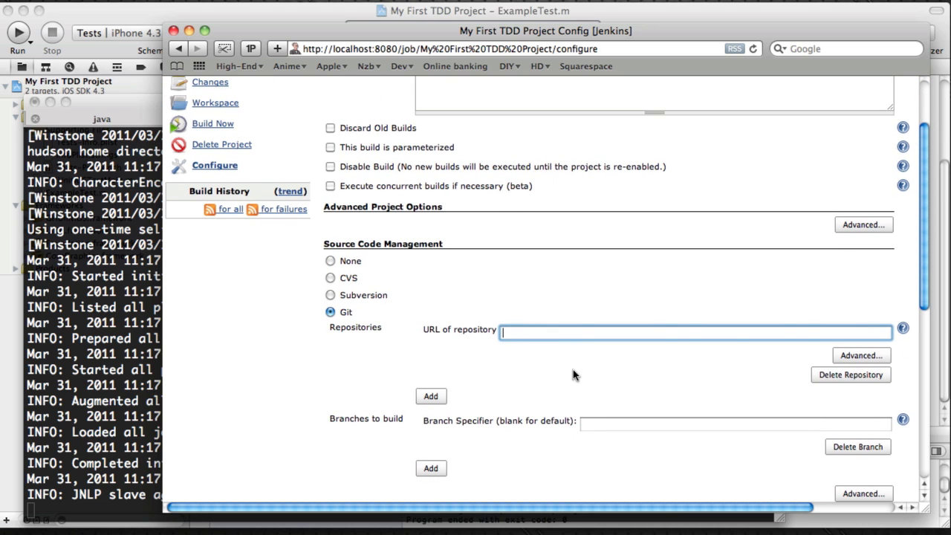
text(/Users/rvloghem/Development/My First TDD Project/My First TDD Project)
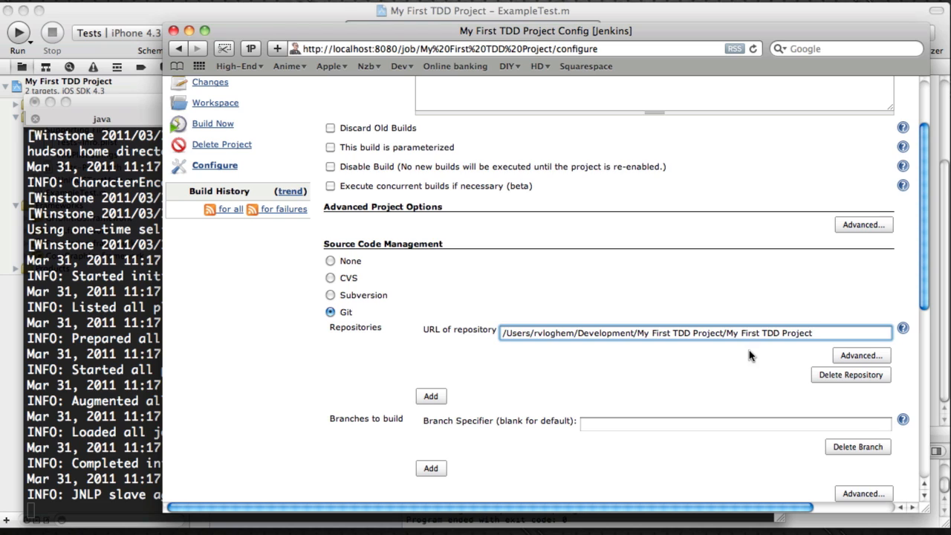
click(734, 422)
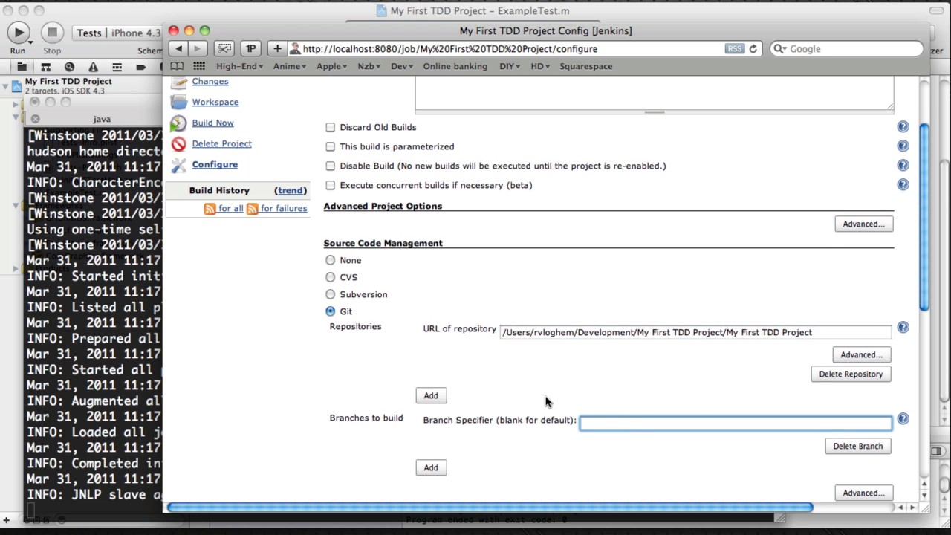
click(695, 333)
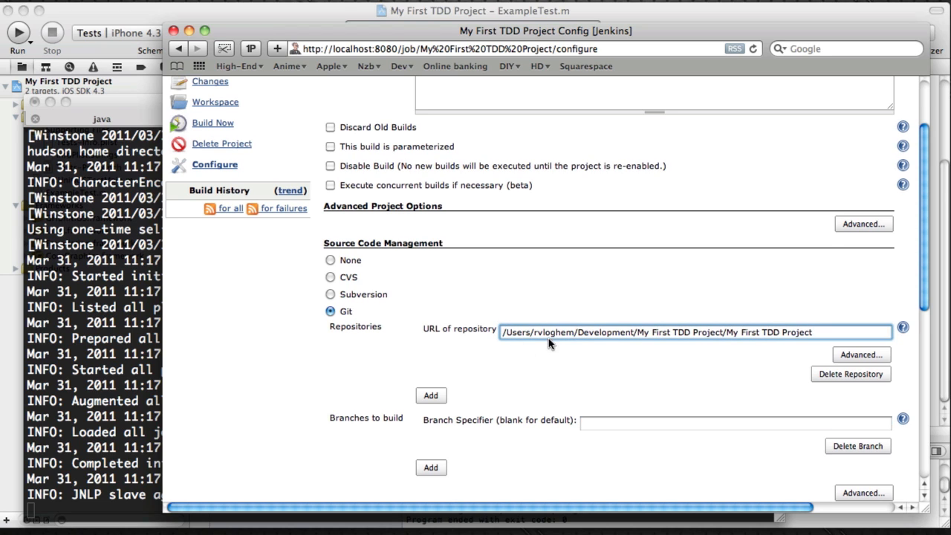
mouse_move(297, 361)
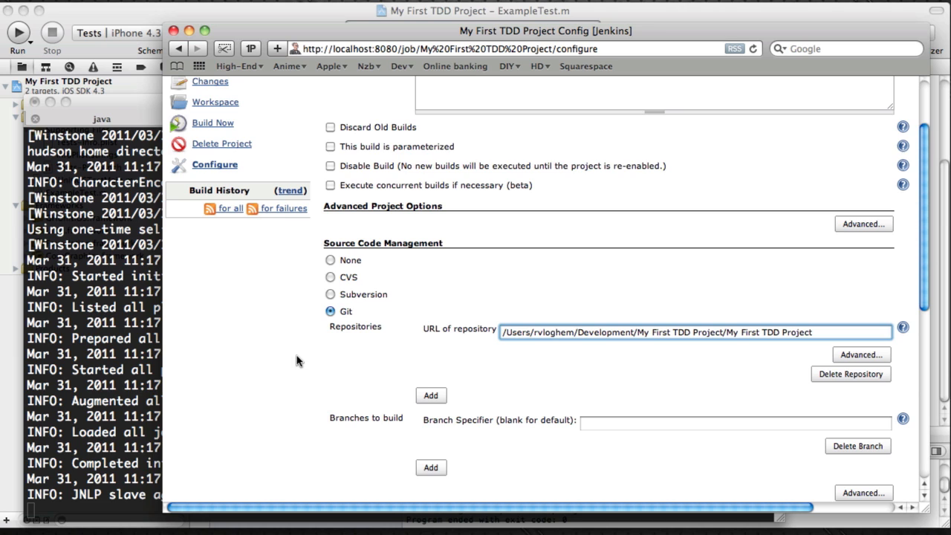
Enable Poll SCM so the job checks the repository for changes
scroll(down, 3)
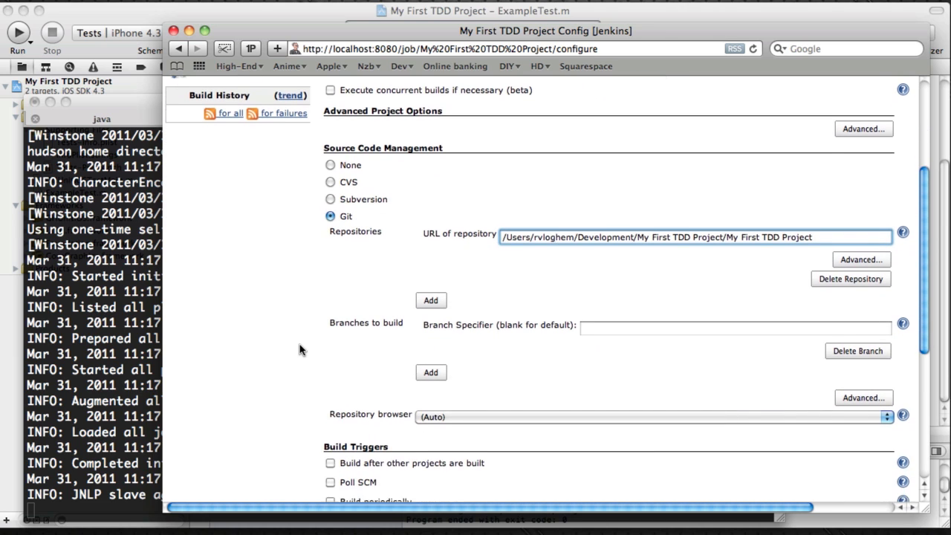
scroll(down, 3)
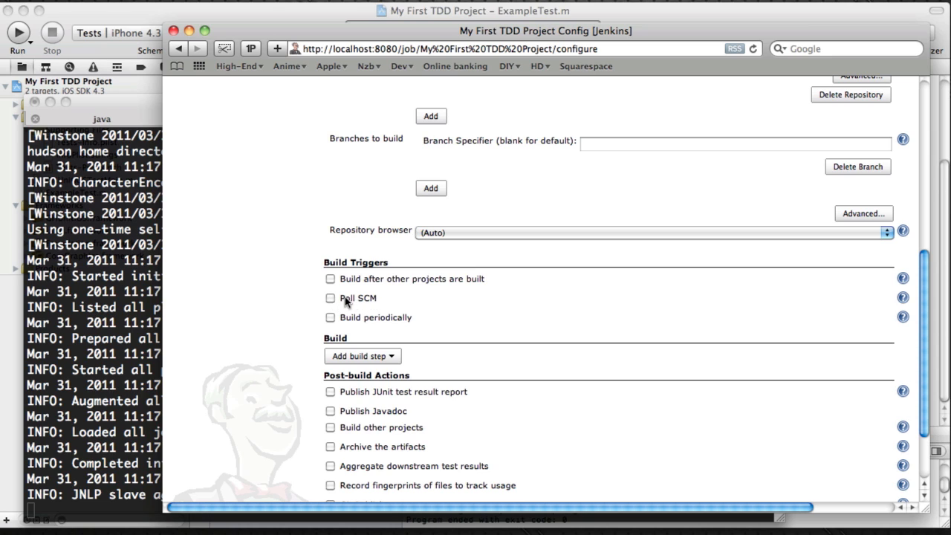
mouse_move(392, 324)
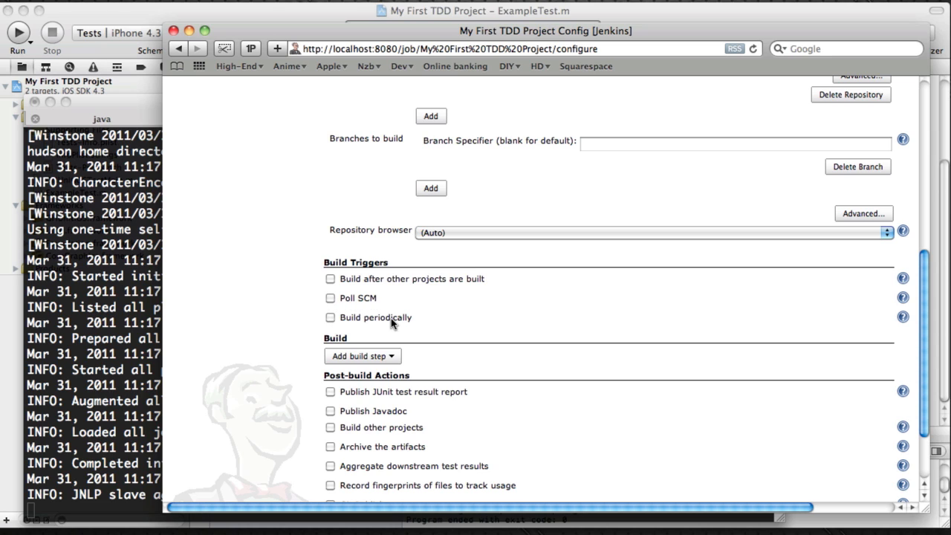
click(329, 297)
text(* * * * *)
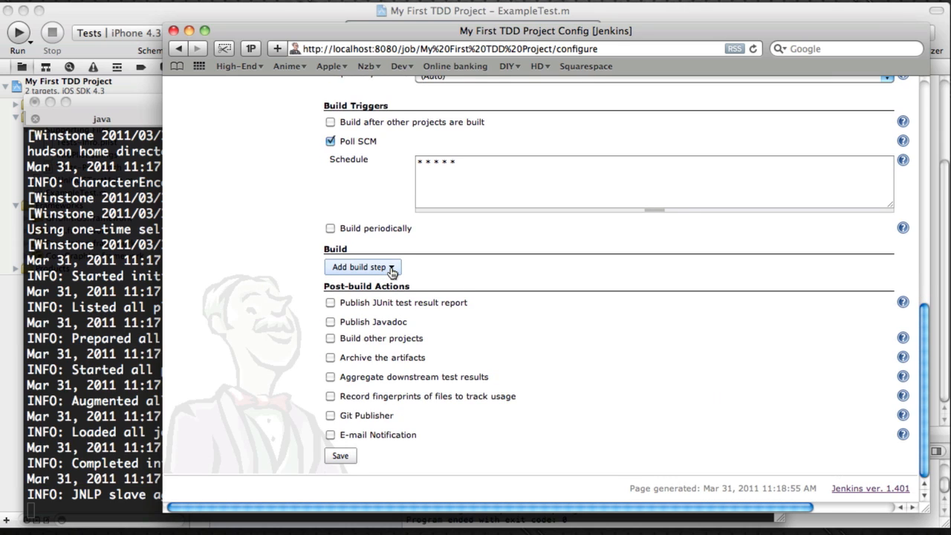
Add an Execute shell build step and paste 'sh buildAndtest.sh' as its command
click(363, 268)
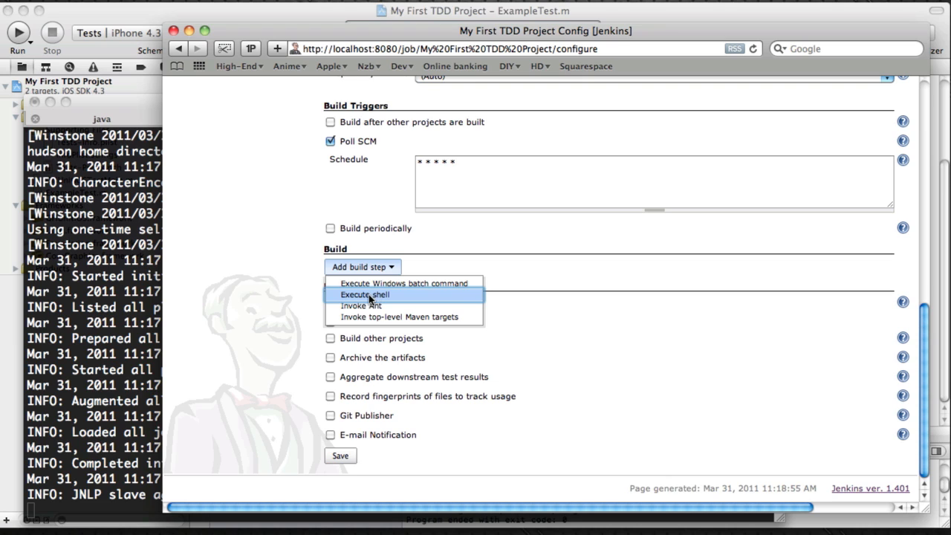
click(366, 294)
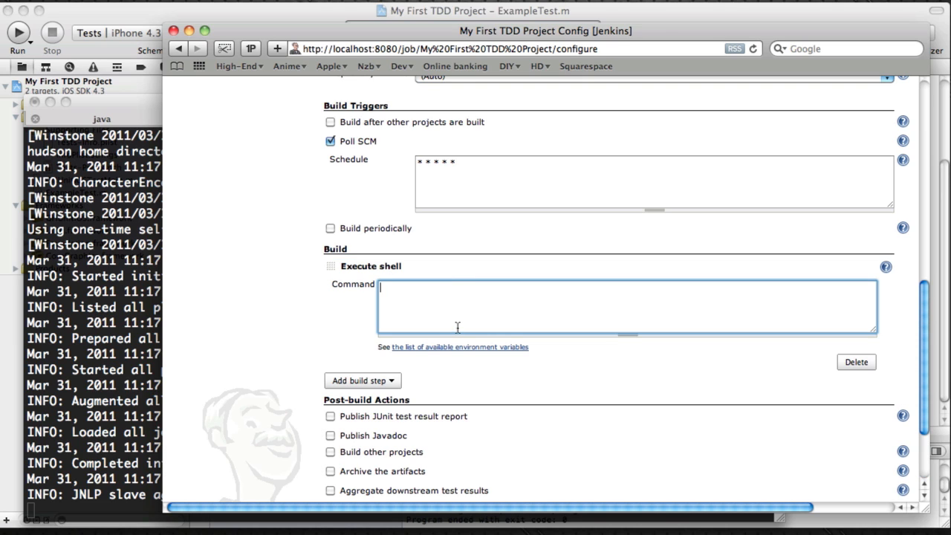
mouse_move(385, 290)
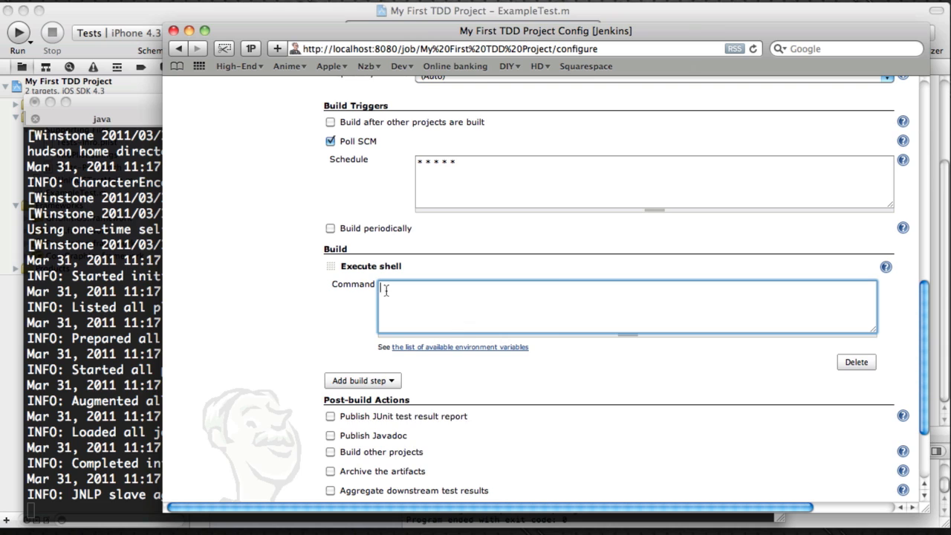
right_click(383, 290)
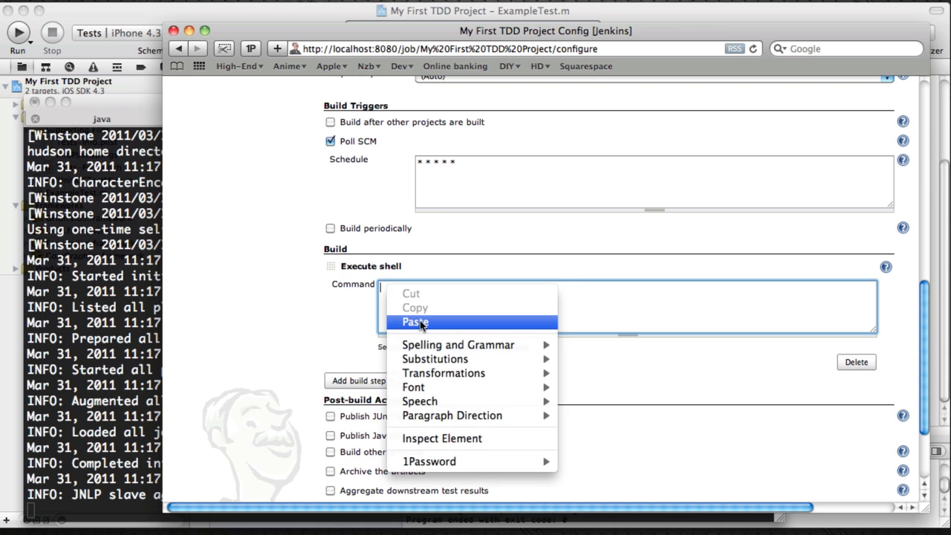
click(414, 321)
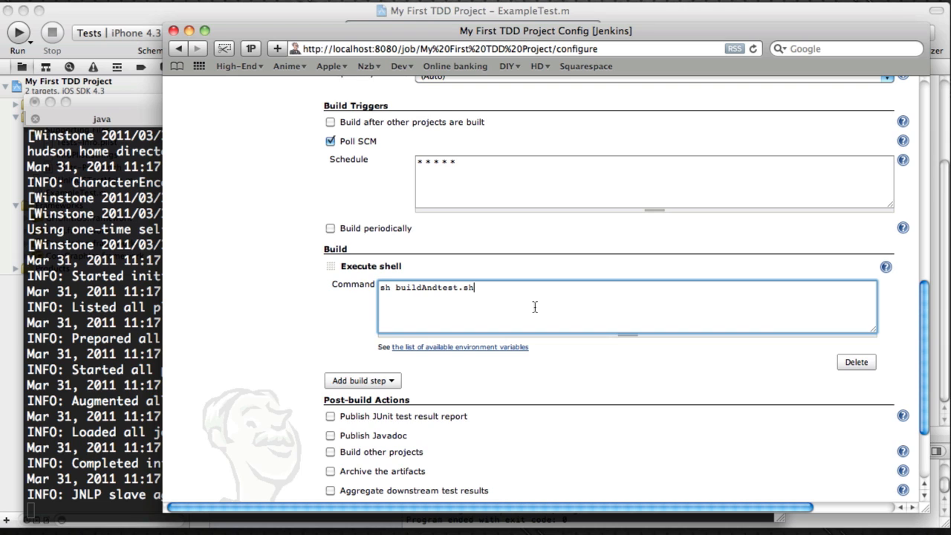
Enable Publish JUnit test result report with XMLs build/test-results/*.xml
scroll(down, 3)
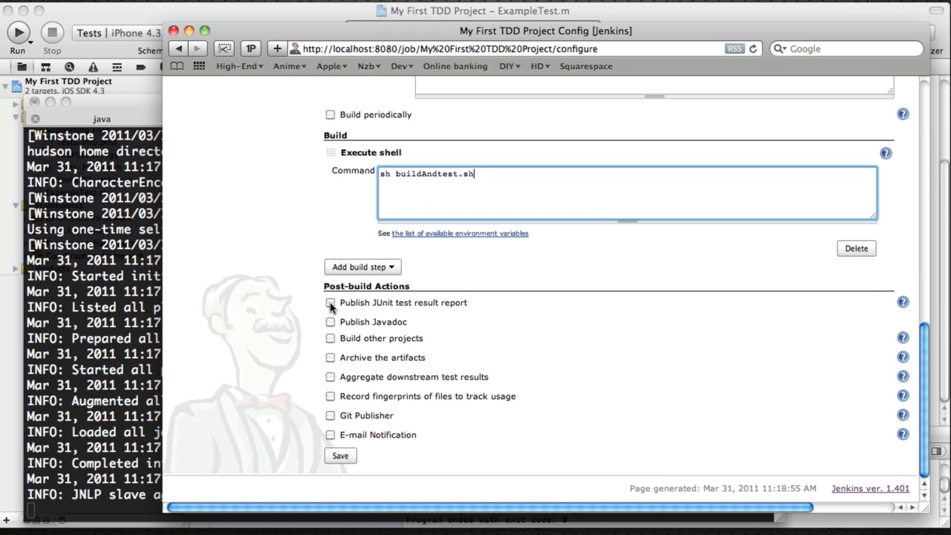
click(330, 303)
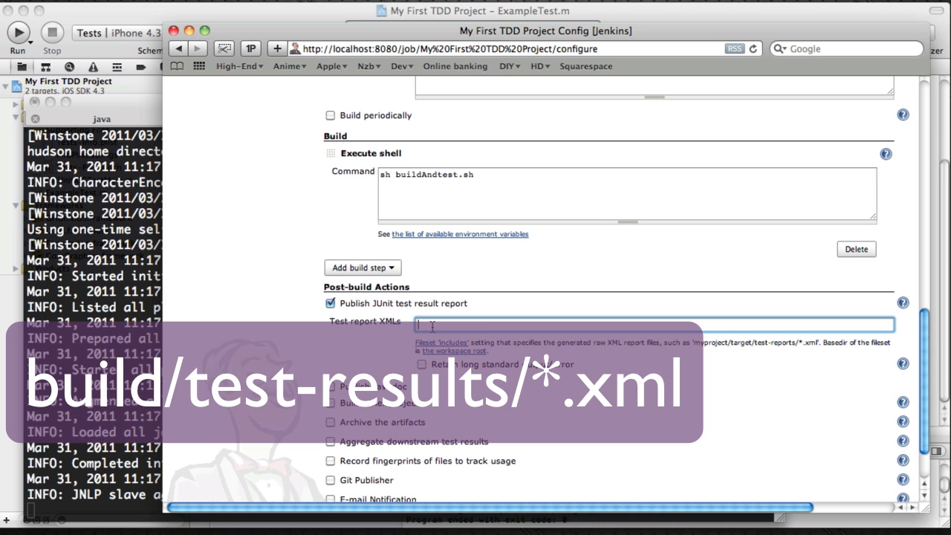
text(build/test-results/*.xml)
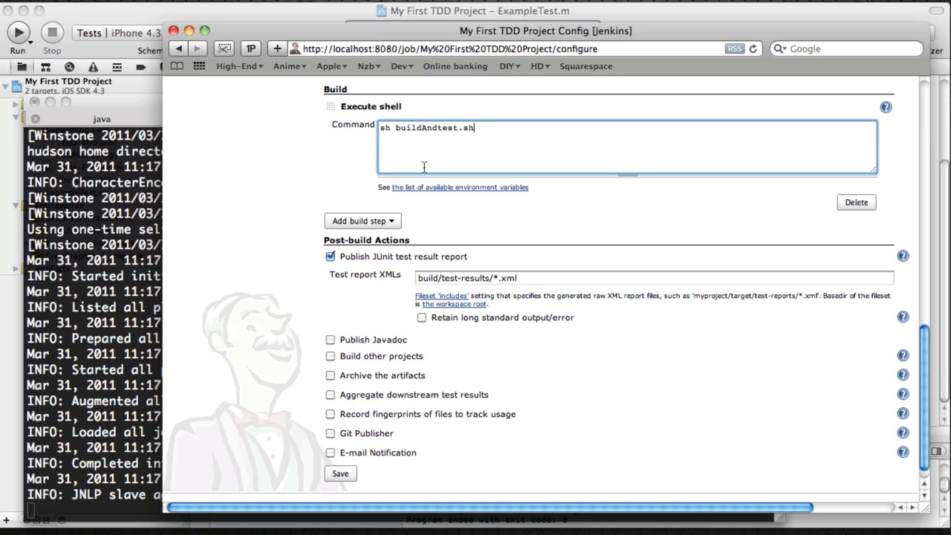
mouse_move(110, 181)
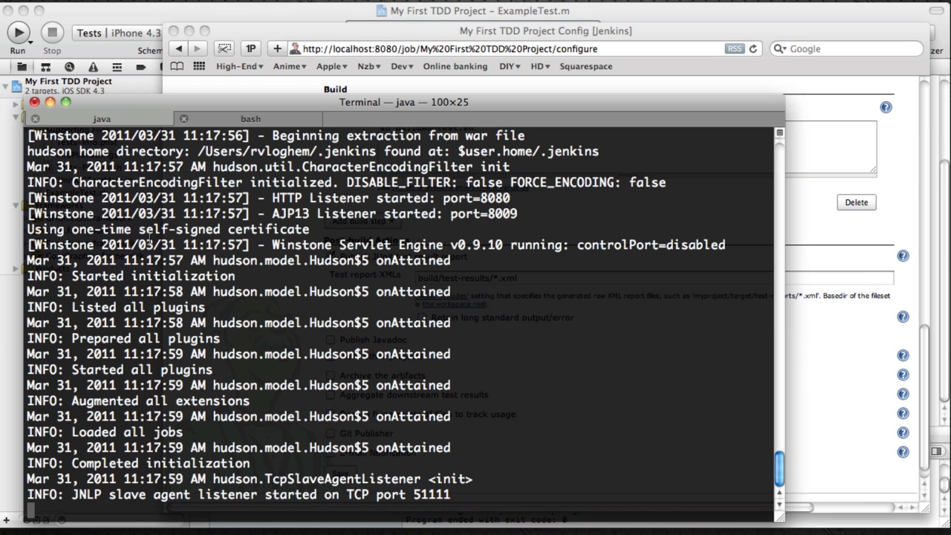
In the bash tab, run pwd and ls -al in the project folder, then begin vi
click(250, 119)
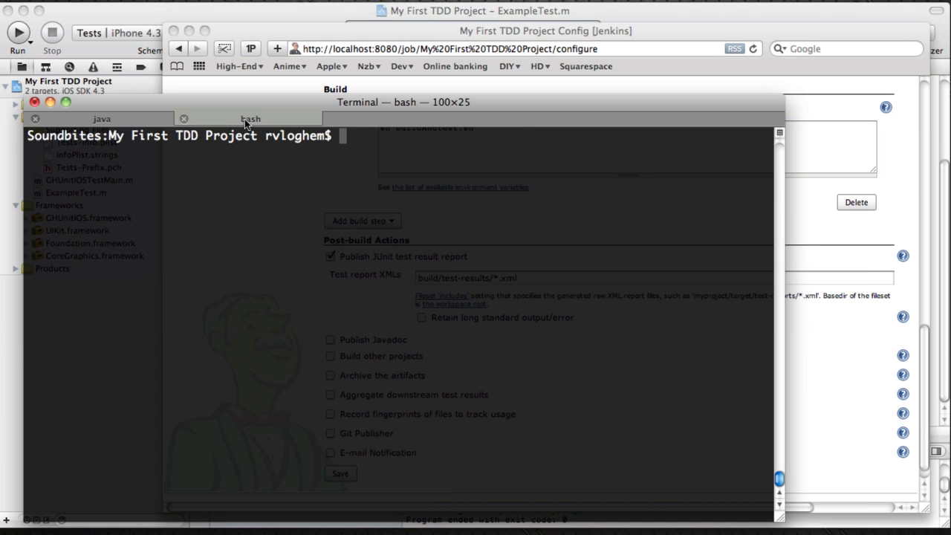
text(pwd)
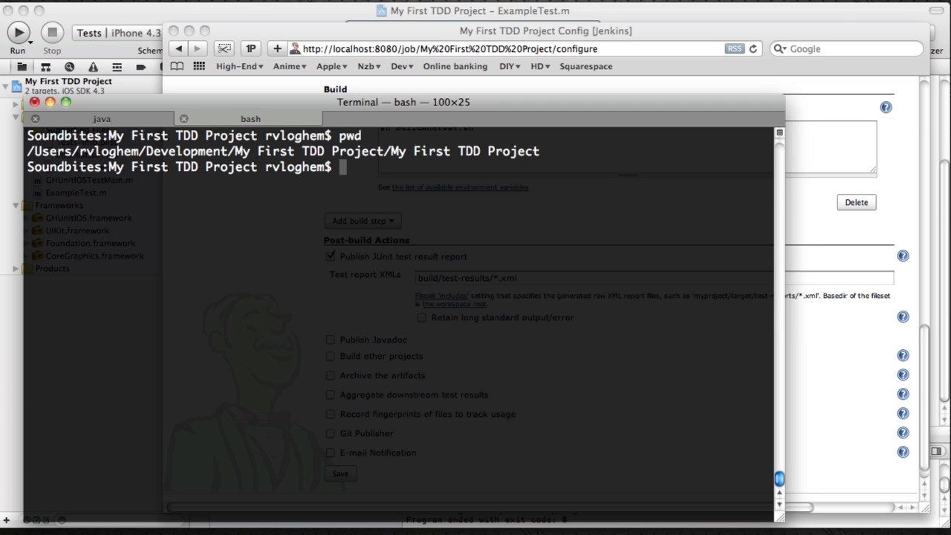
text(ls -al)
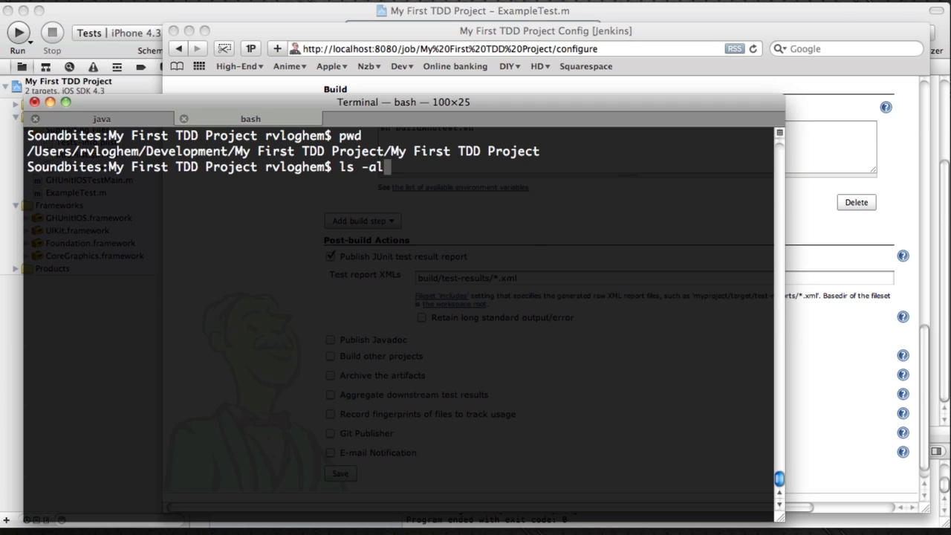
key(Return)
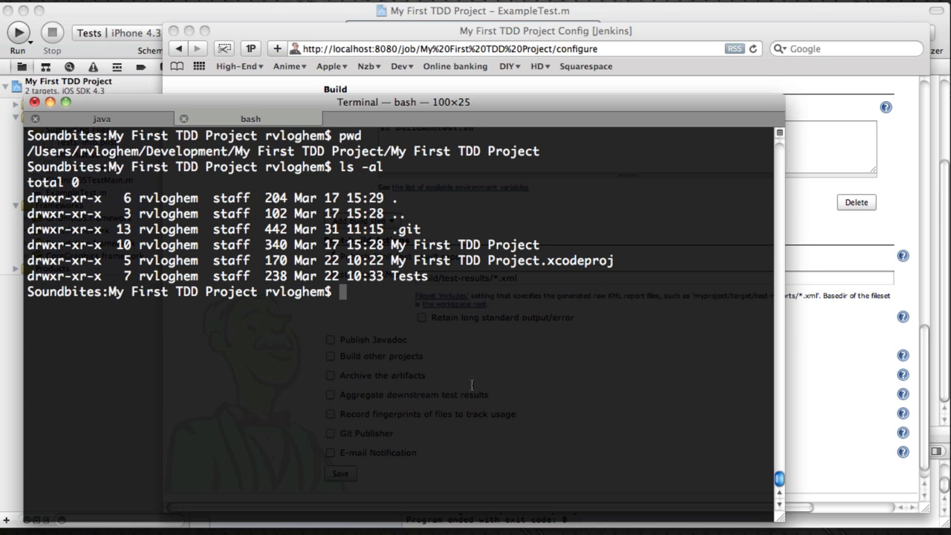
text(vi)
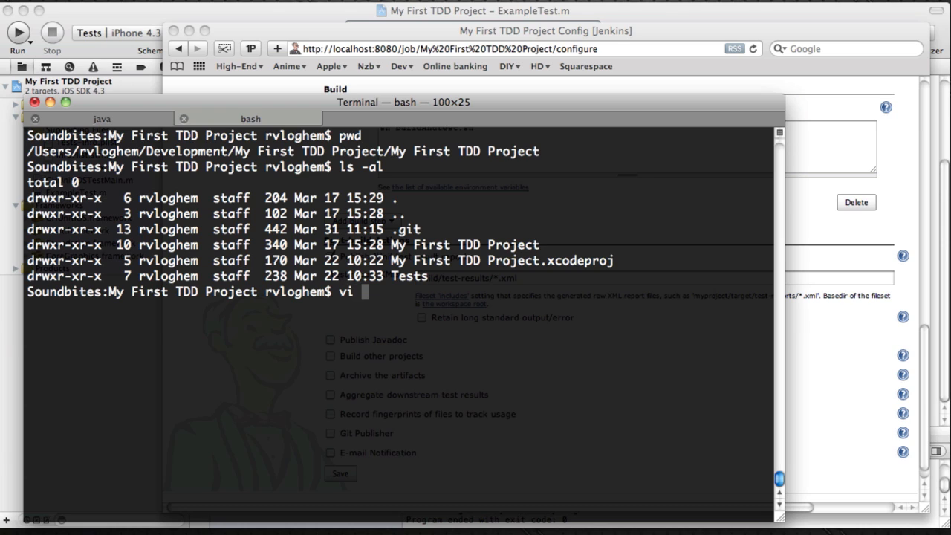
mouse_move(817, 401)
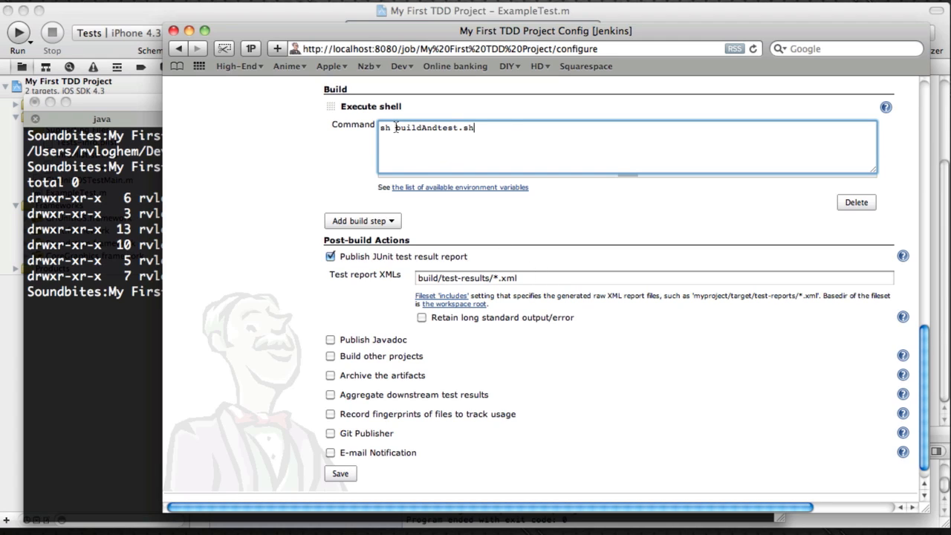
Write buildAndtest.sh in vi with #!/bin/sh and the make lines, save with :x!, then cat it
double_click(434, 128)
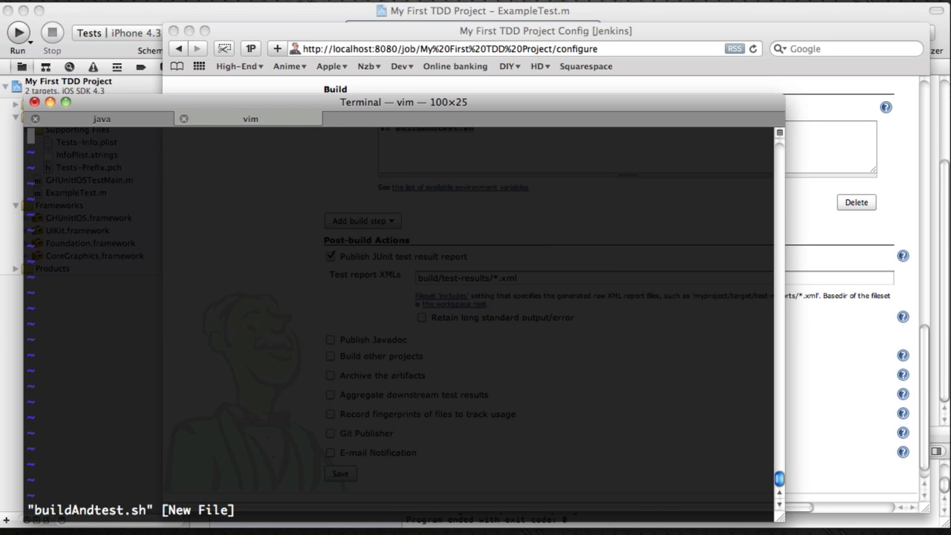
text(#!/bin/sh)
click(400, 150)
text(make clean && WRITE_JUNIT_XML=YES make test)
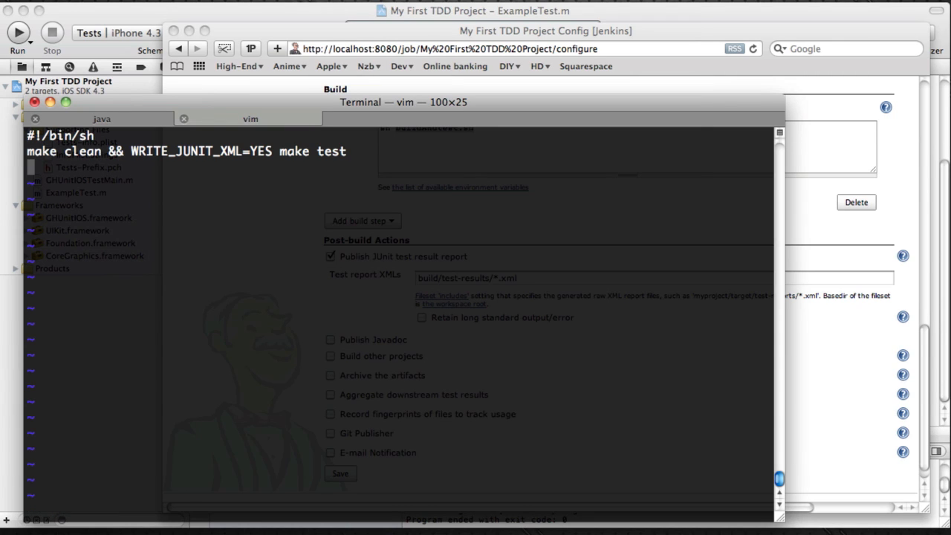
text(:x!)
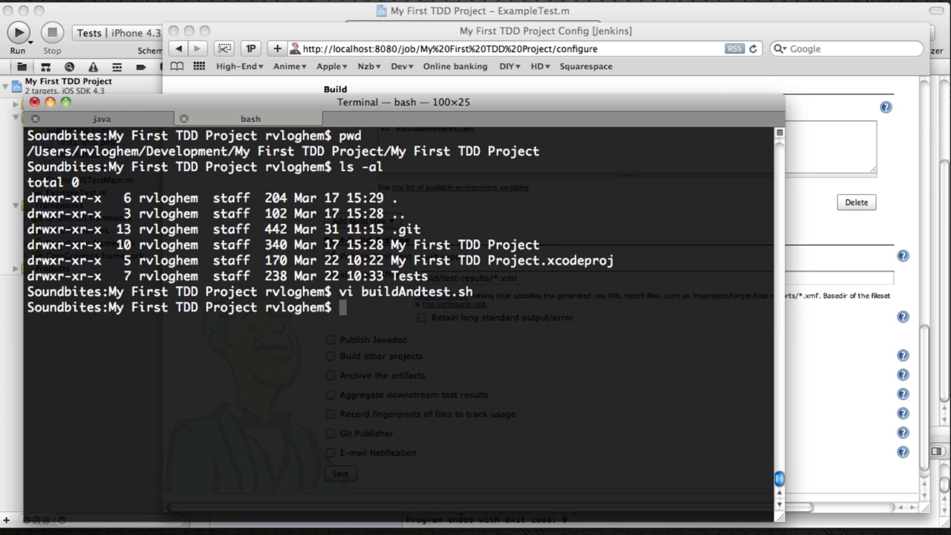
text(cat buildAndtest.sh)
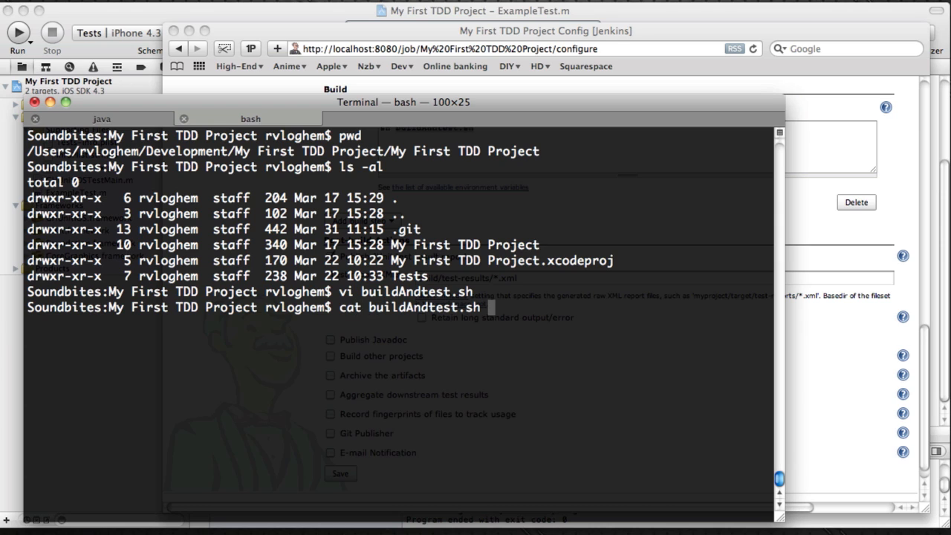
key(Return)
text(ls -al)
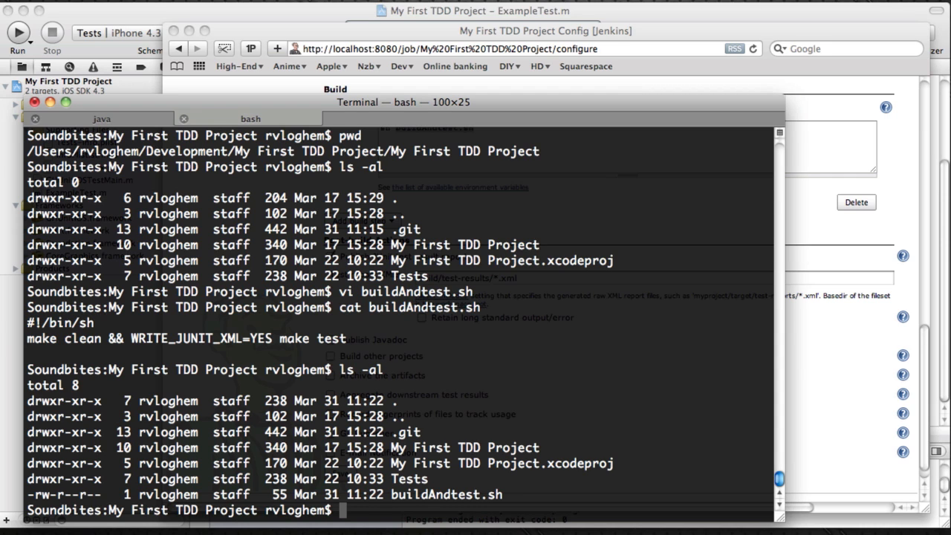
Make buildAndtest.sh executable with chmod +x and run it, hitting the missing make clean rule
text(chmod)
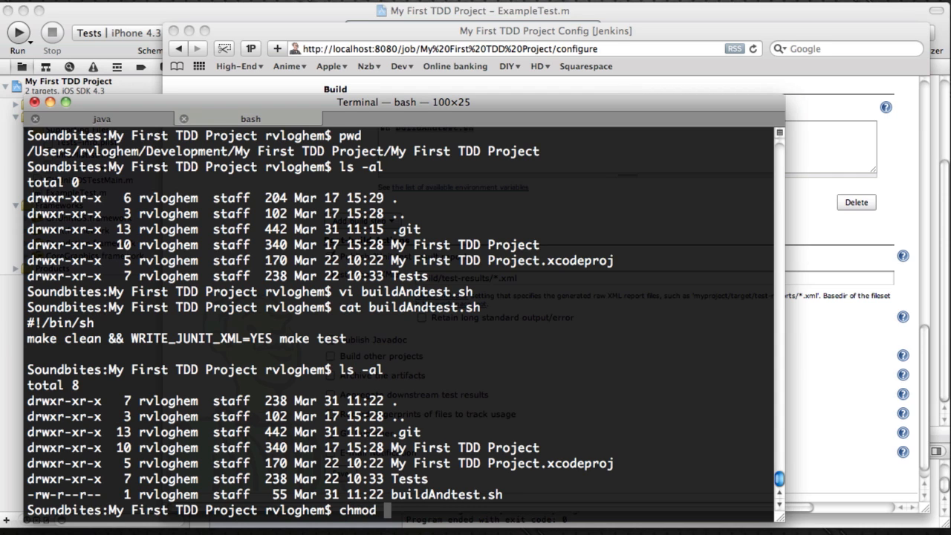
text(+x buildAndtest.sh)
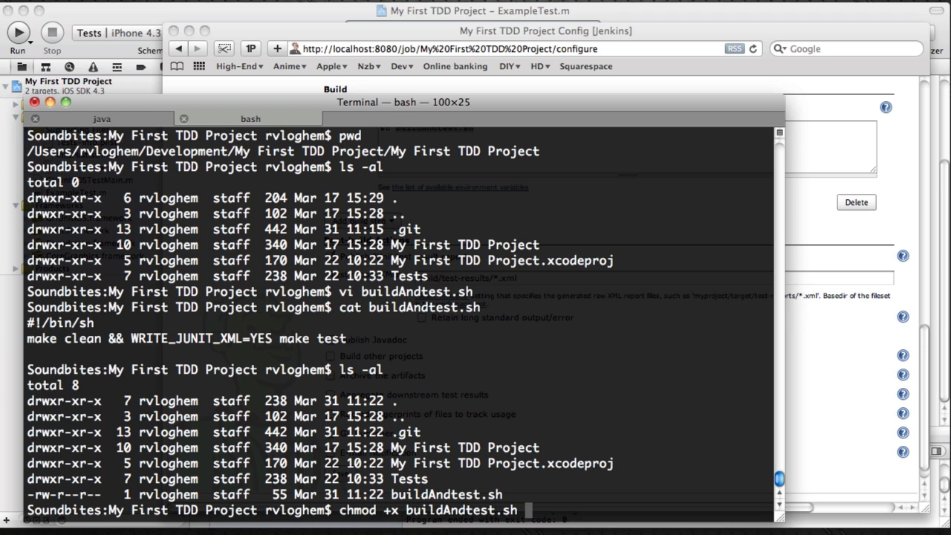
key(Return)
text(ls -al)
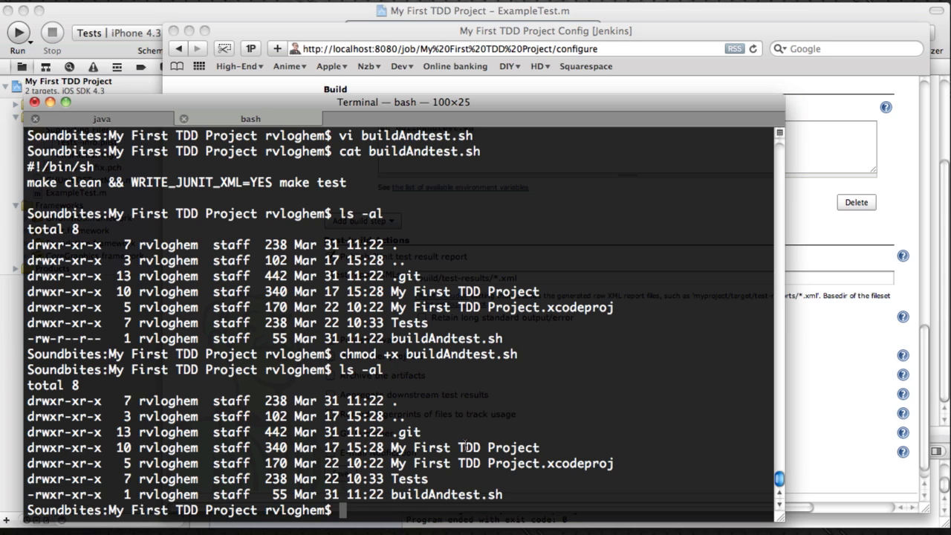
text(./buildAndtest.sh)
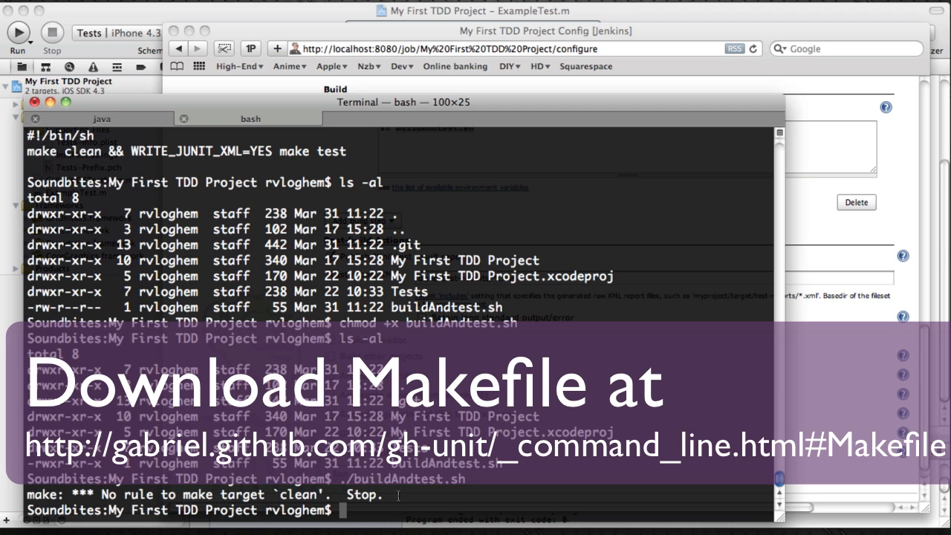
Write a Makefile in vi with default, clean and test targets and save it with :x!
text(vi Makefi)
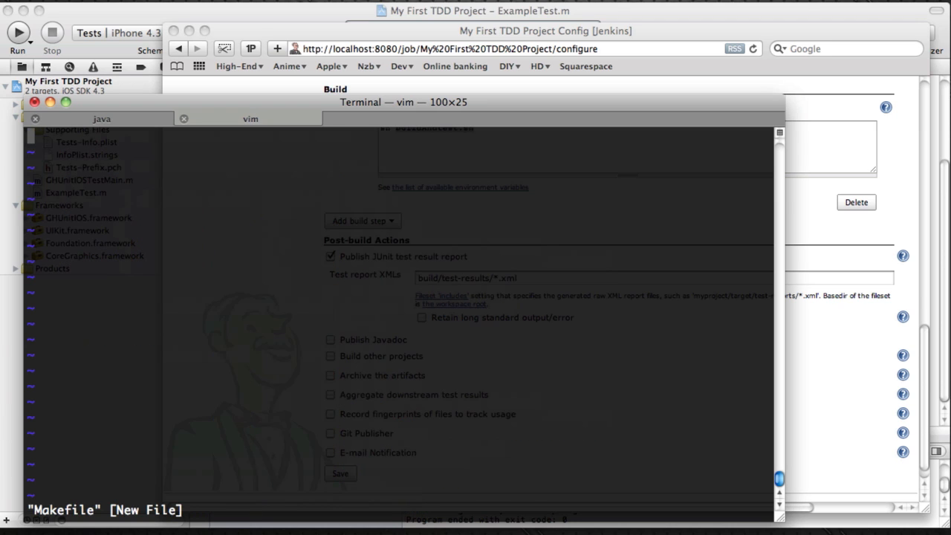
key(i)
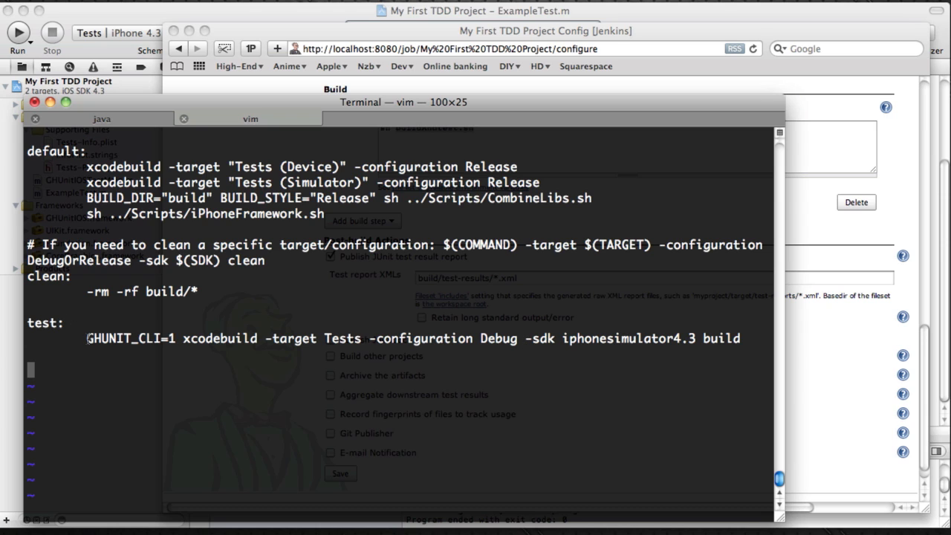
drag(184, 339, 472, 339)
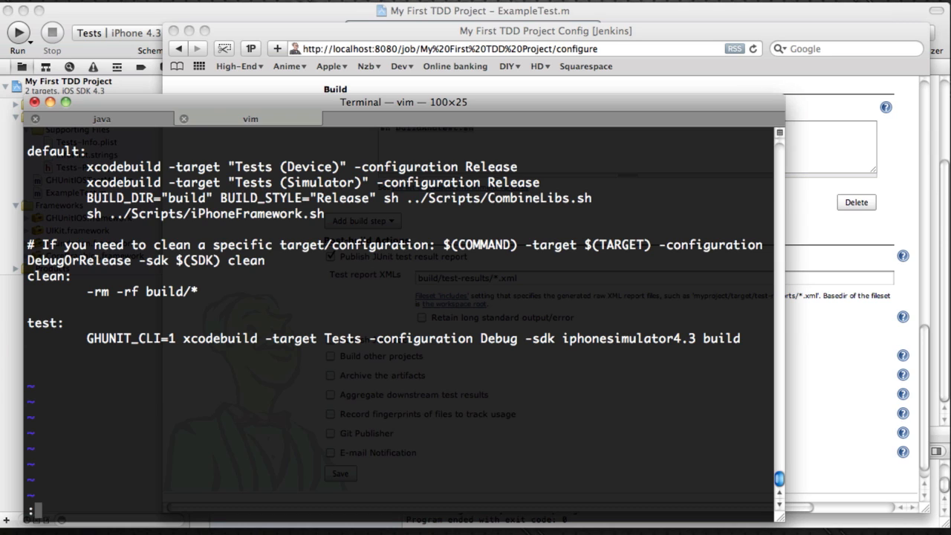
text(:x!)
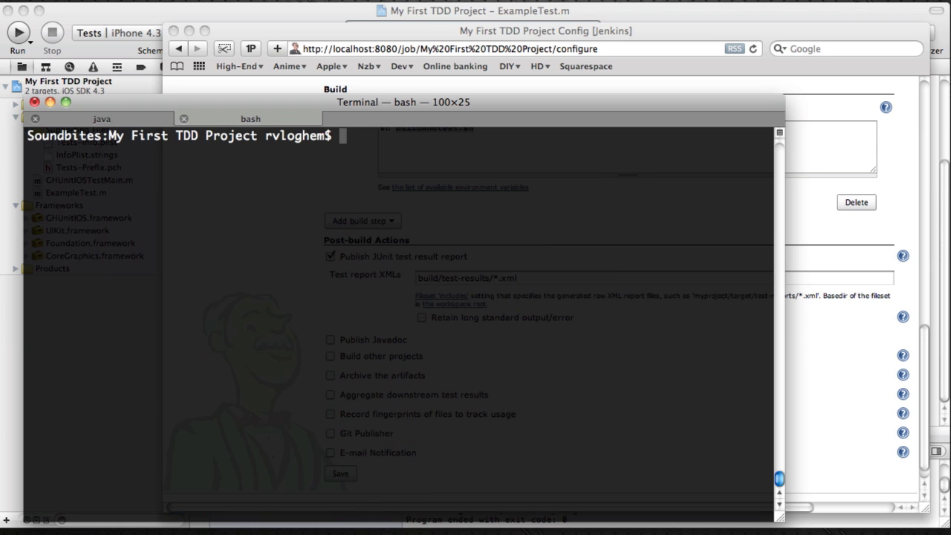
Add a Run Script build phase to the Tests target under Build Phases
text(ls -al)
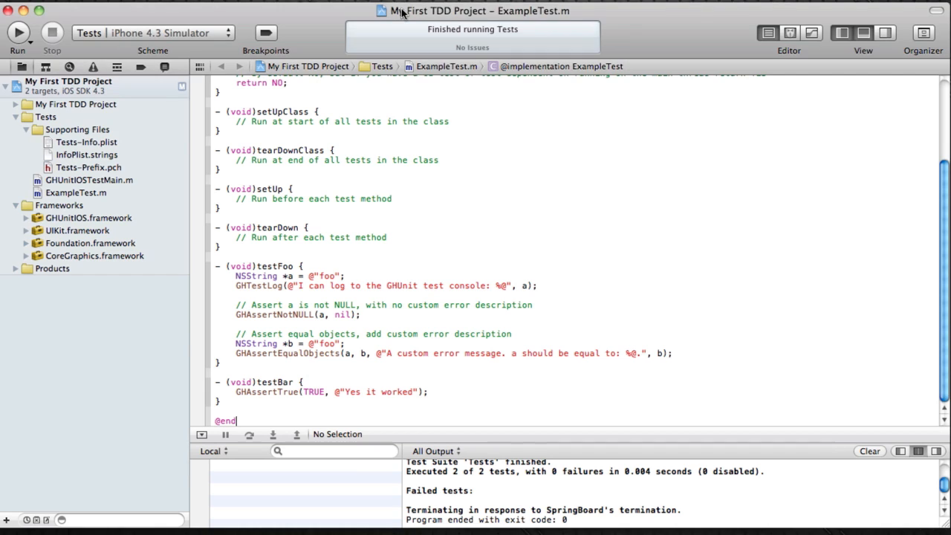
click(68, 80)
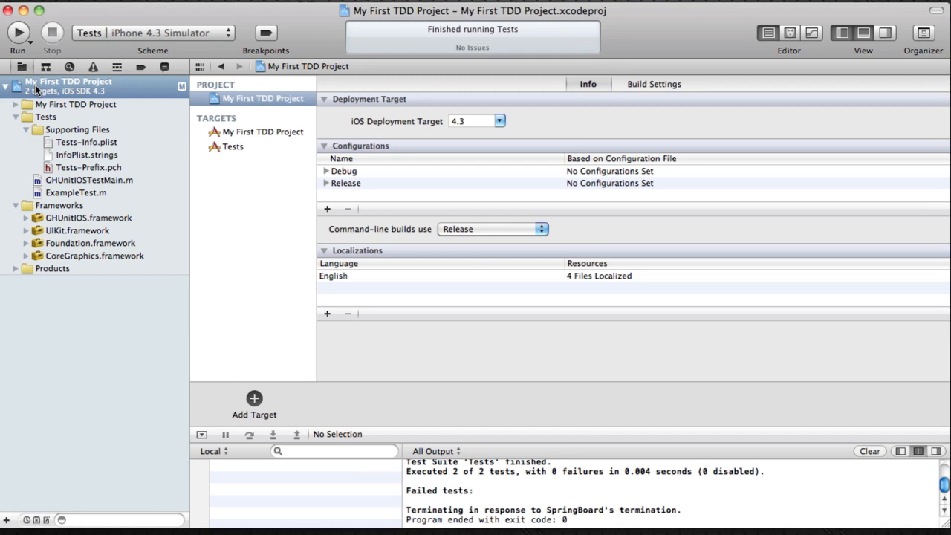
click(231, 147)
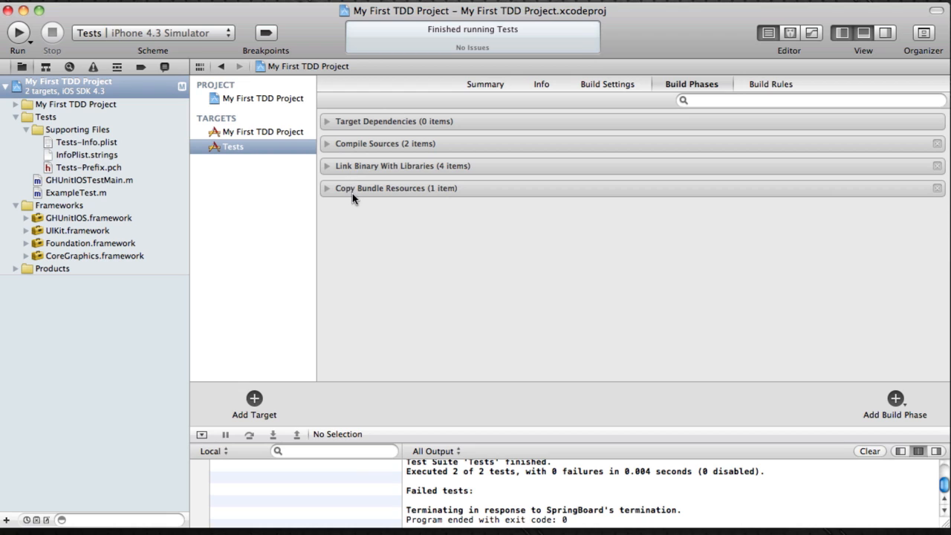
mouse_move(903, 407)
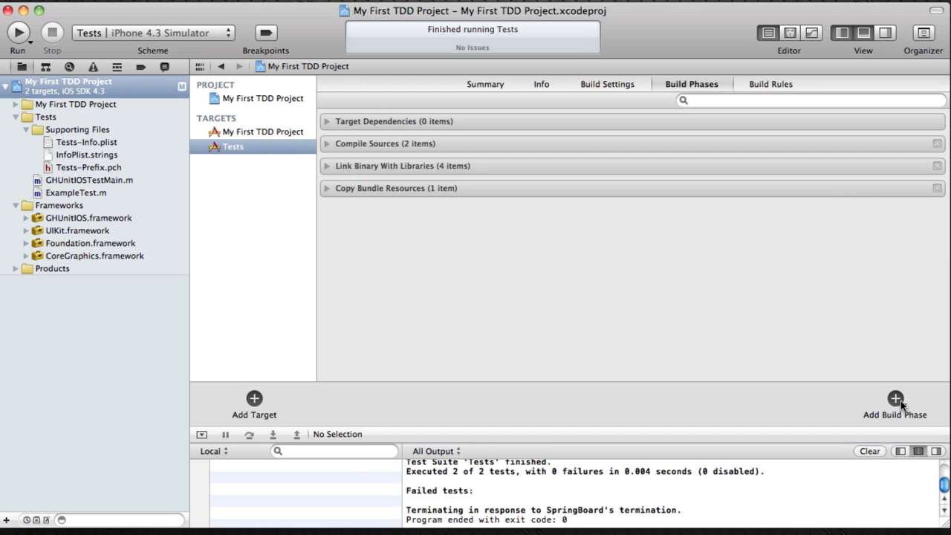
click(894, 398)
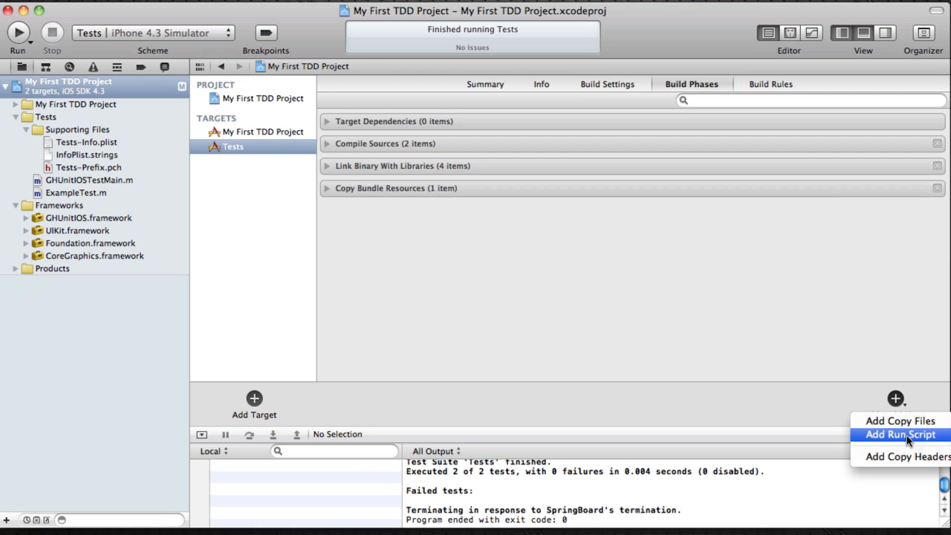
click(900, 434)
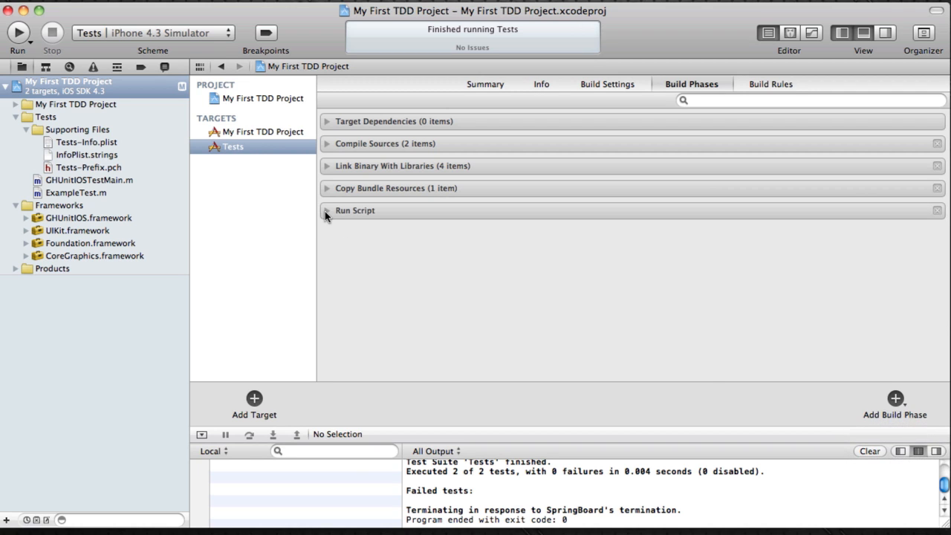
Point the Run Script phase at /Users/rvloghem/Development/My First TDD Project/My First TDD Project/RunTests.sh
click(326, 211)
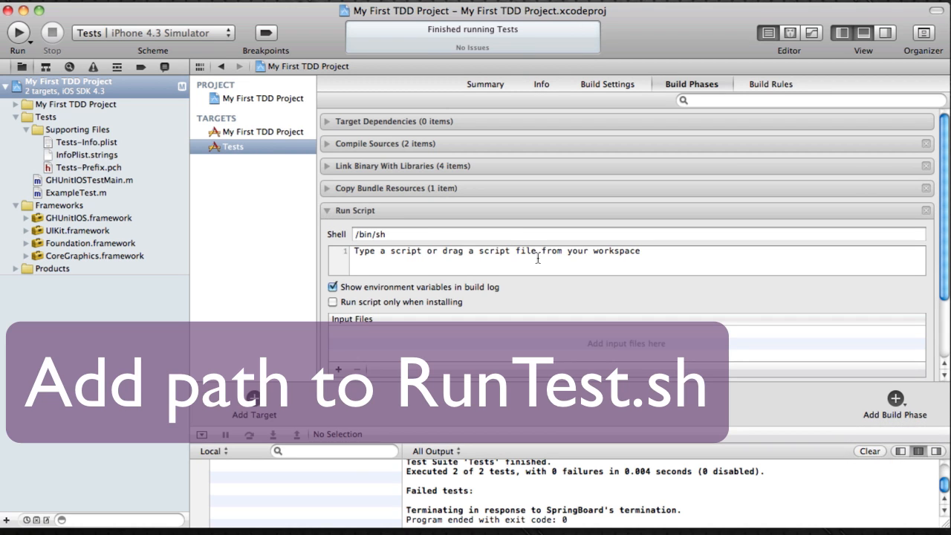
text(/Users/rvloghem/Development/My First TDD Project/My First TDD Project/RunTests.sh)
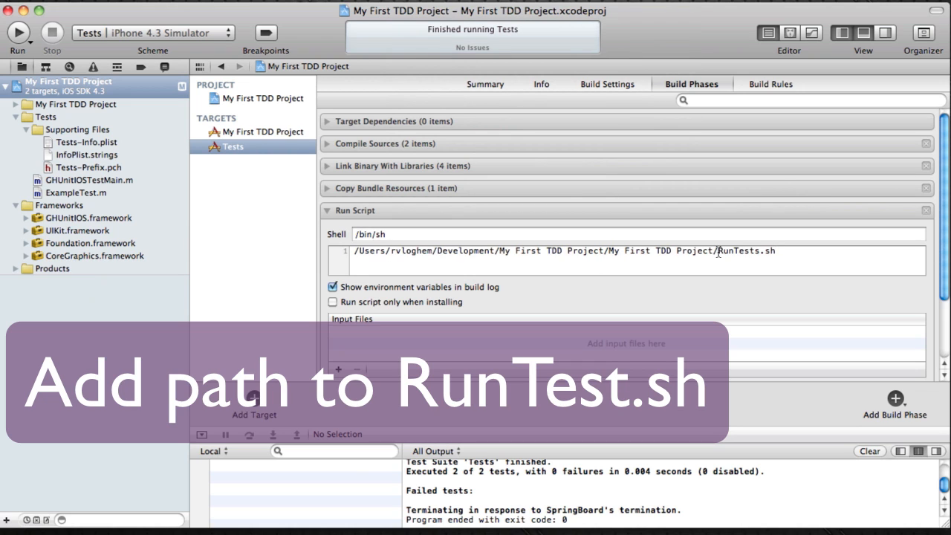
double_click(746, 250)
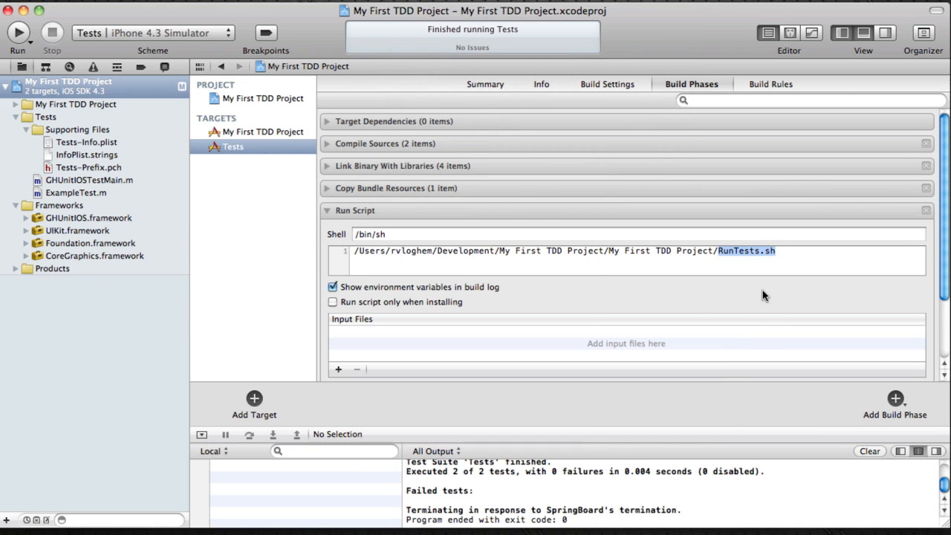
mouse_move(765, 282)
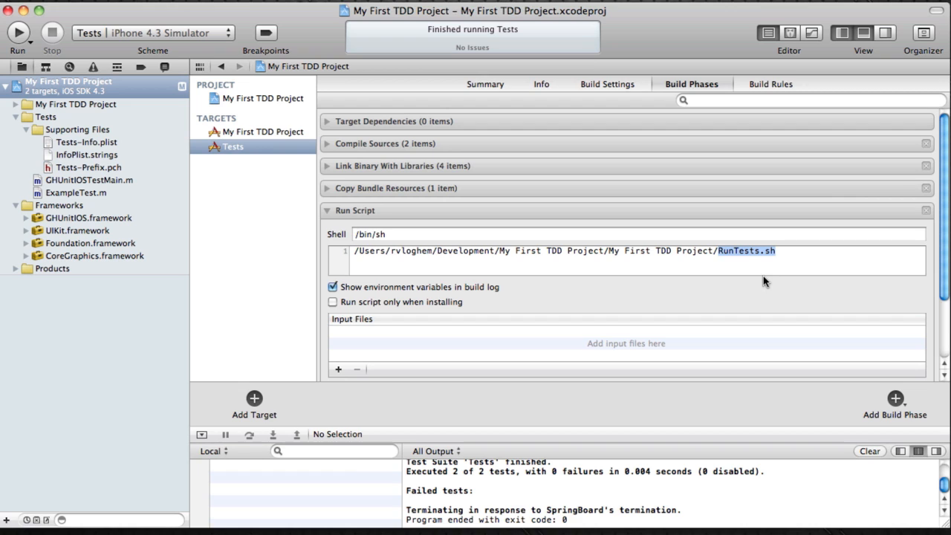
mouse_move(410, 233)
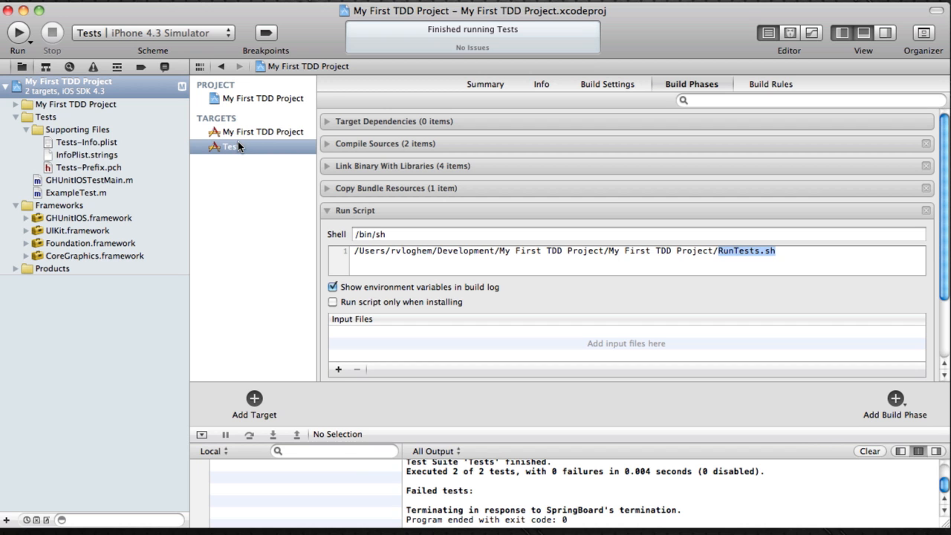
click(232, 147)
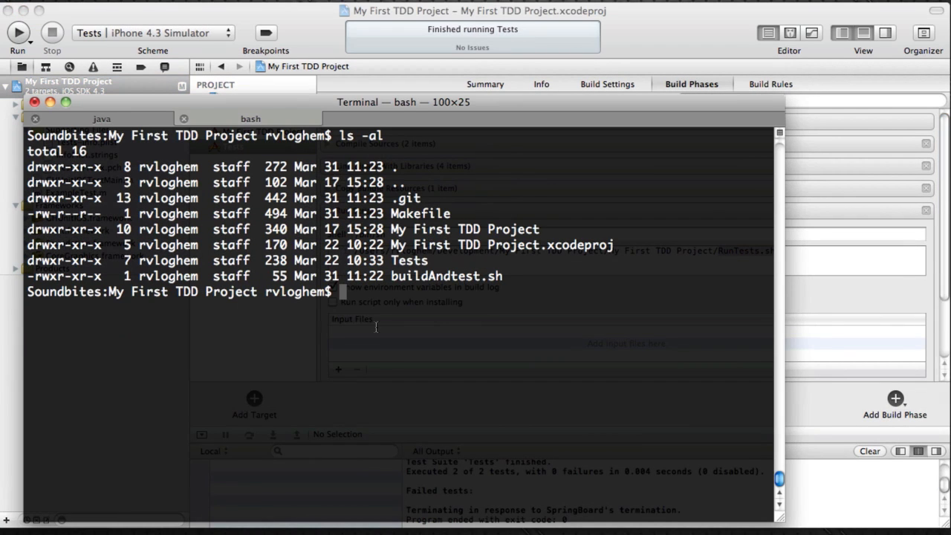
Create RunTests.sh in vi, make it executable with chmod +x and confirm it with ls -al
text(vi RunTests.sh)
text(c)
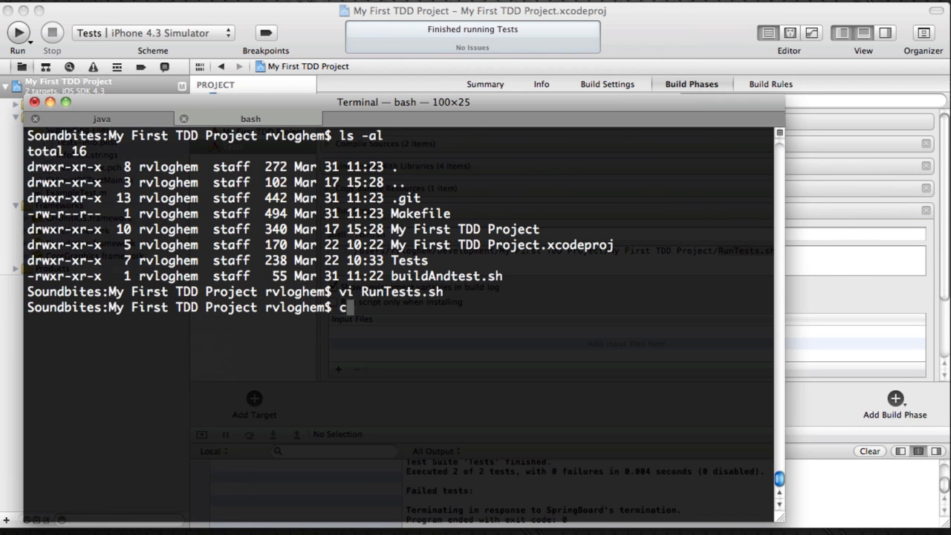
text(hmod +x)
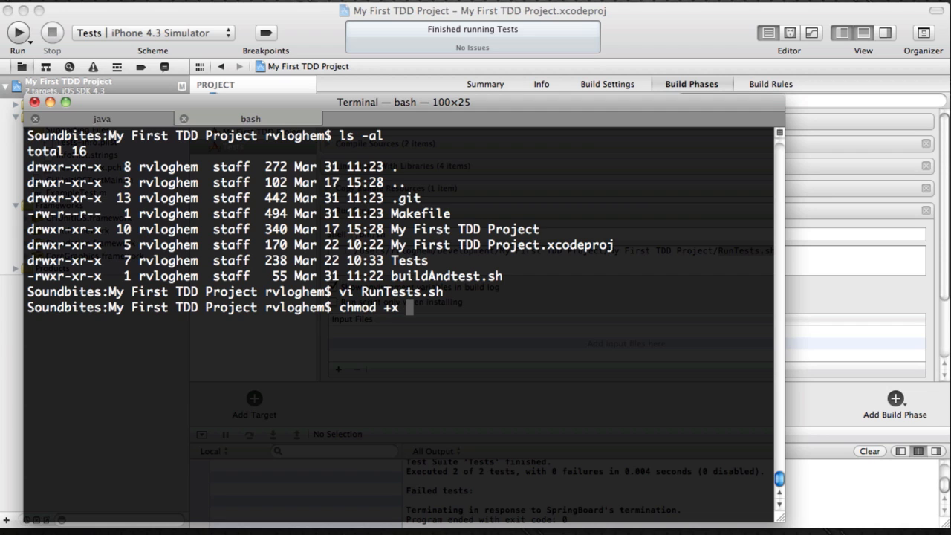
text(RunTests.sh)
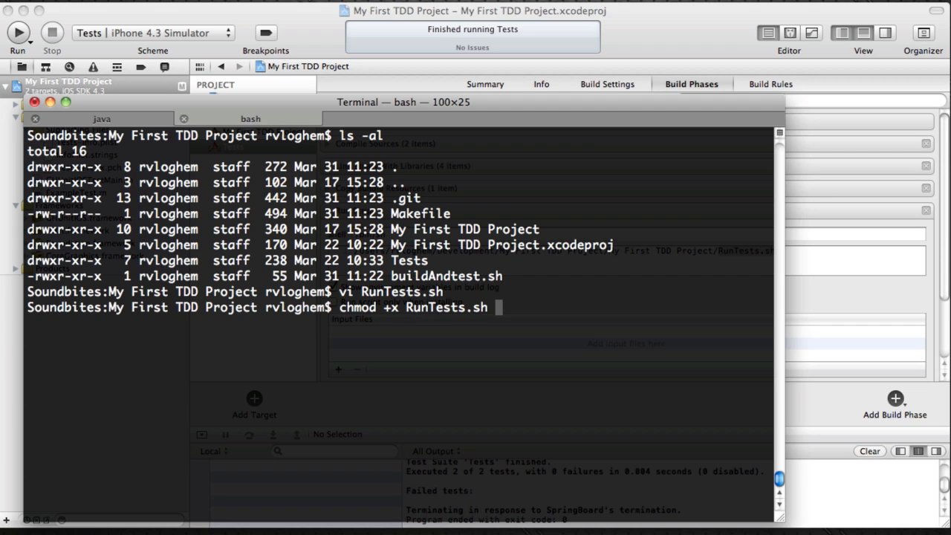
text(ls -al)
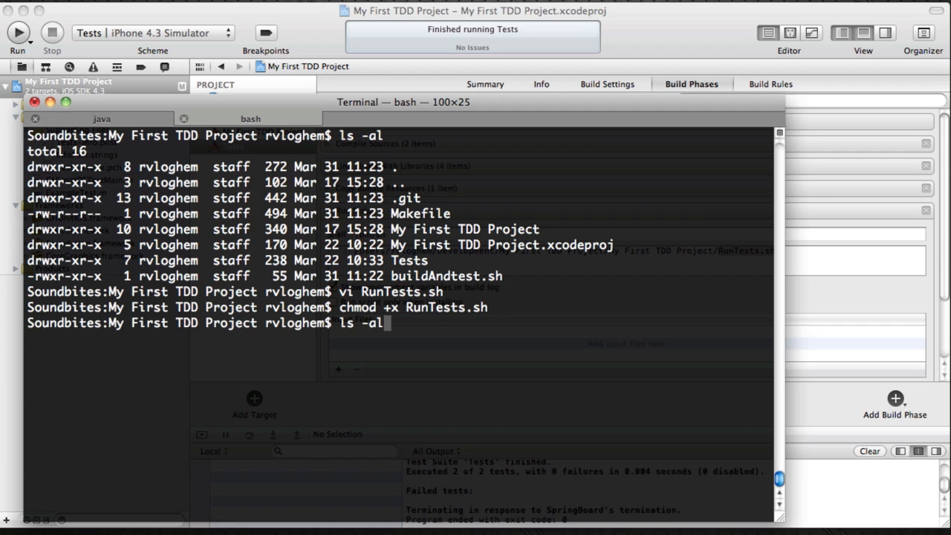
key(Return)
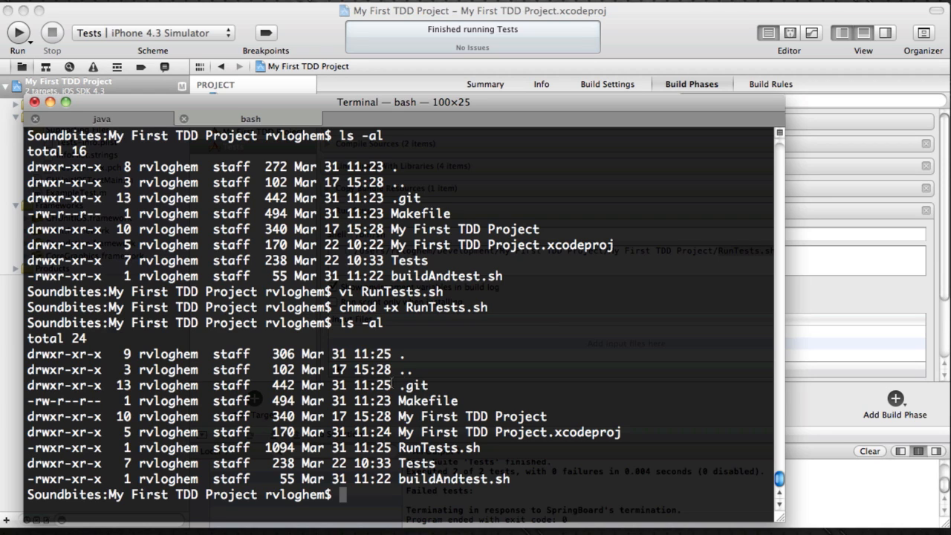
double_click(427, 401)
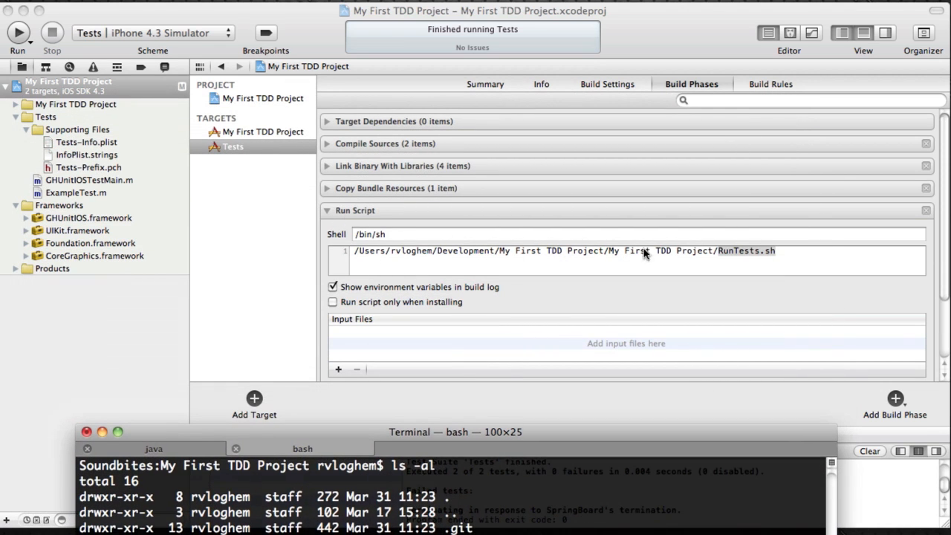
mouse_move(508, 436)
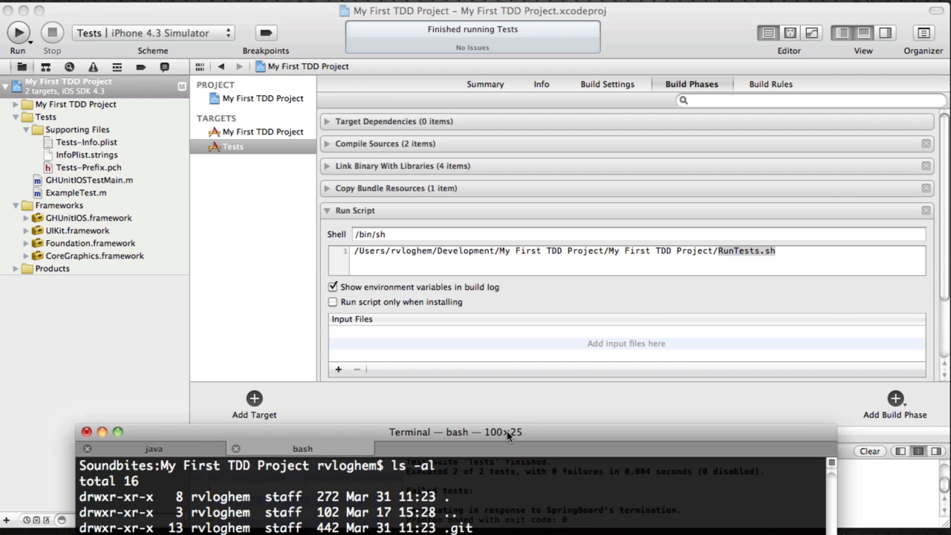
Run make clean to empty the build folder, then start make test
click(453, 431)
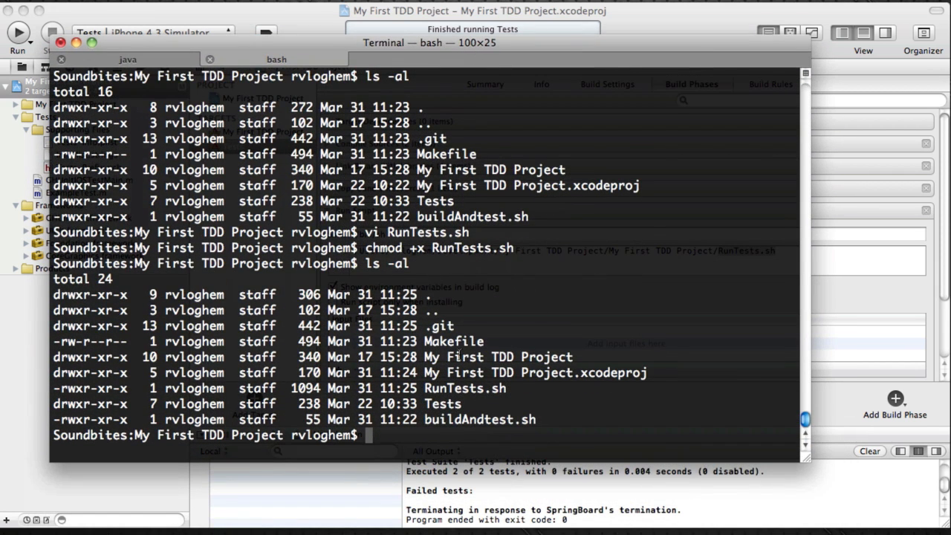
double_click(463, 387)
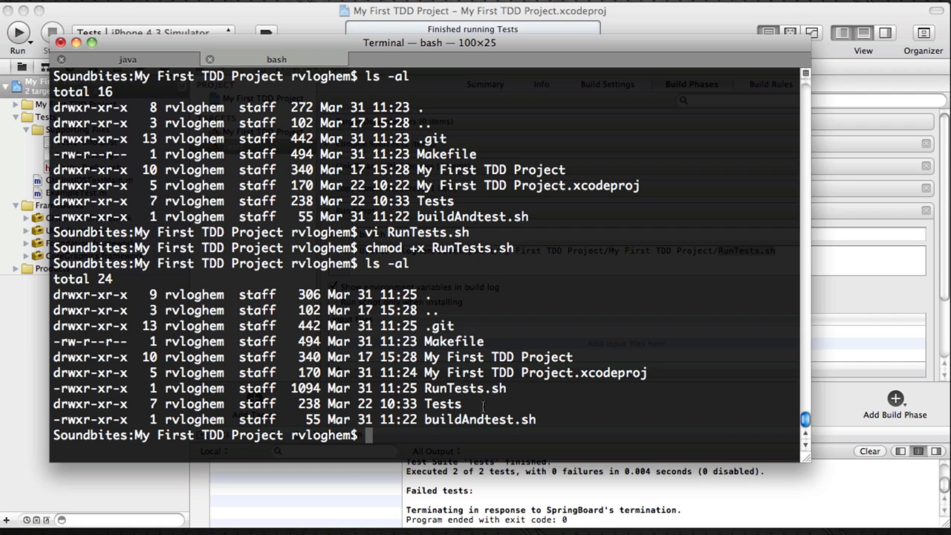
text(make clean)
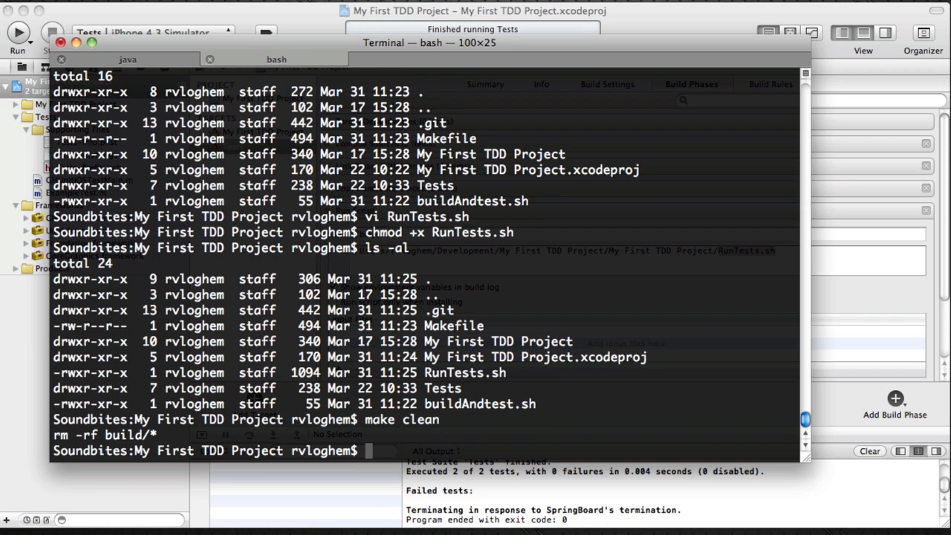
text(make te)
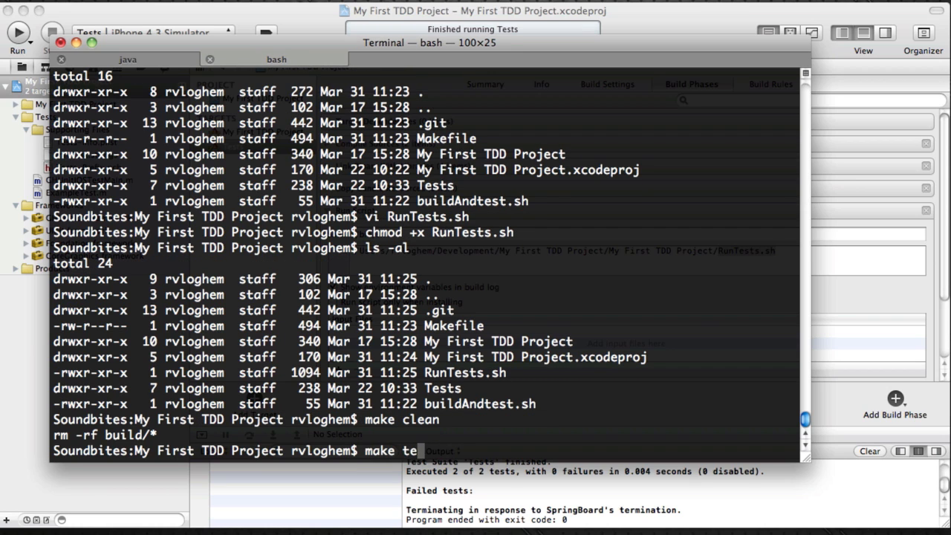
text(st)
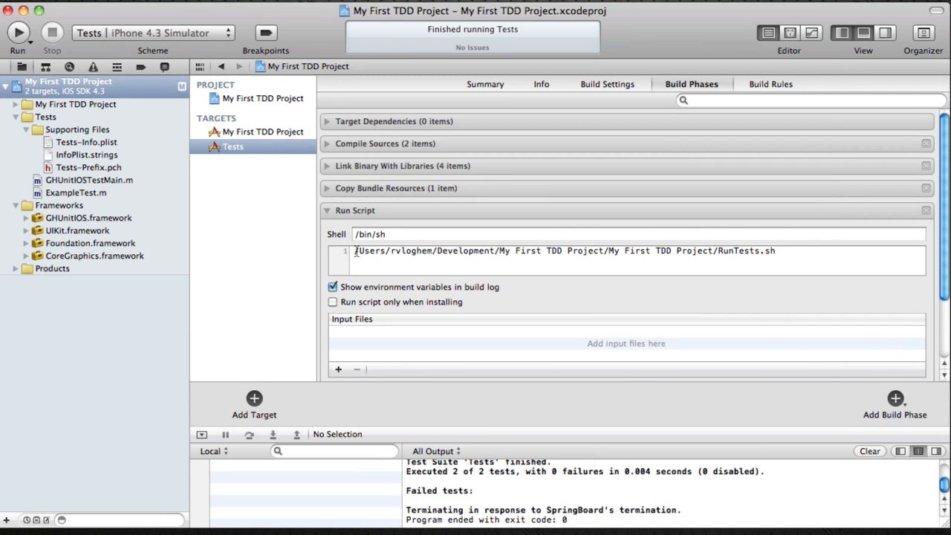
Begin quoting the RunTests.sh path in the Run Script phase with a leading double quote
text(")
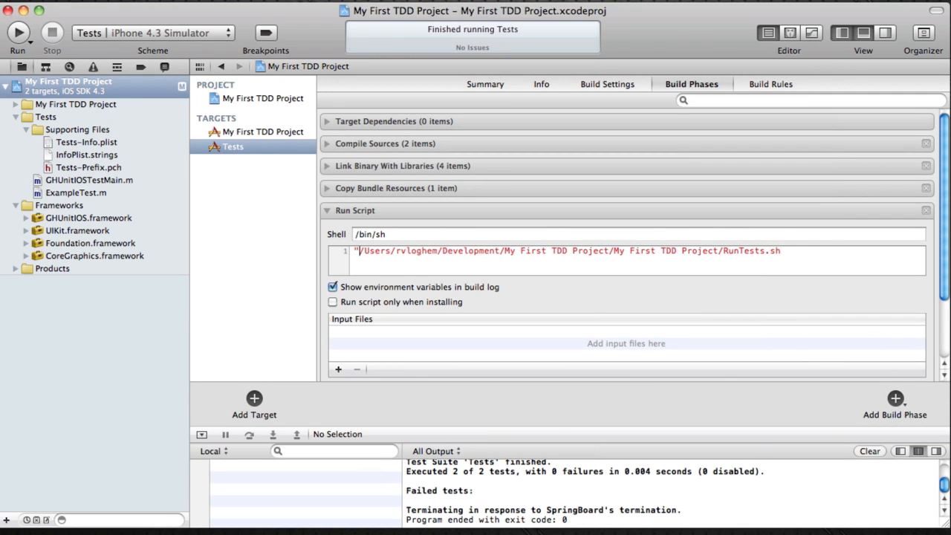
click(790, 251)
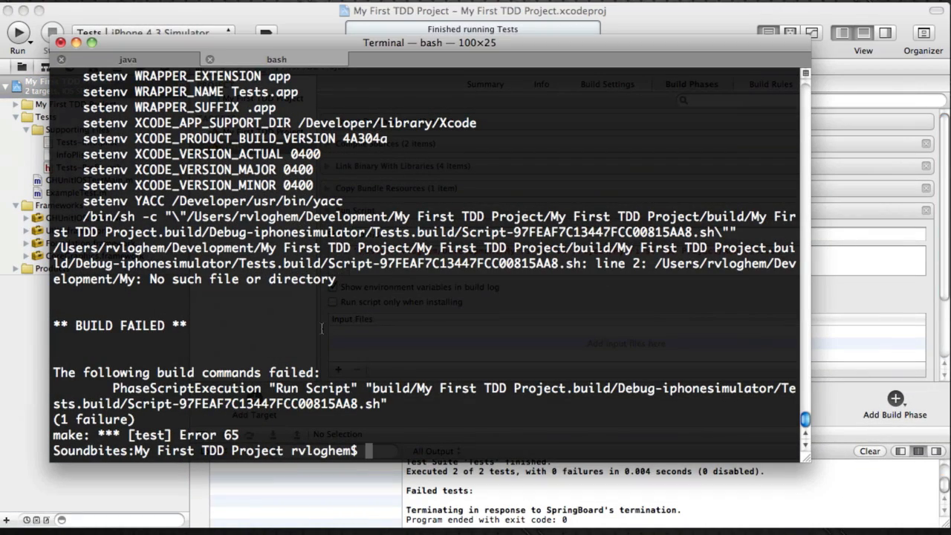
Run make test again, then check git status for modified and untracked files
text(make test)
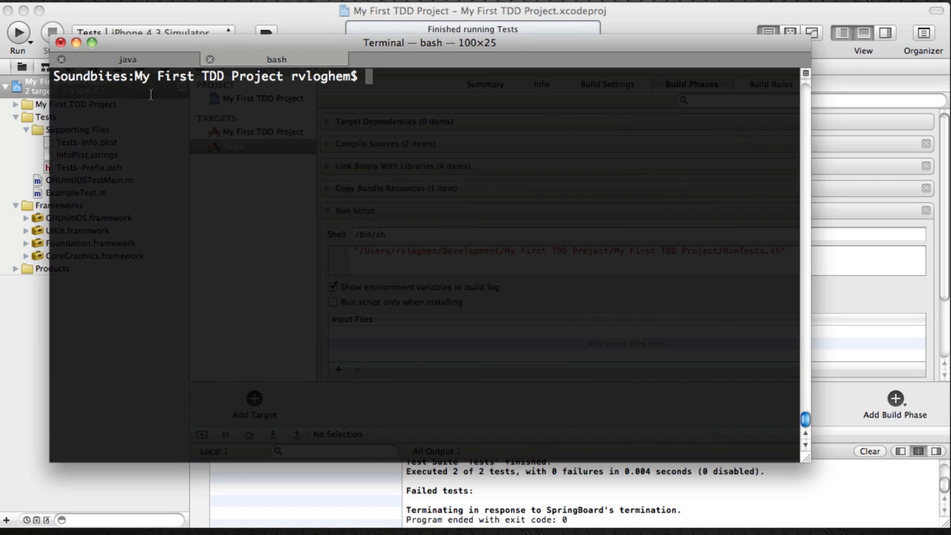
text(git status)
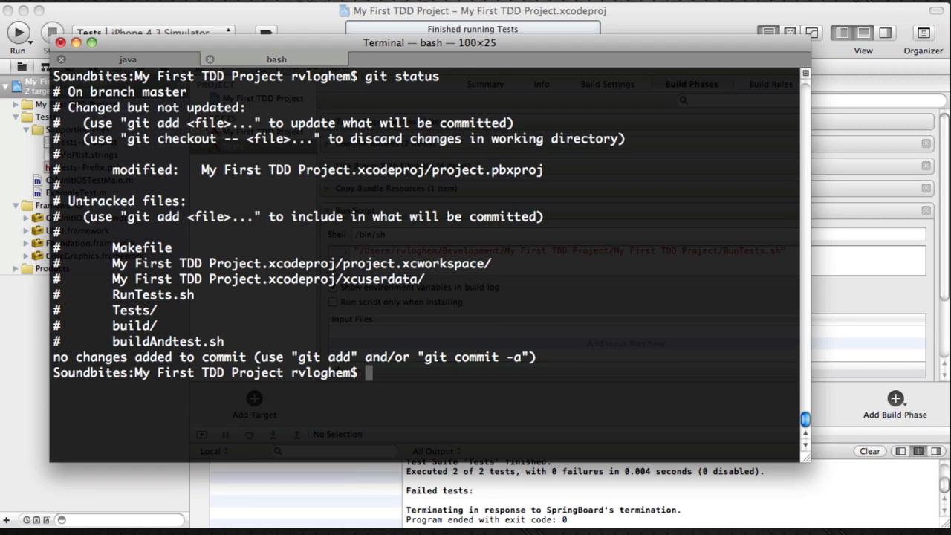
Create a .gitignore containing build/ in vi and prepare a fresh git status
text(vi .)
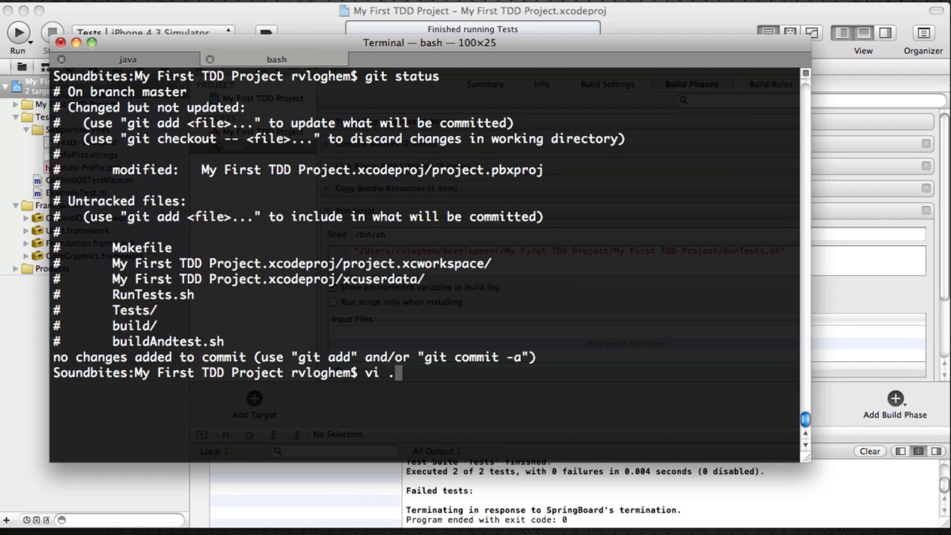
text(gitig)
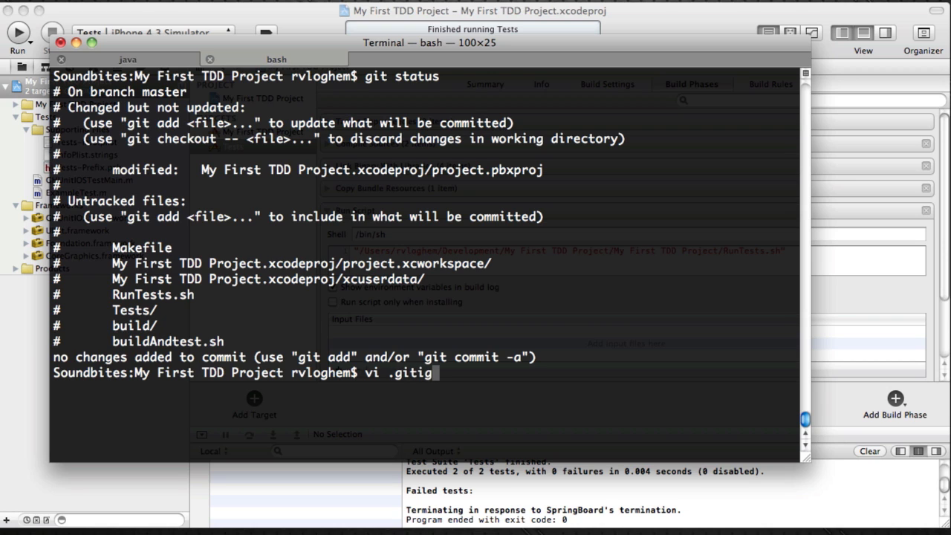
text(no)
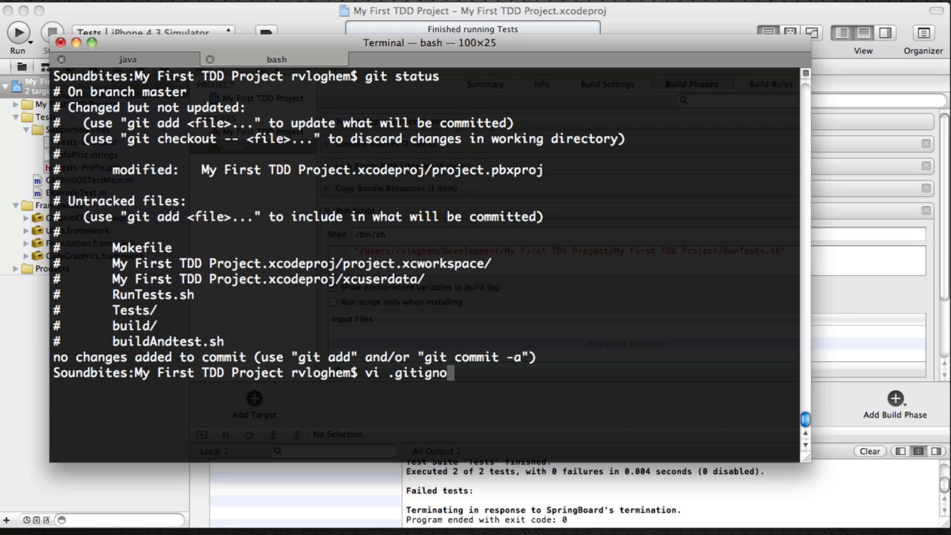
key(Return)
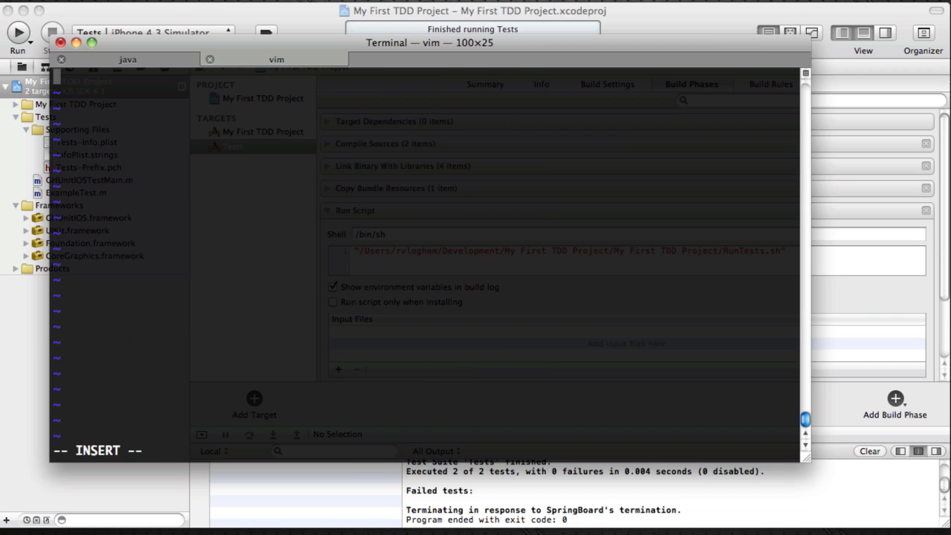
text(build/)
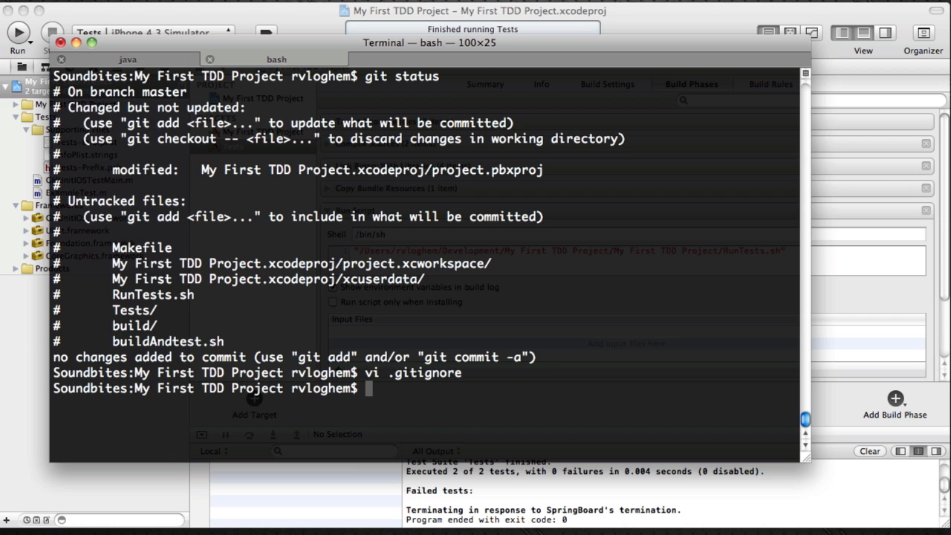
text(git status)
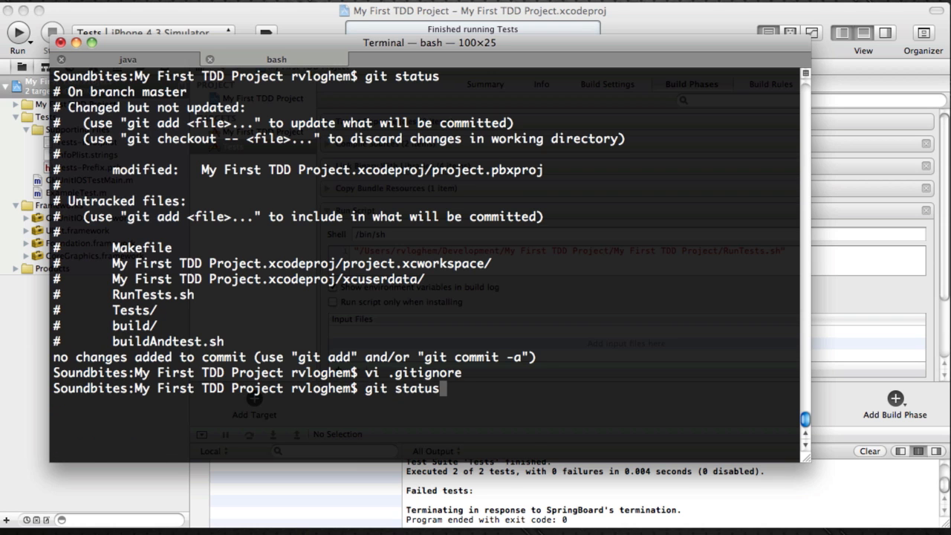
Stage all files and commit them with the message "Checking in files for Jenkins-CI"
key(Return)
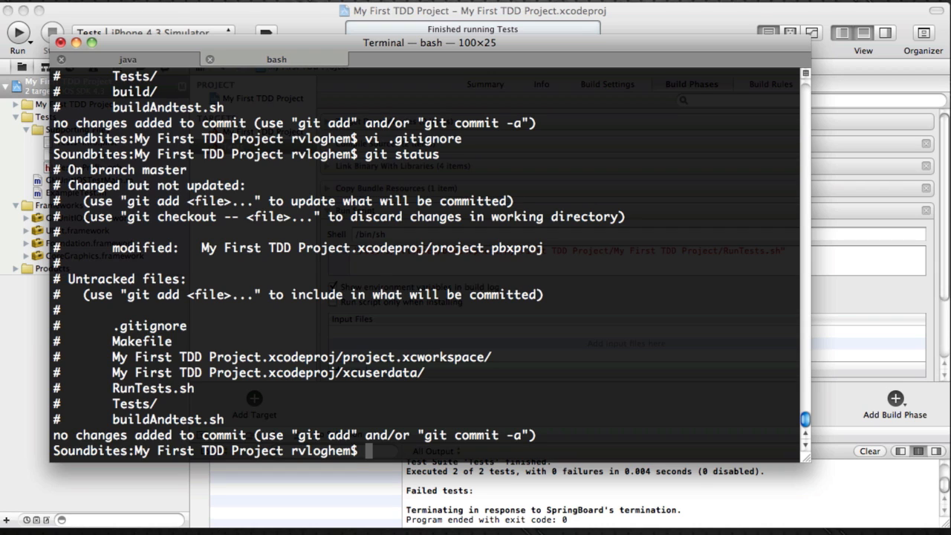
text(git add .)
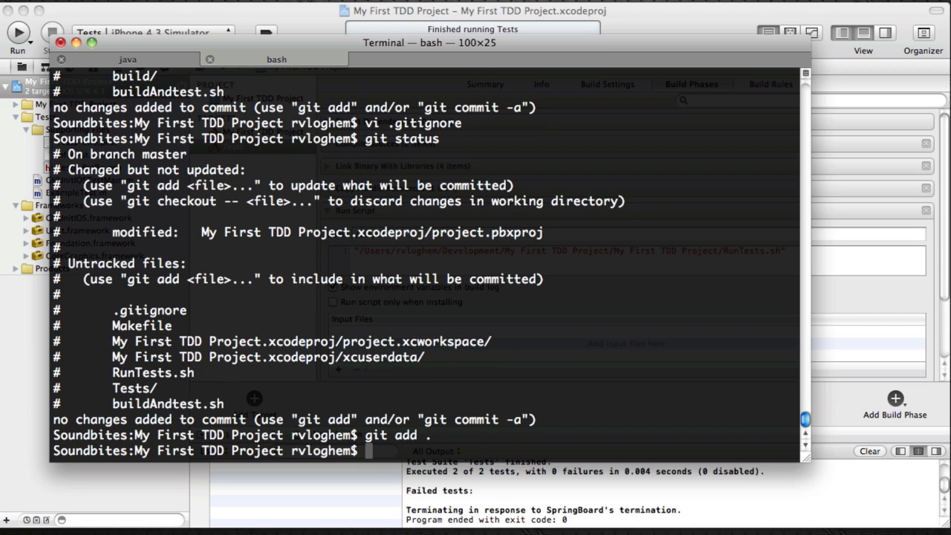
text(git commit -a)
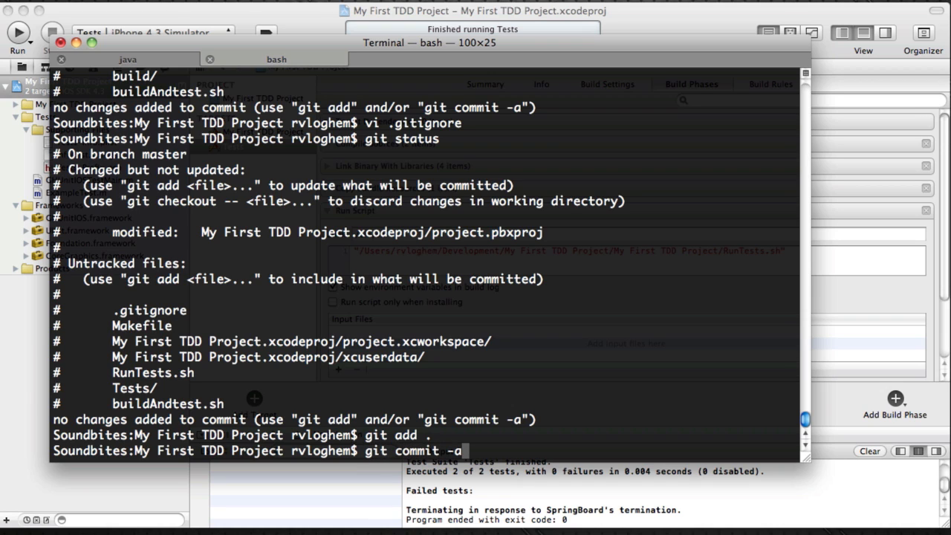
text(-)
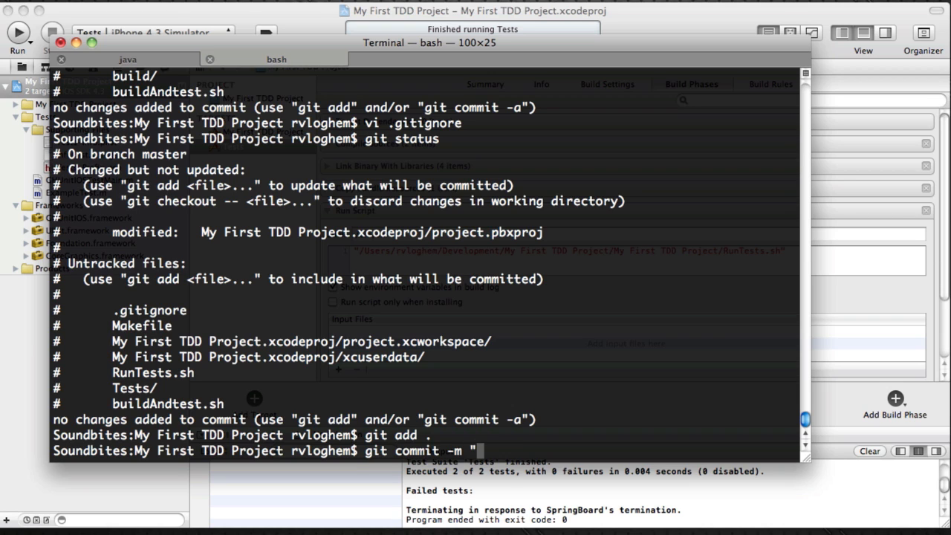
text(Checking in)
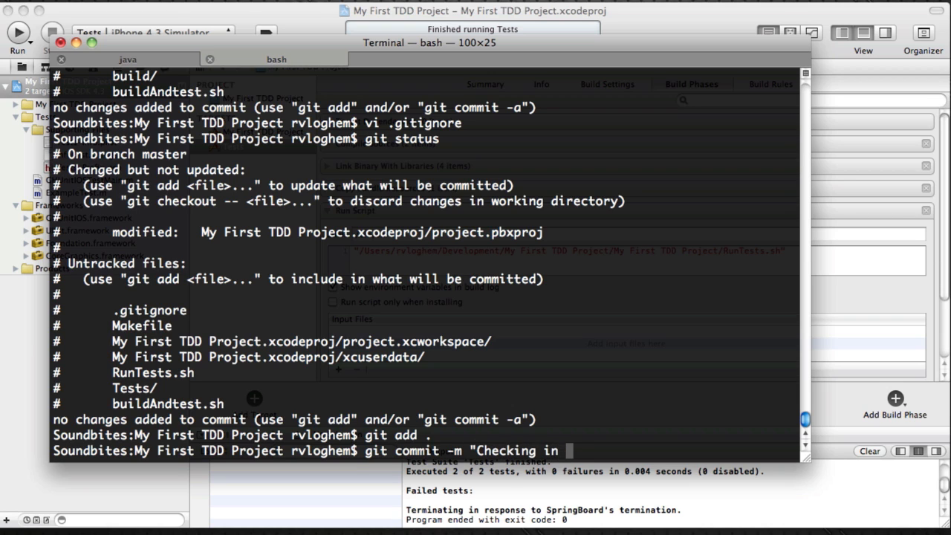
text(fi)
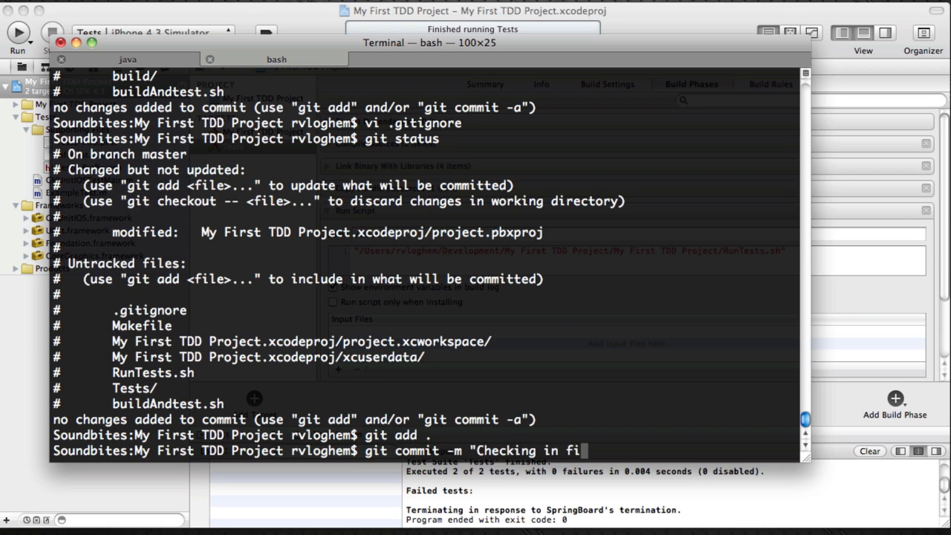
text(les for)
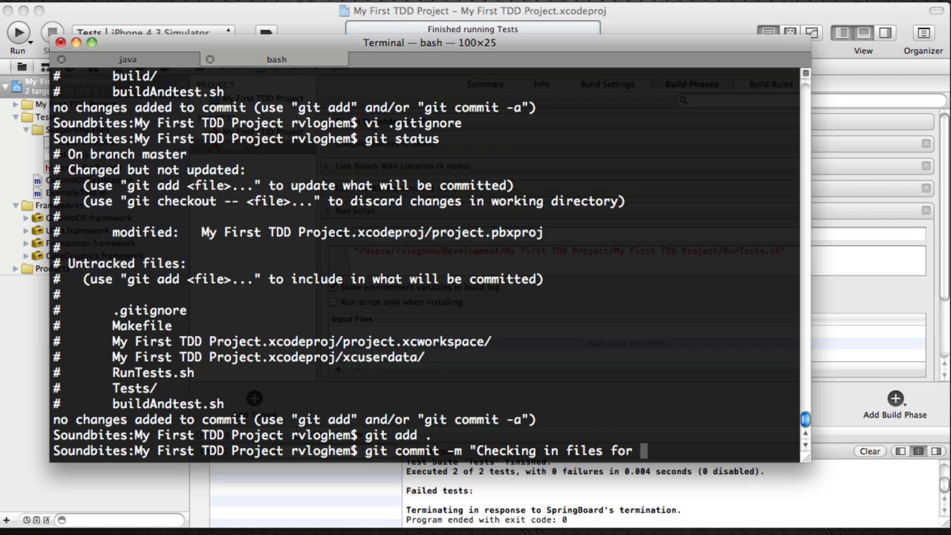
text(Jenkins)
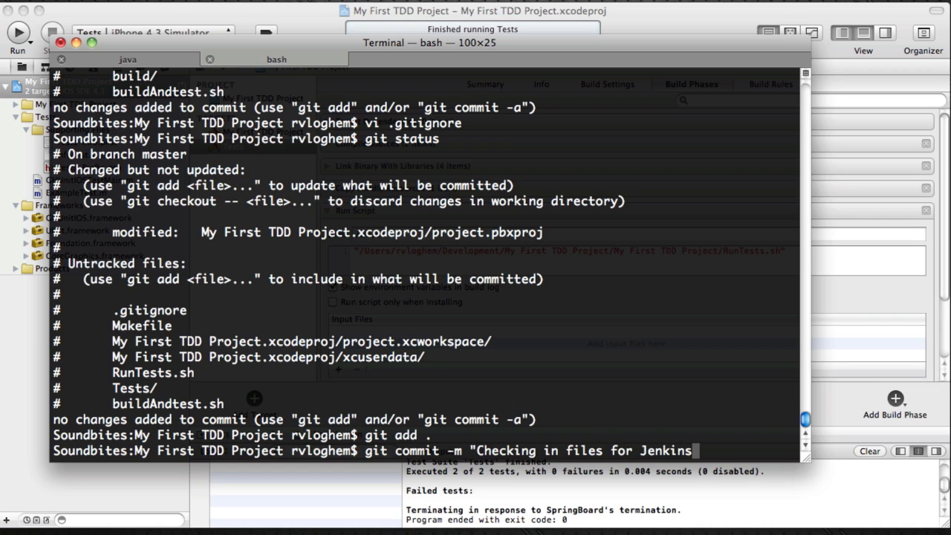
text(-CI)
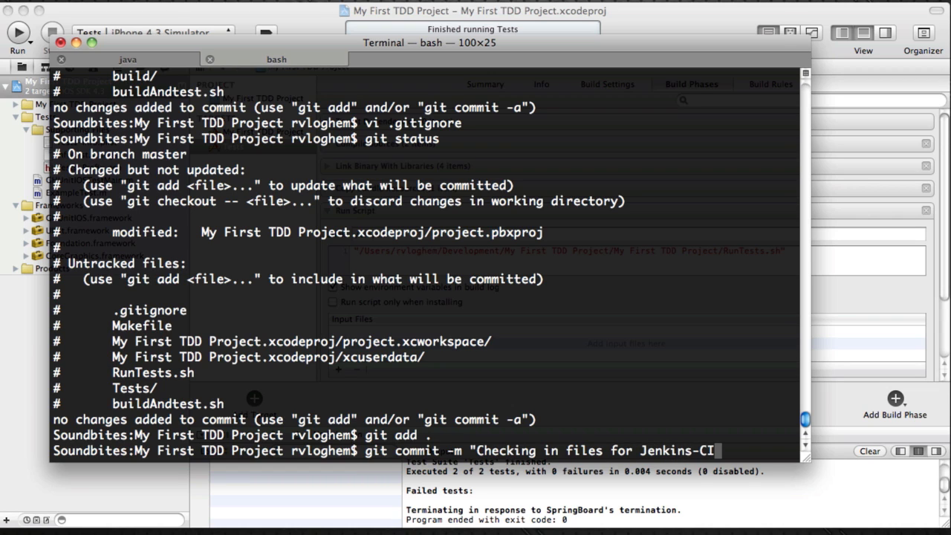
key(Return)
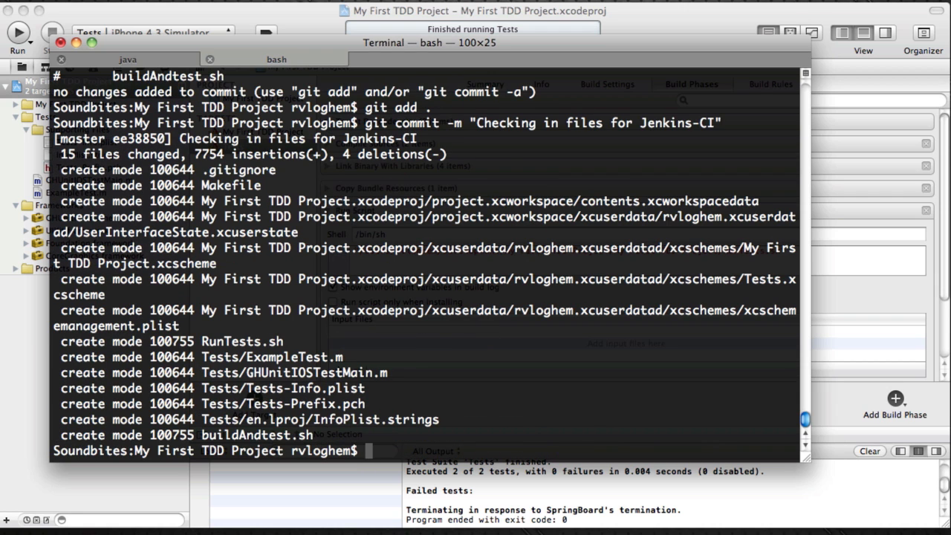
Confirm with git status that the working directory is clean
text(git status)
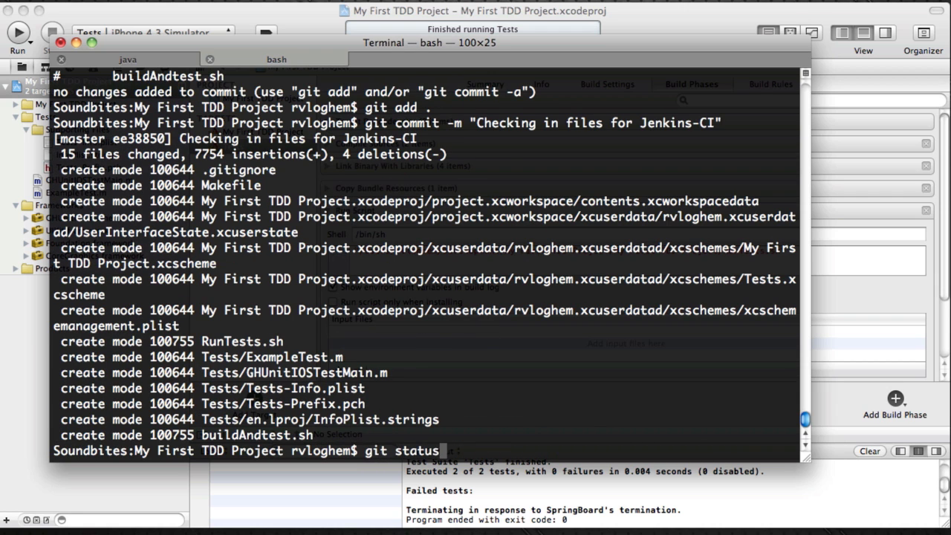
key(Return)
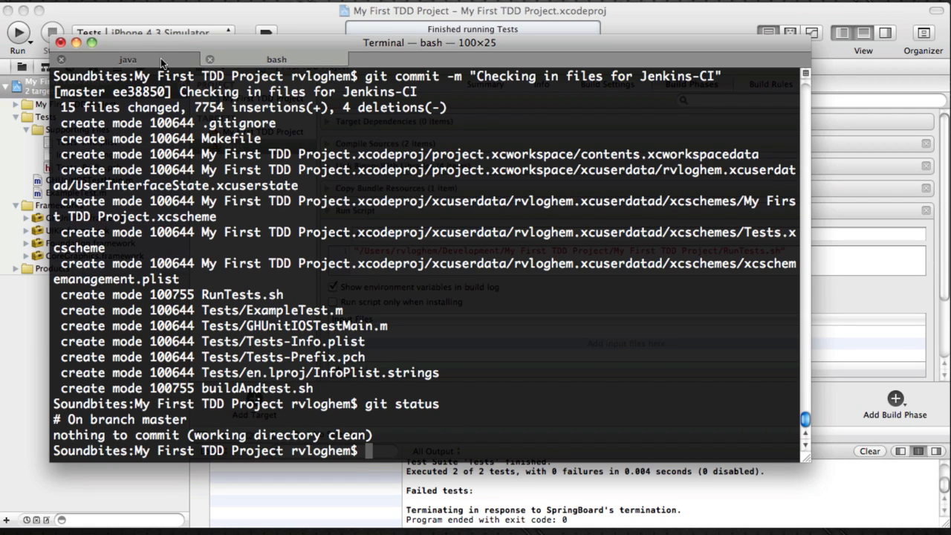
mouse_move(127, 59)
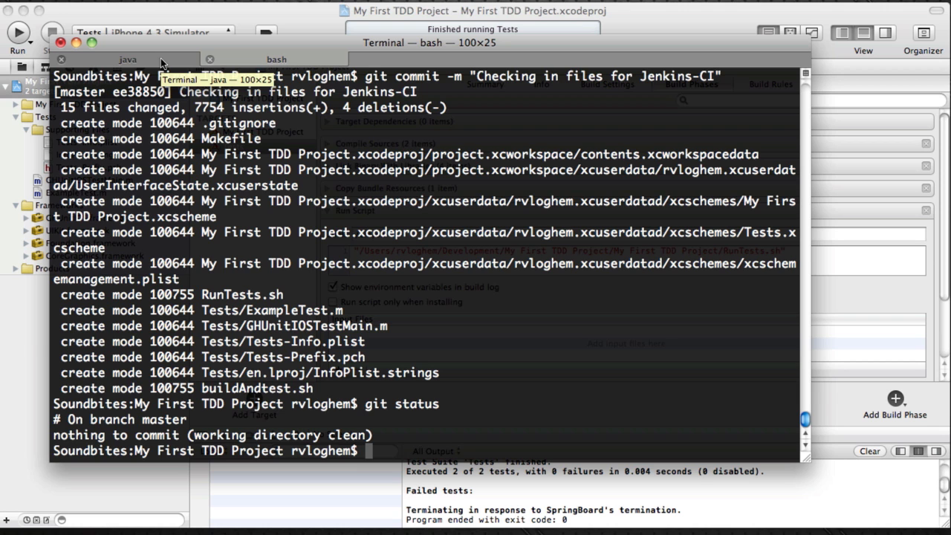
mouse_move(214, 300)
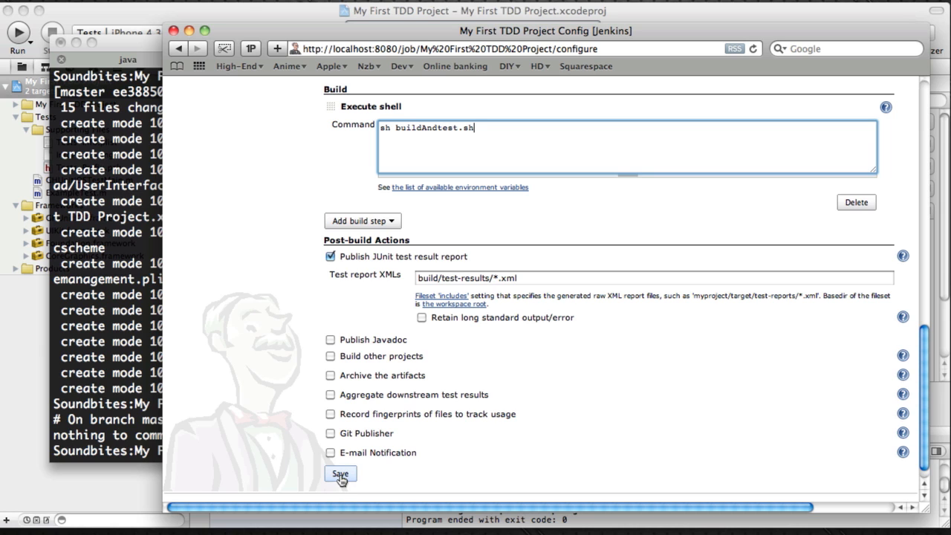
Save the My First TDD Project job configuration, returning to the dashboard
click(340, 474)
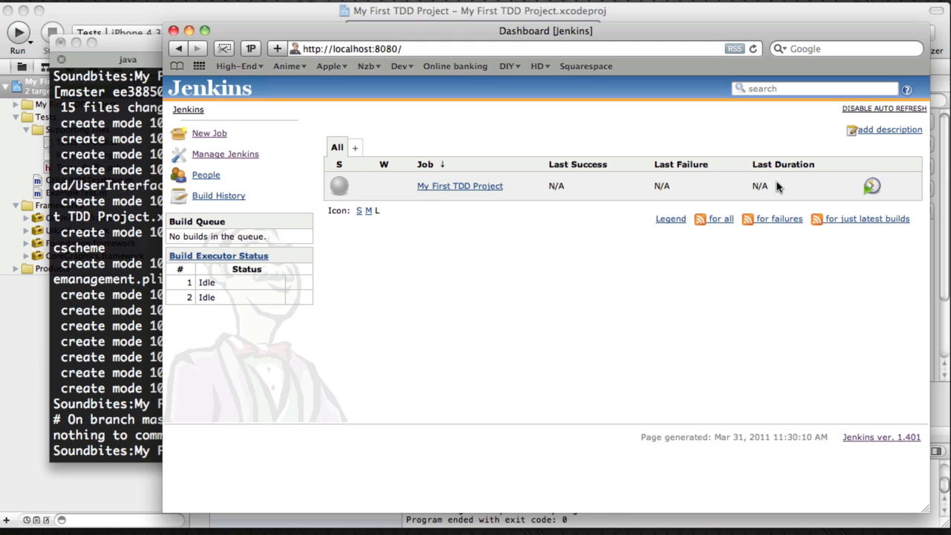
mouse_move(870, 186)
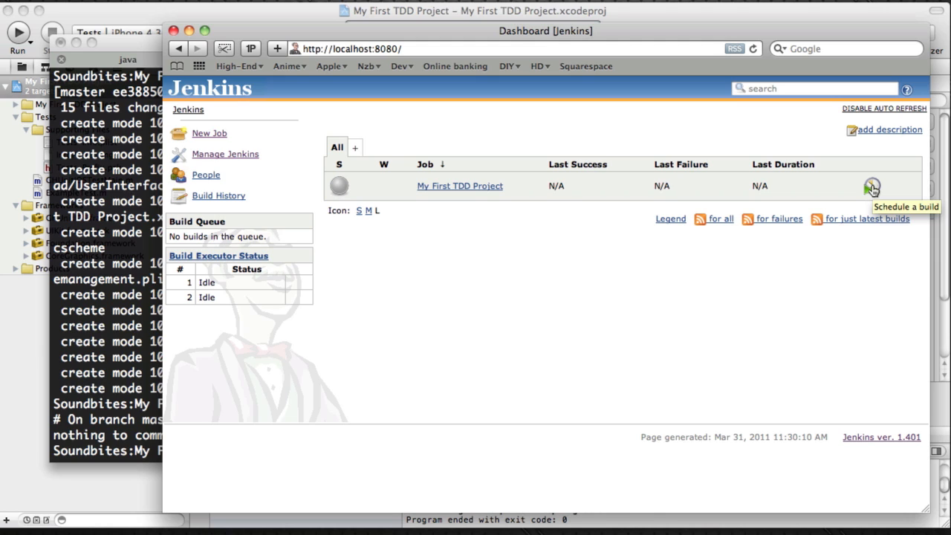
Schedule a build of My First TDD Project and go to build #1's page
click(872, 186)
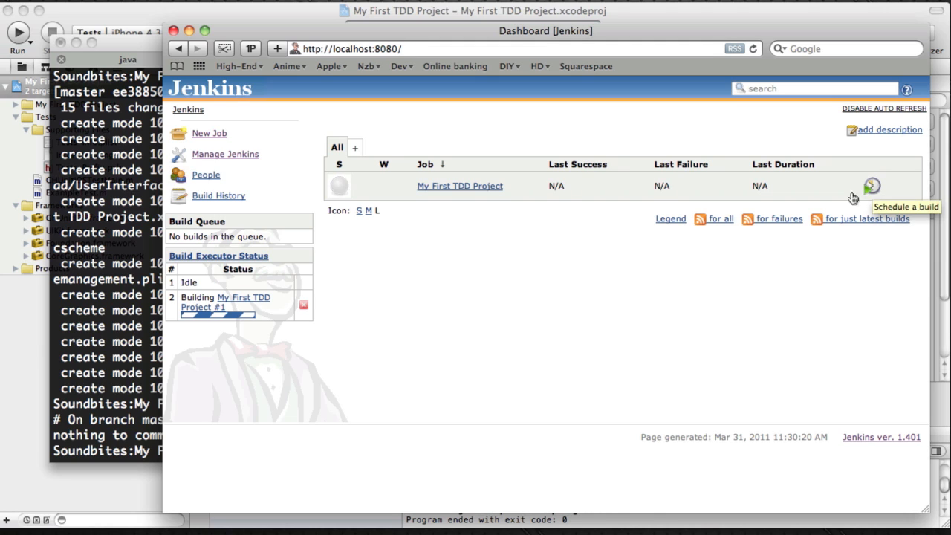
mouse_move(256, 304)
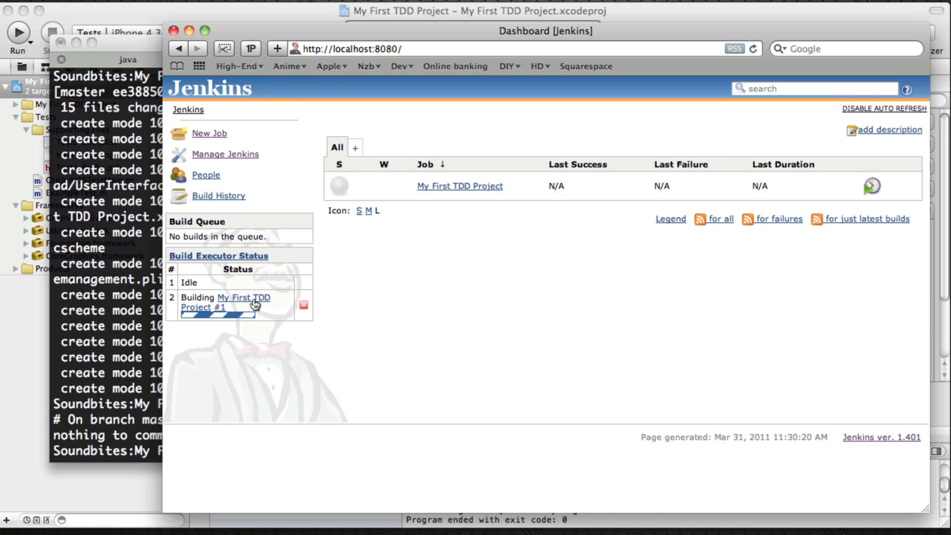
click(459, 185)
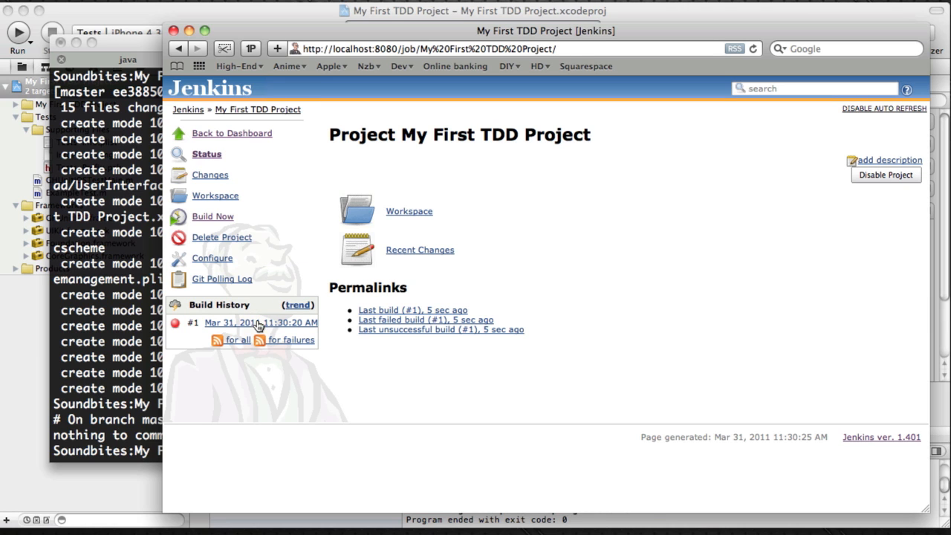
click(260, 321)
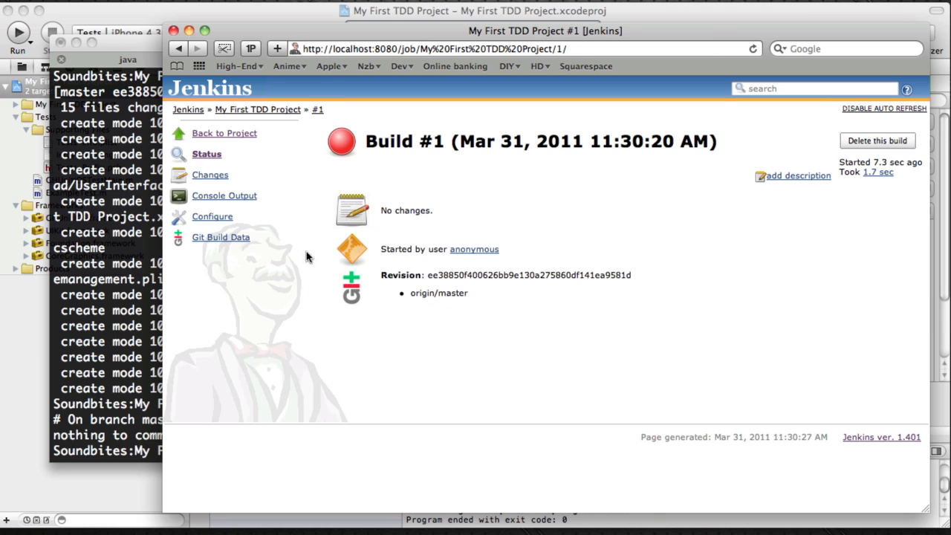
View build #1's console output, scrolling down to the failure
click(225, 197)
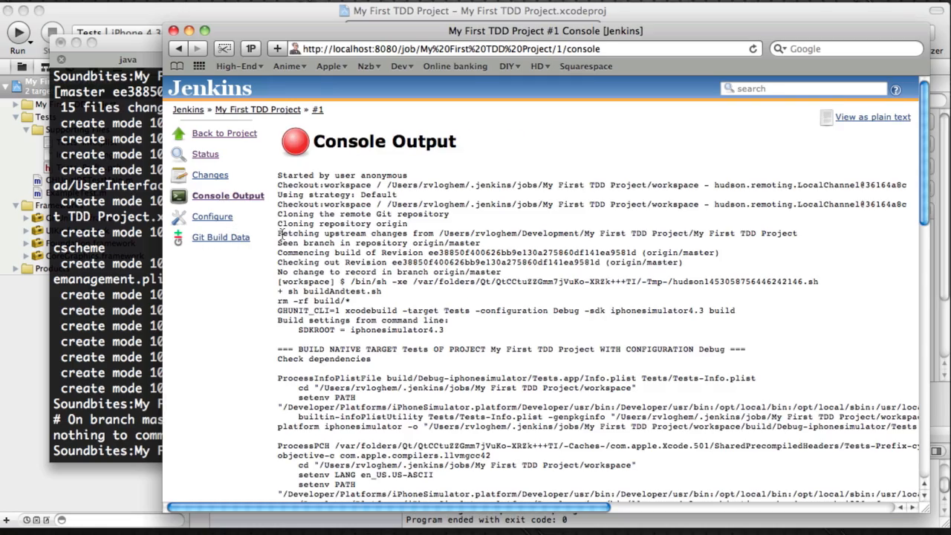
scroll(down, 3)
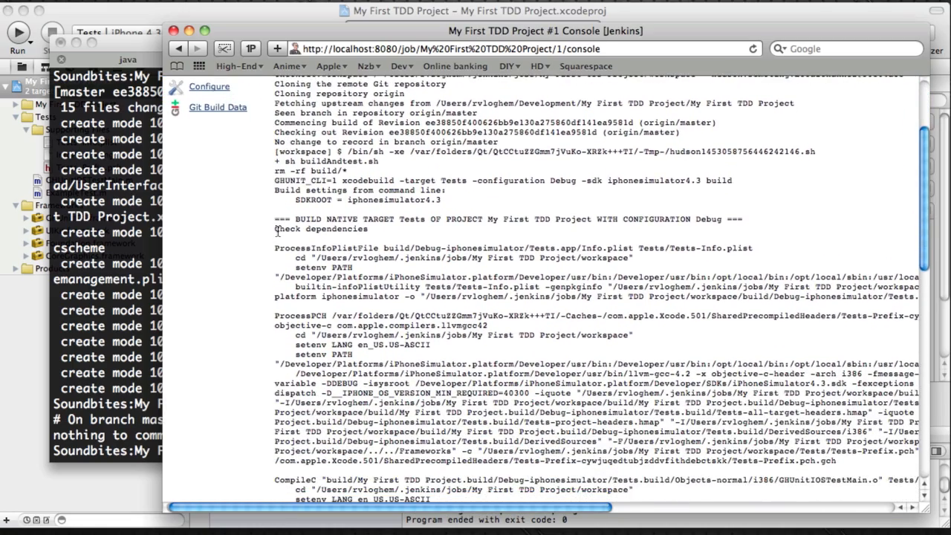
scroll(down, 3)
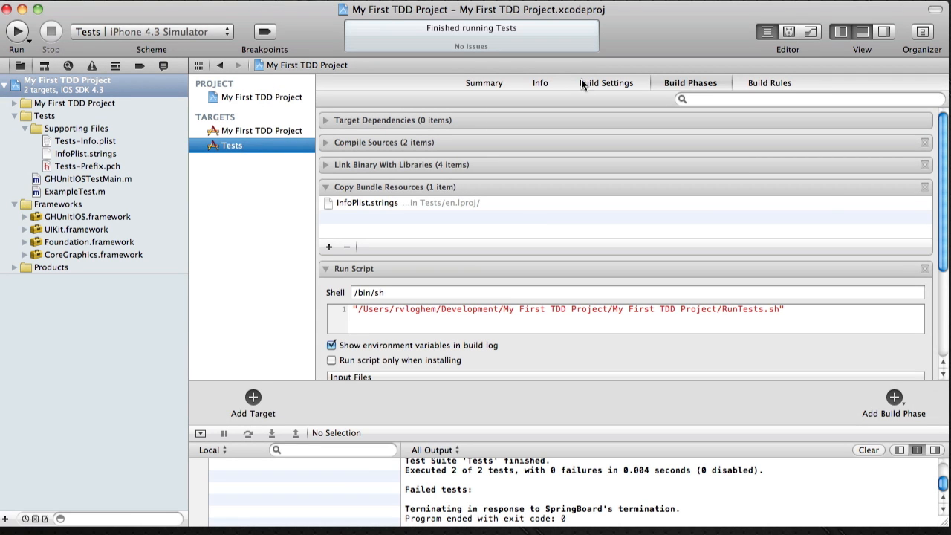
Filter Build Settings by 'fram' and bring up the Framework Search Paths list
click(606, 83)
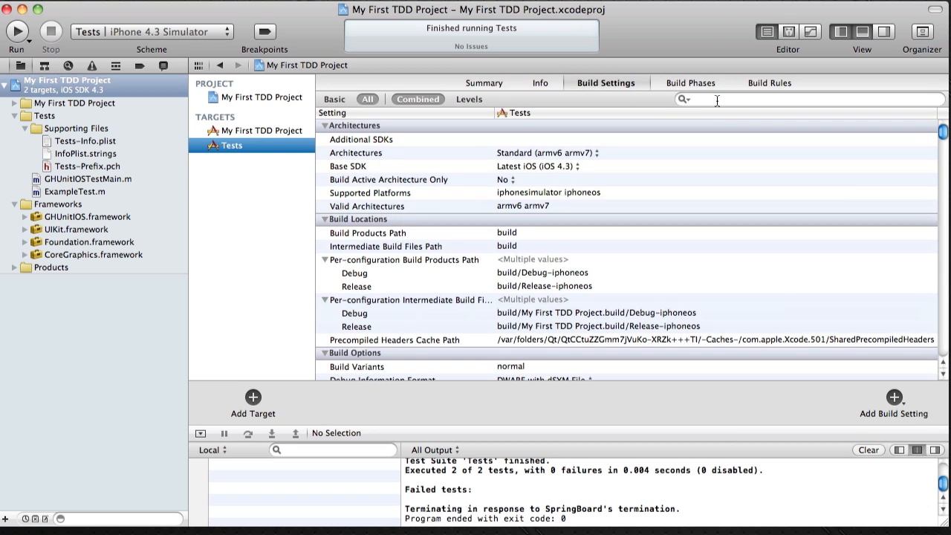
text(framework)
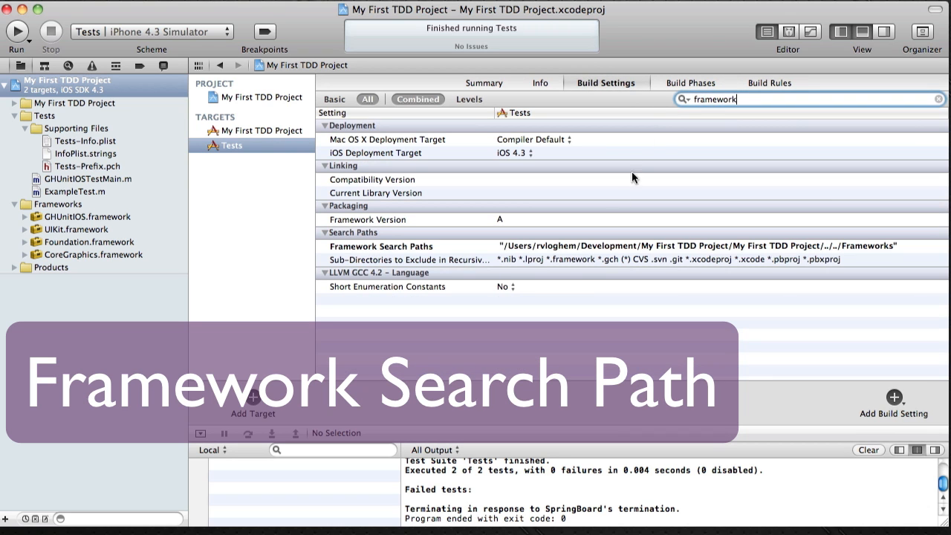
click(380, 246)
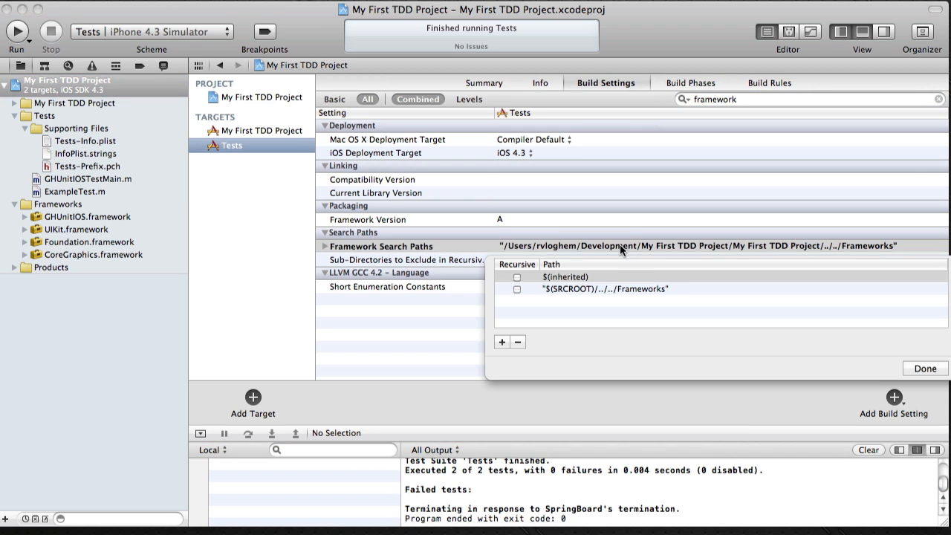
Add /Users/rvloghem/Development/Frameworks as a new framework search path and confirm
click(502, 342)
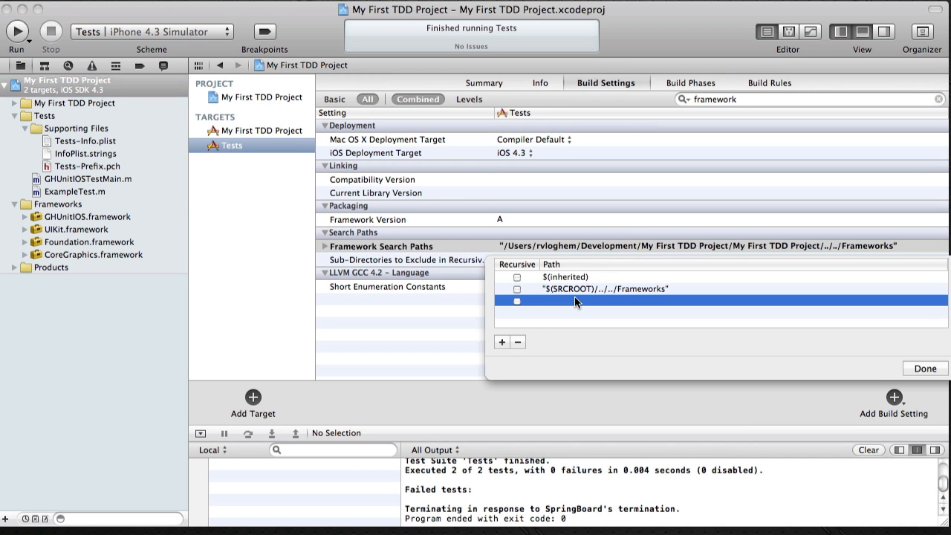
text(/Users/rvloghem/Development/Frameworks)
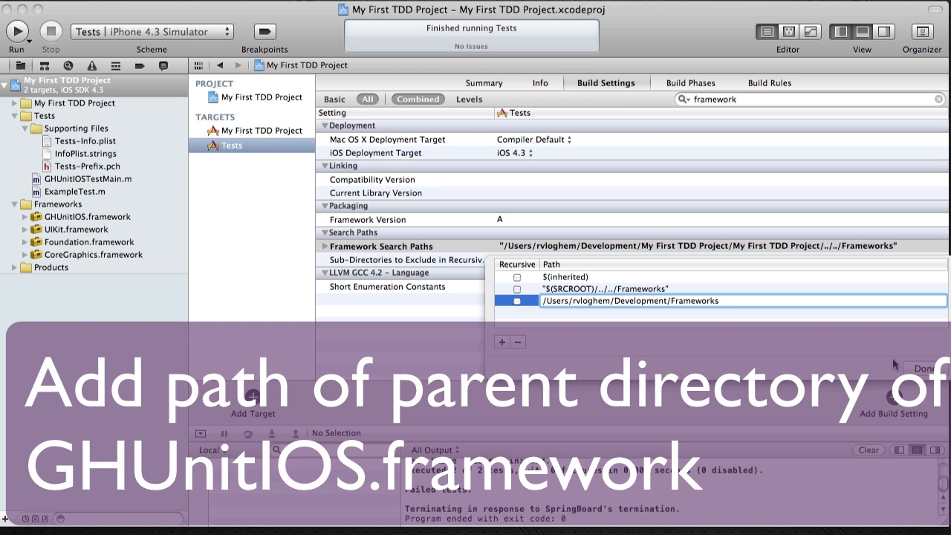
click(924, 369)
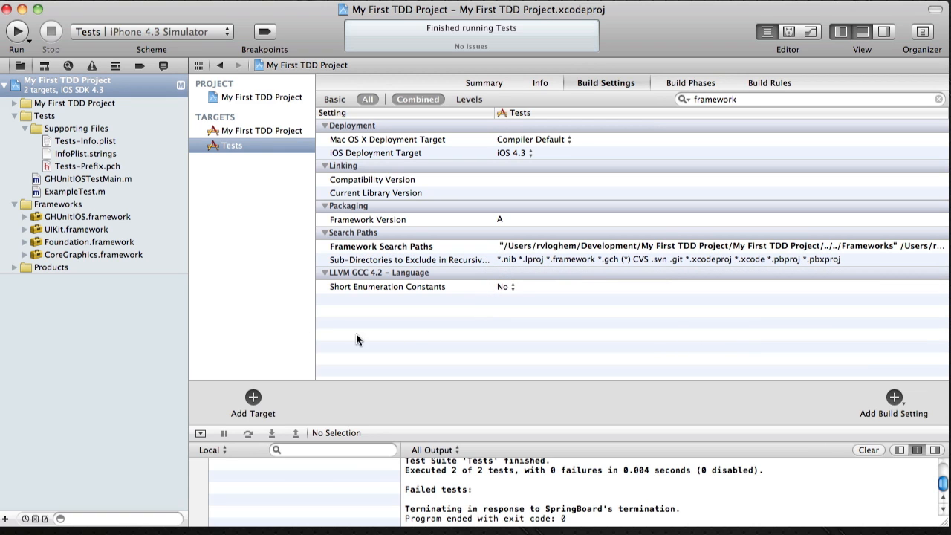
mouse_move(406, 338)
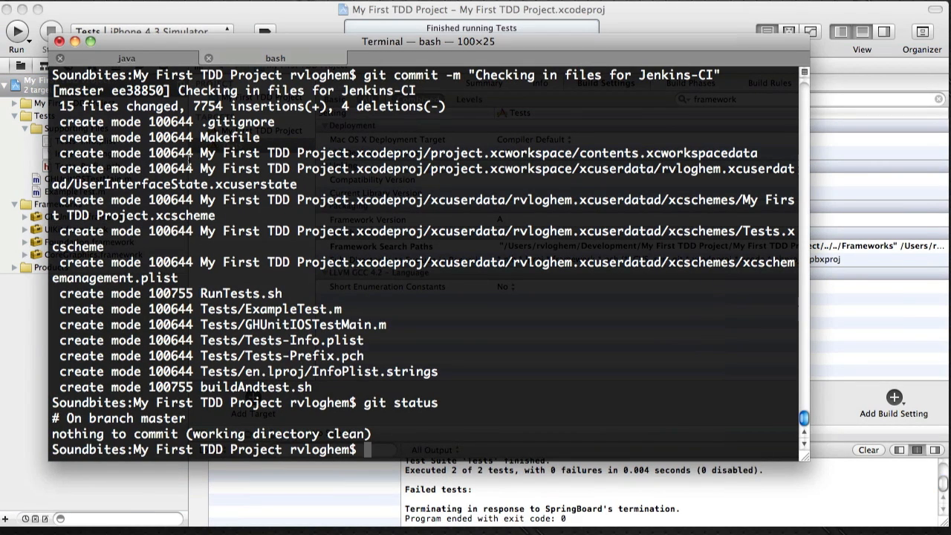
Run git status to see which files changed
text(git)
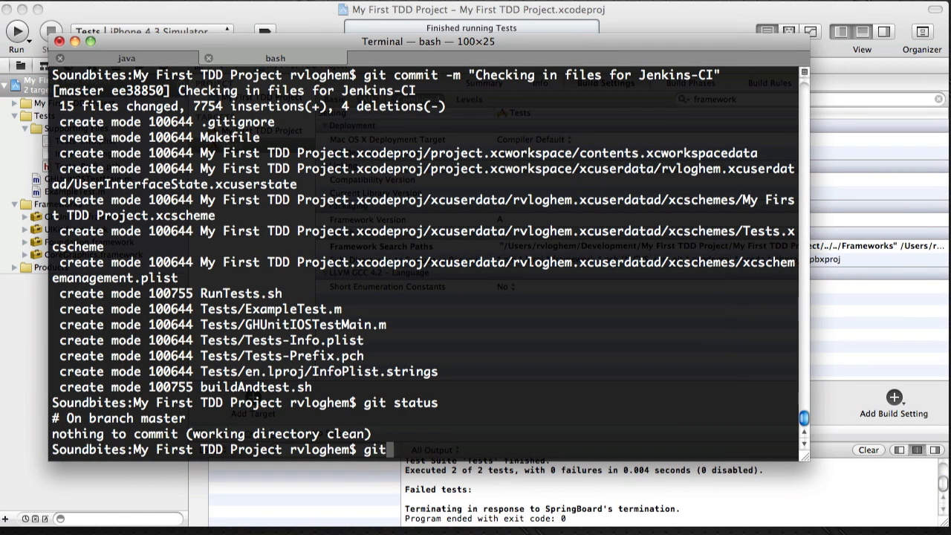
key(Return)
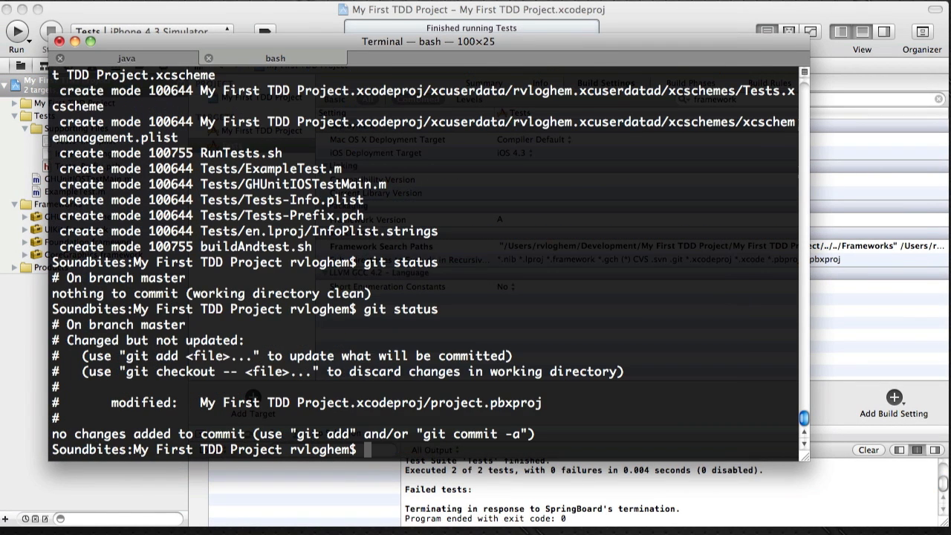
Commit all changes with git commit -a -m "Fixed the framework search path"
text(git commit)
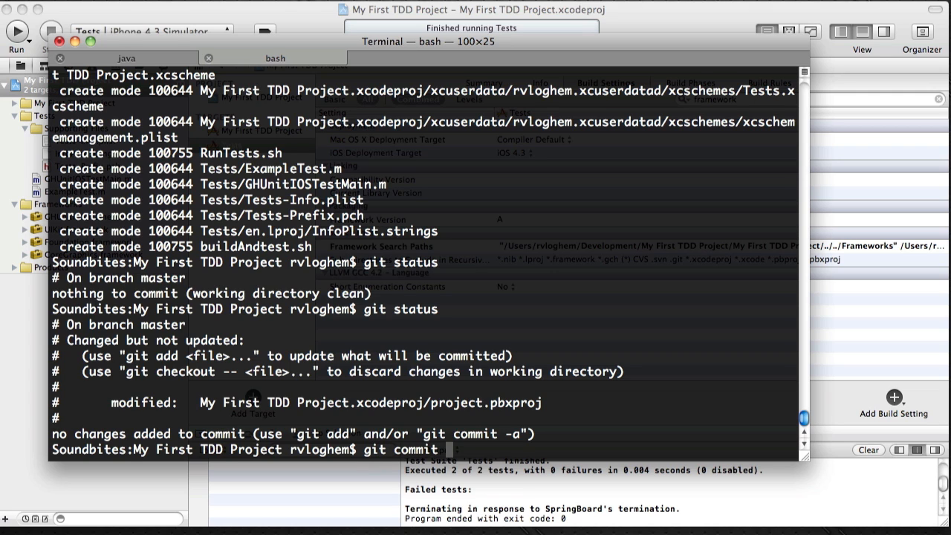
text(-a -m)
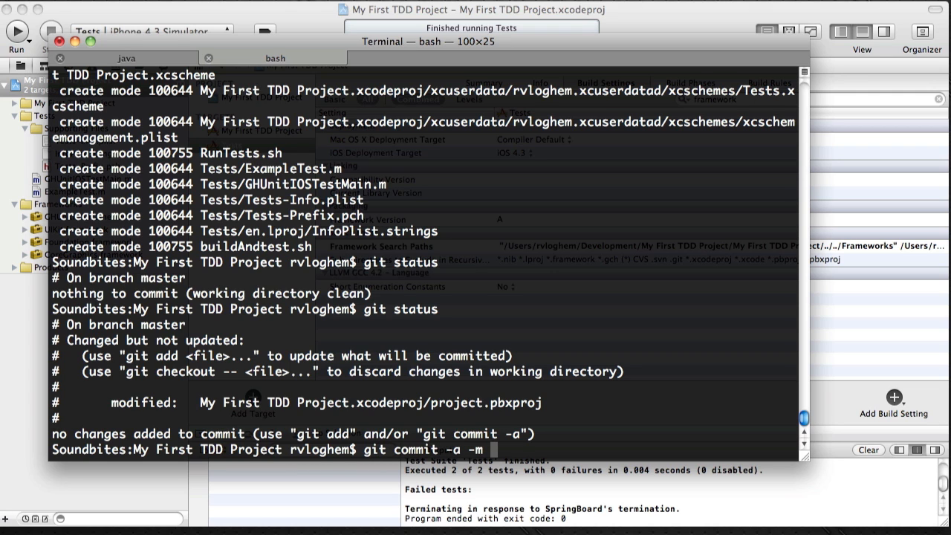
text("Fixed the framework search path)
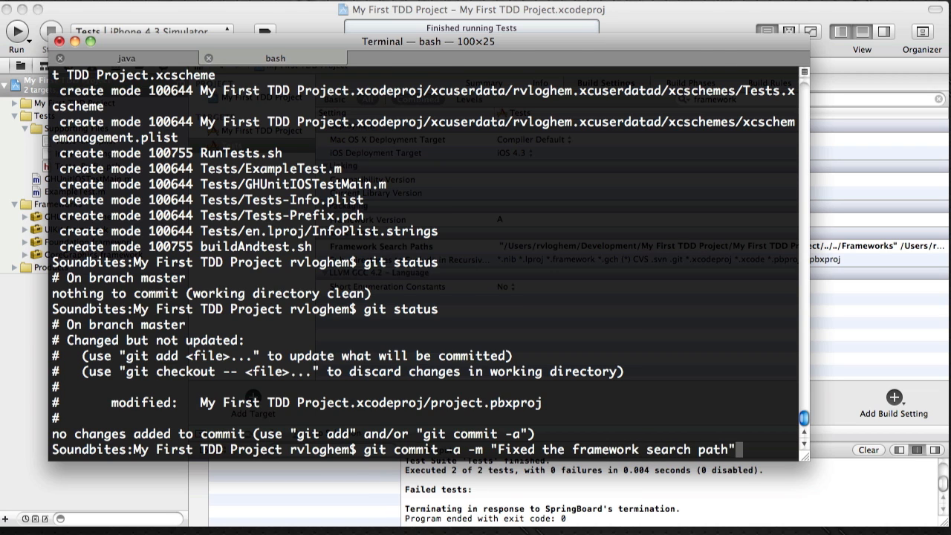
key(Return)
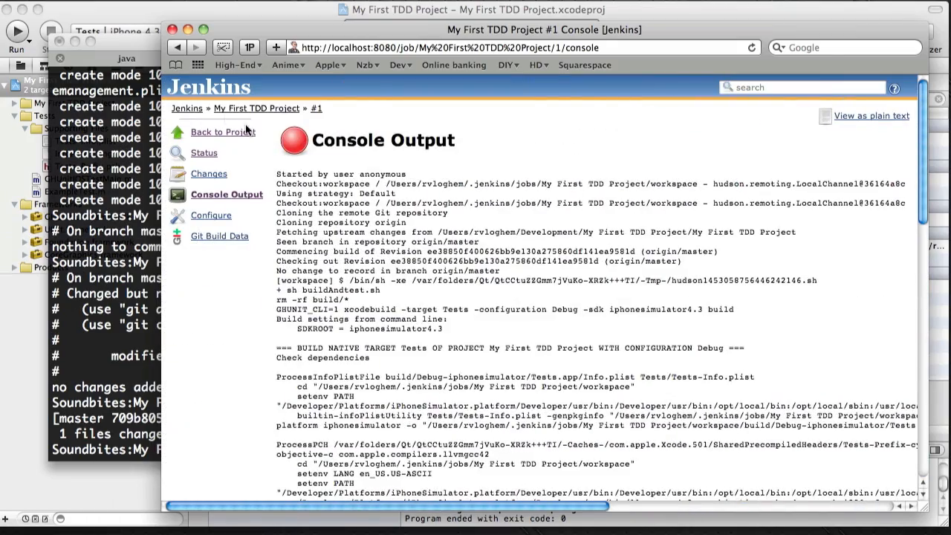
View build #2's test results down to the GHTest class, showing testBar and testFoo passing
click(188, 107)
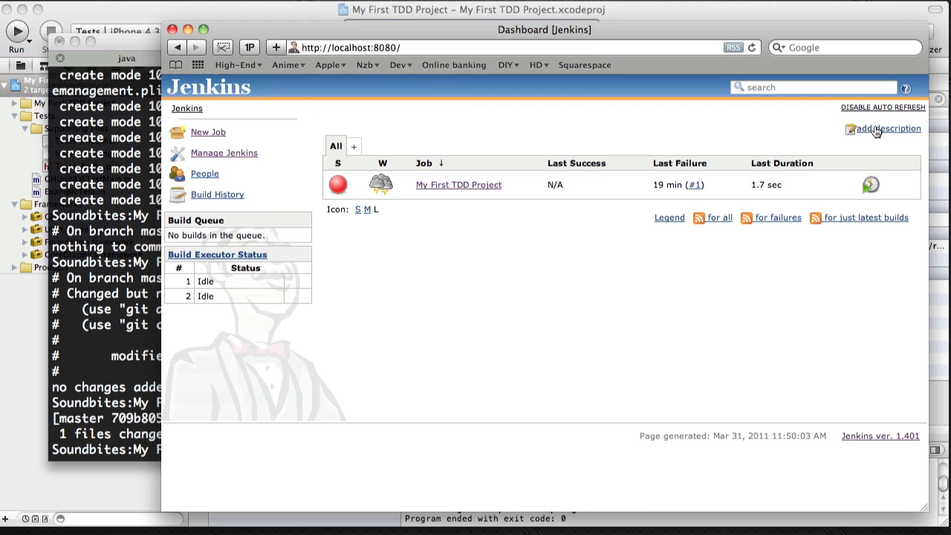
mouse_move(778, 125)
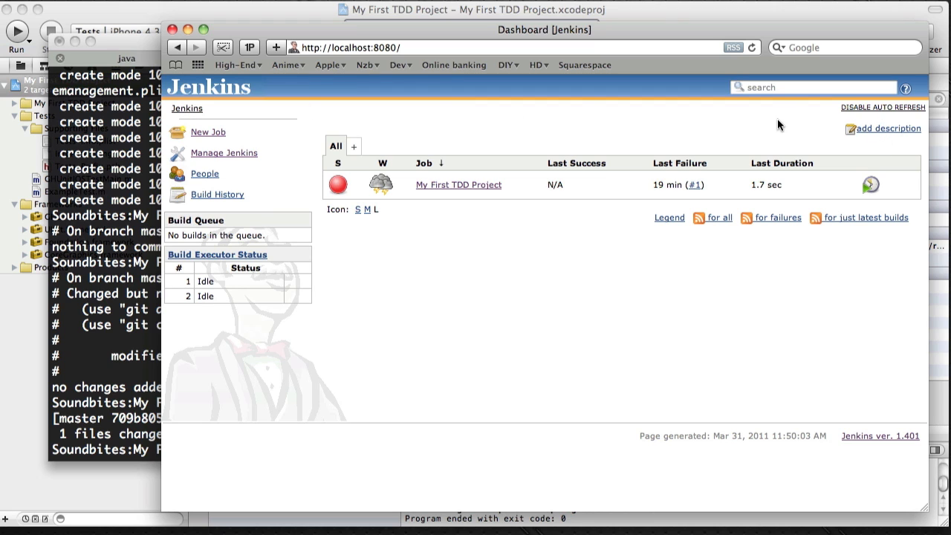
mouse_move(770, 122)
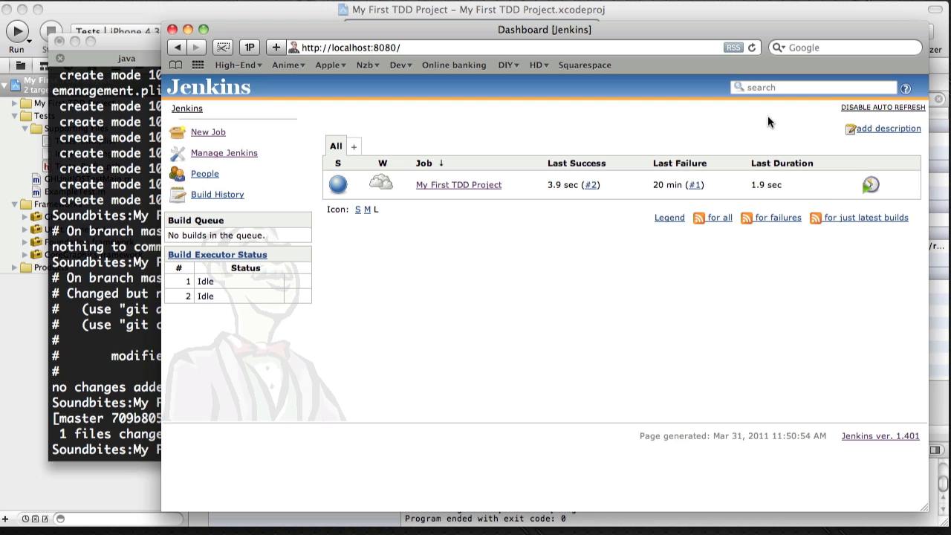
mouse_move(339, 184)
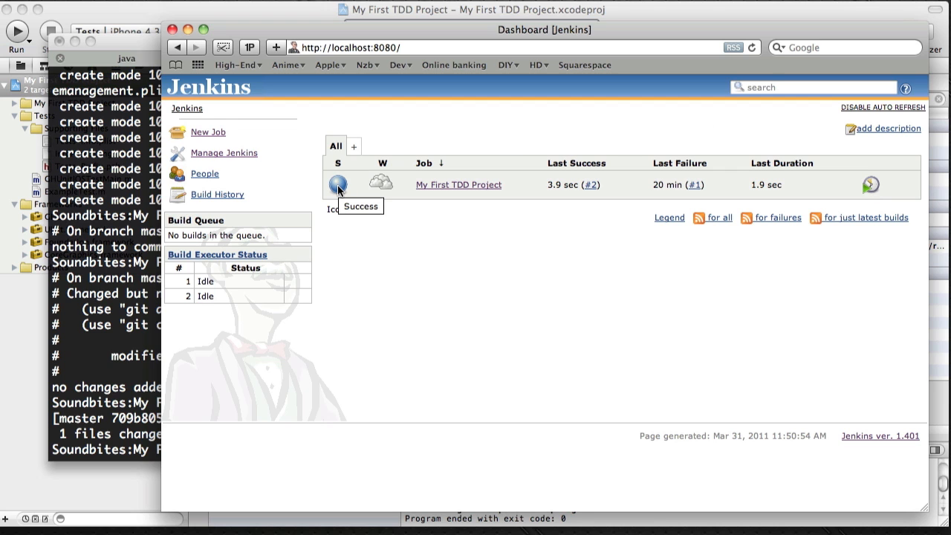
mouse_move(430, 190)
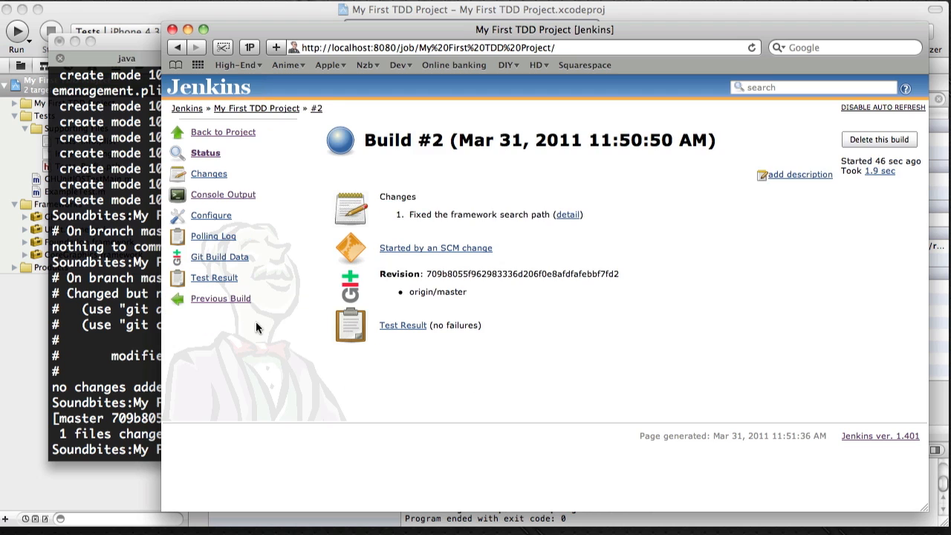
click(214, 278)
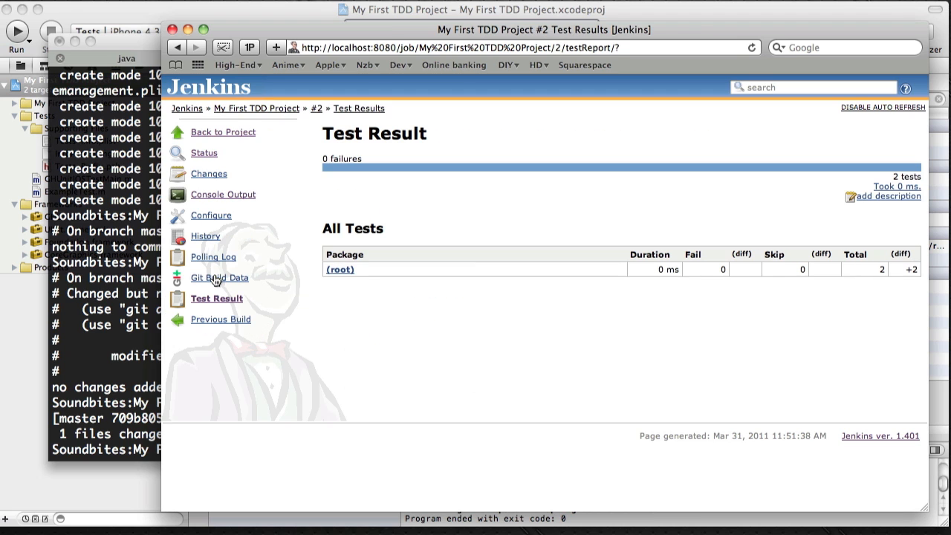
mouse_move(338, 269)
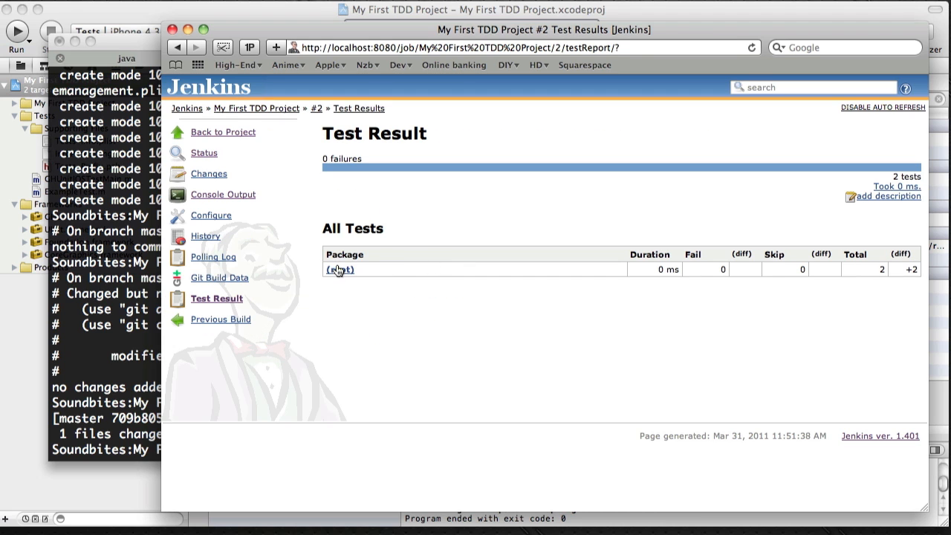
click(339, 269)
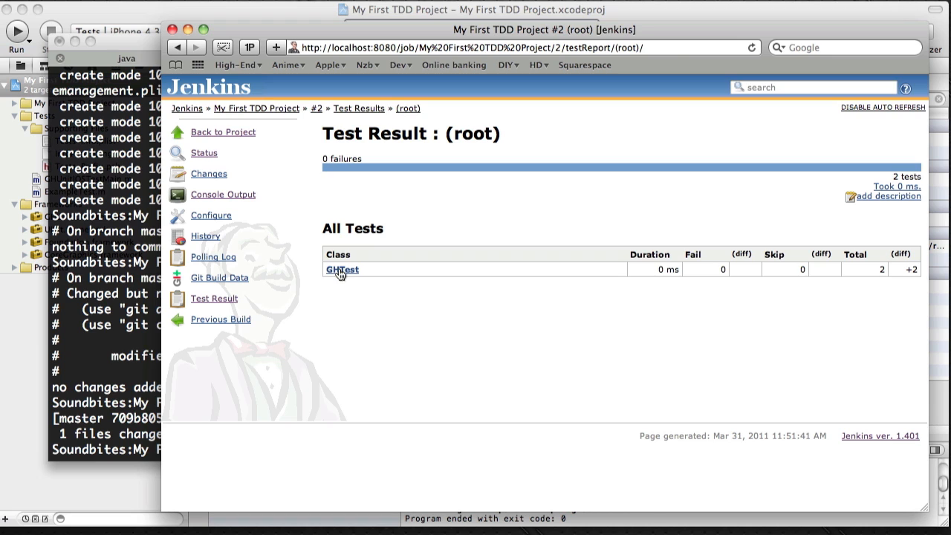
click(342, 269)
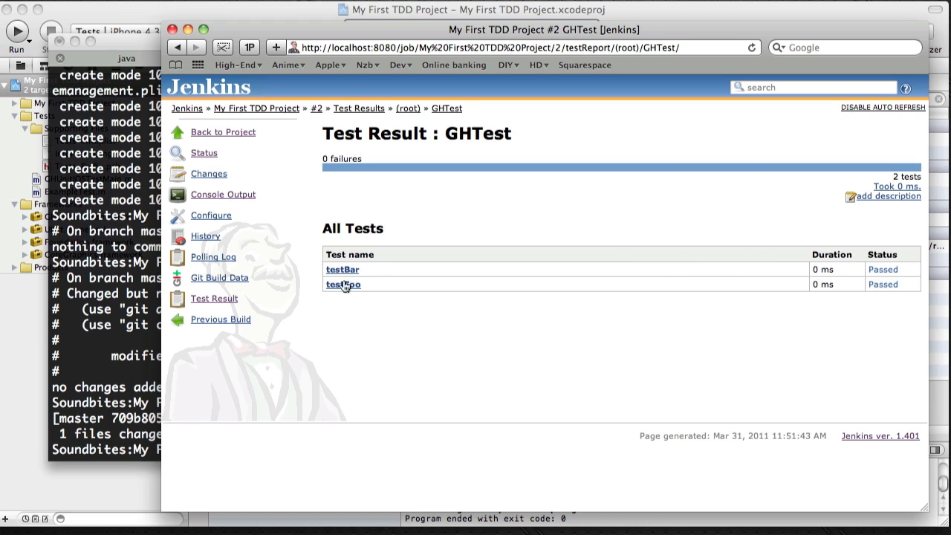
mouse_move(361, 262)
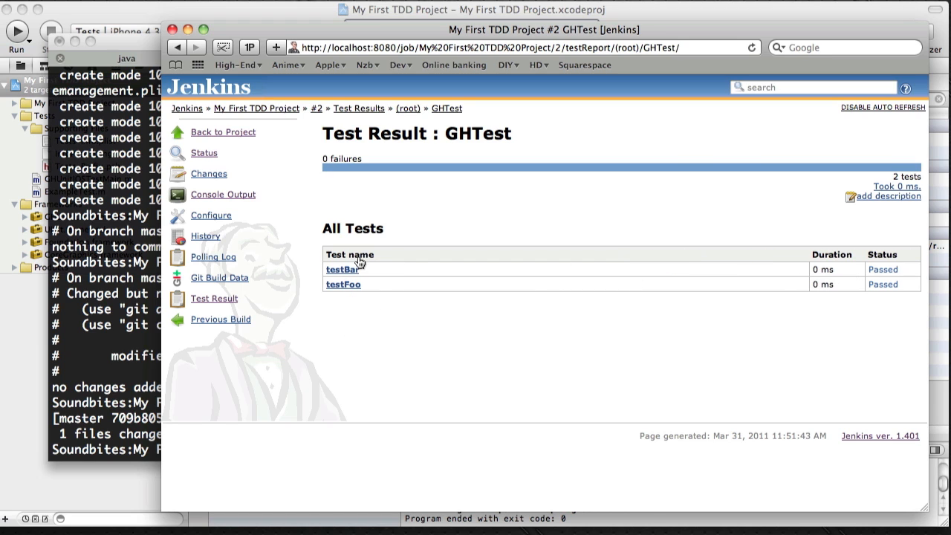
click(187, 108)
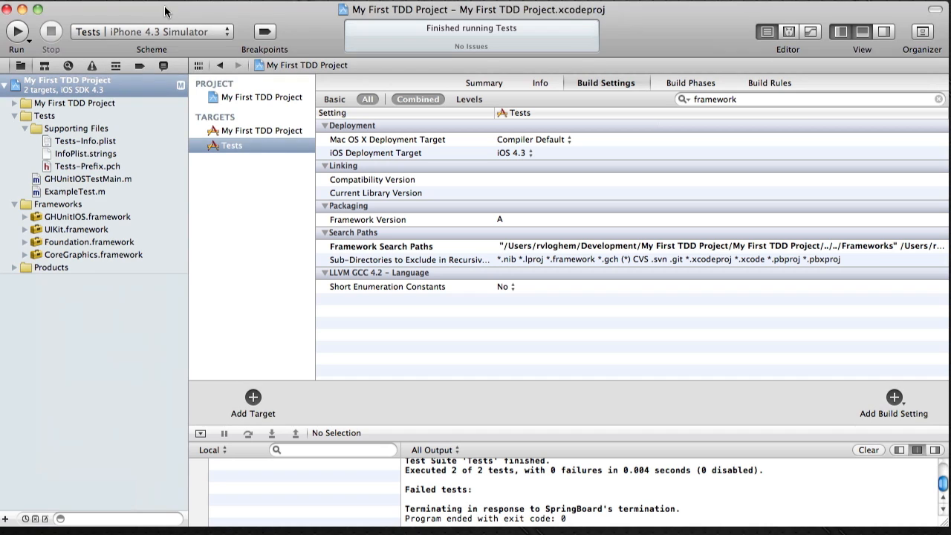
In ExampleTest.m, change testFoo's expected string from foo to bar
click(74, 190)
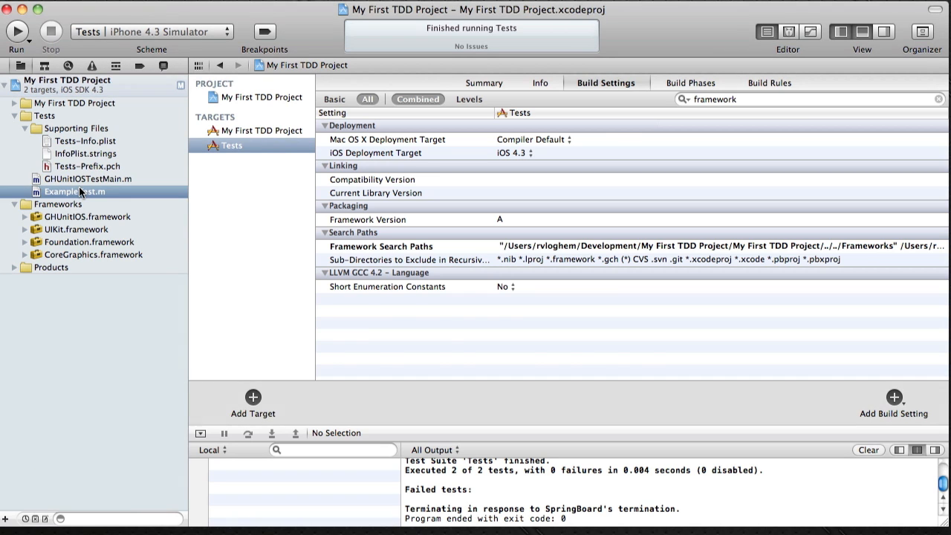
click(74, 190)
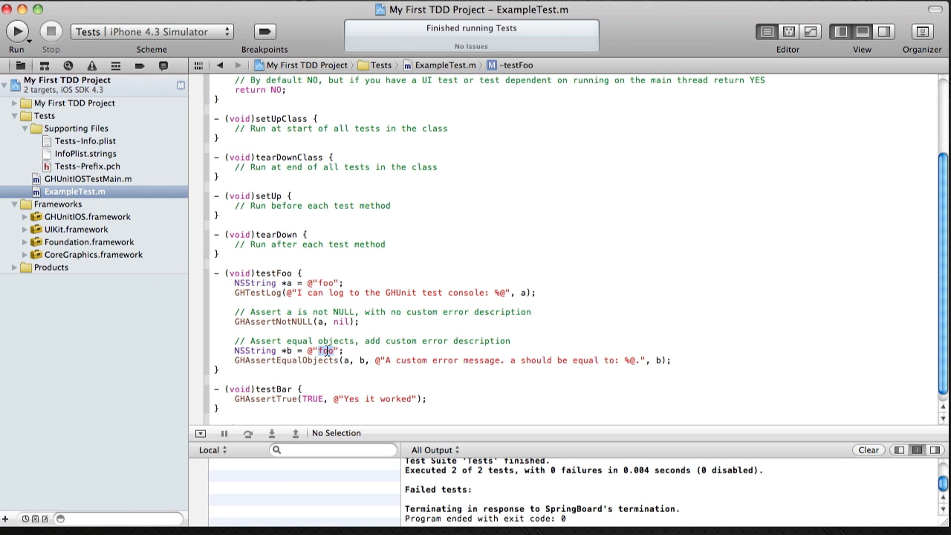
text(bar)
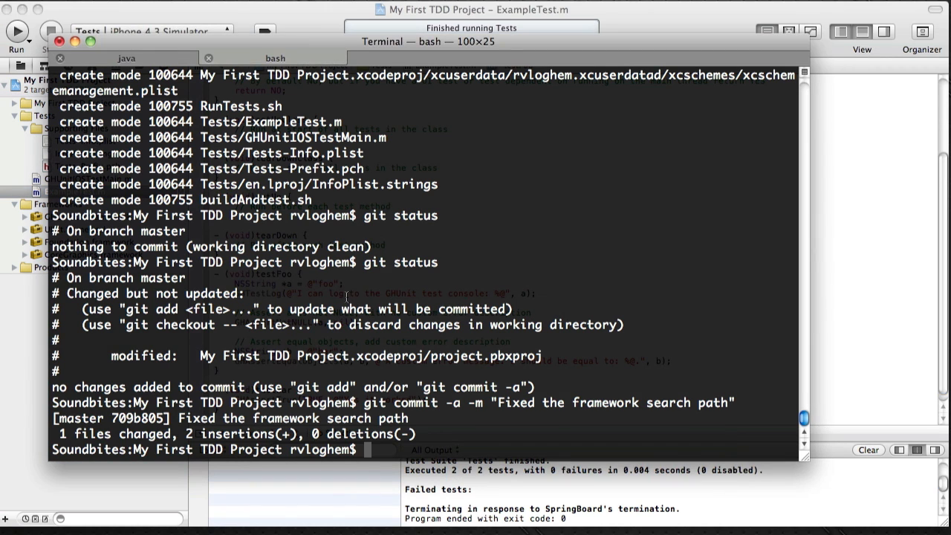
Commit all changes with git commit -a -m "Checking in a failing test"
text(git commit -a -m "Checking in a)
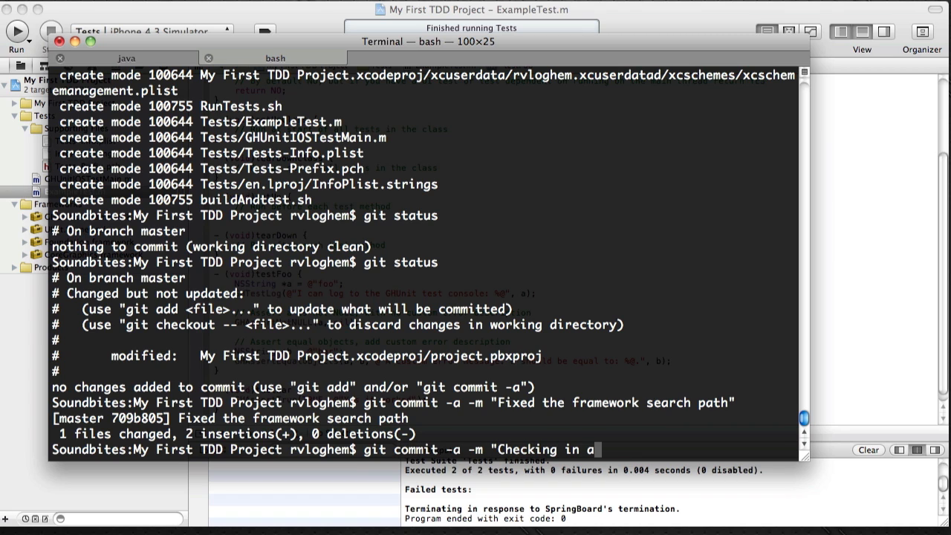
text(failing te)
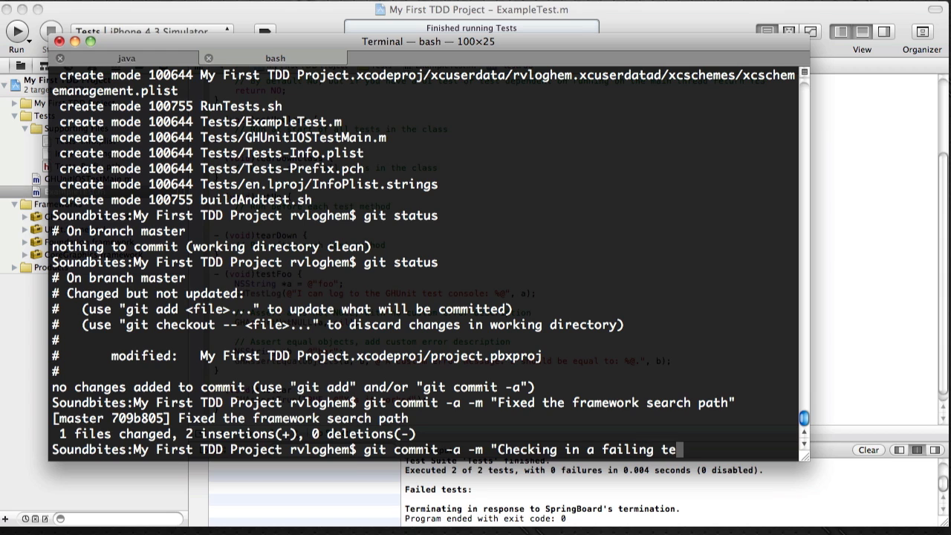
text(st")
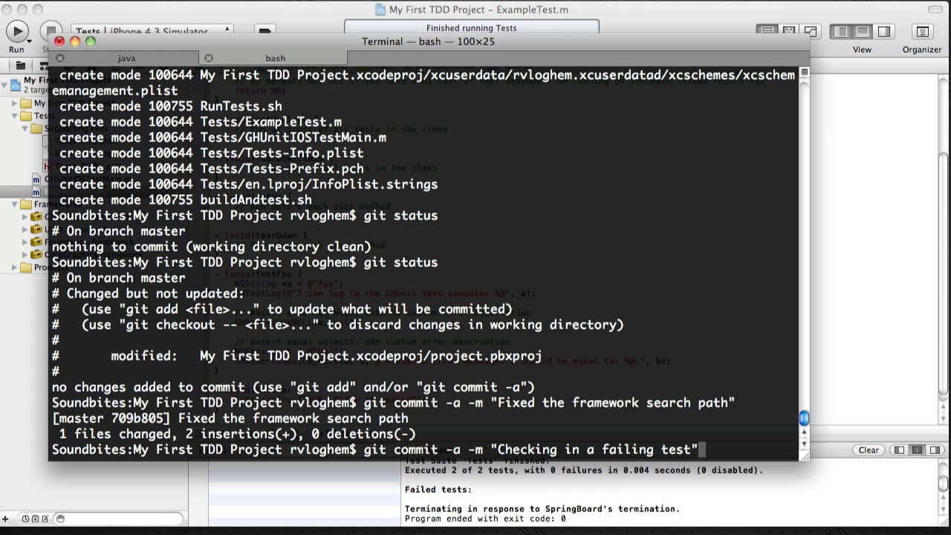
key(Return)
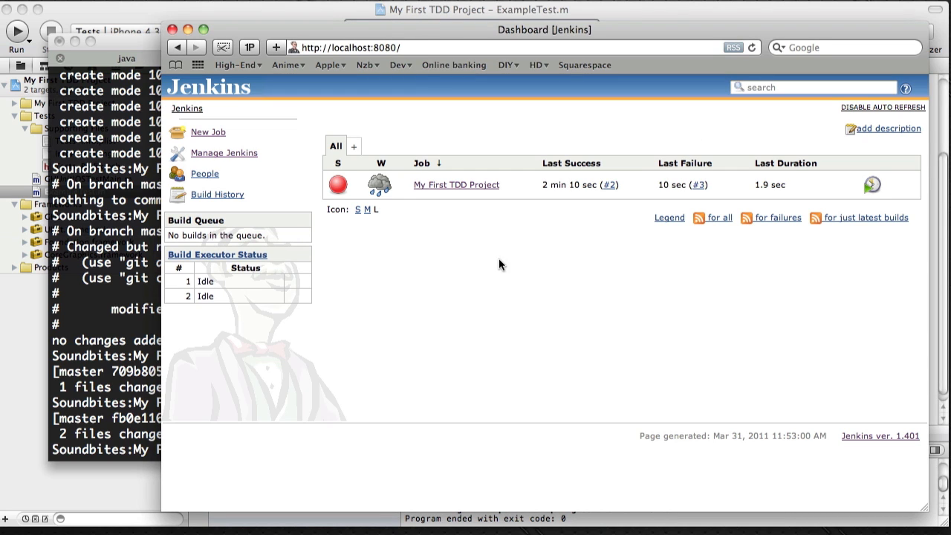
mouse_move(337, 184)
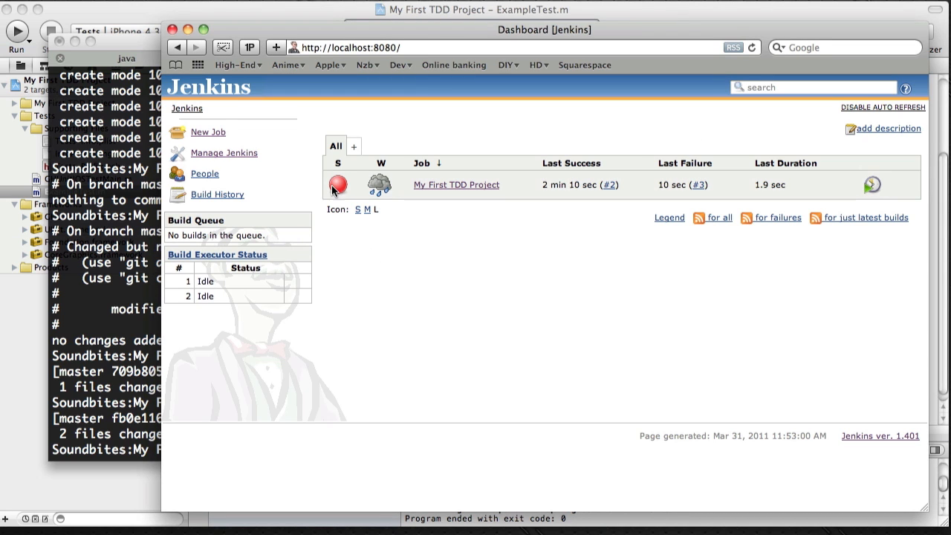
Inspect failed build #3's testFoo result, highlighting the 'foo' should equal 'bar' error, then return to build #3
click(456, 184)
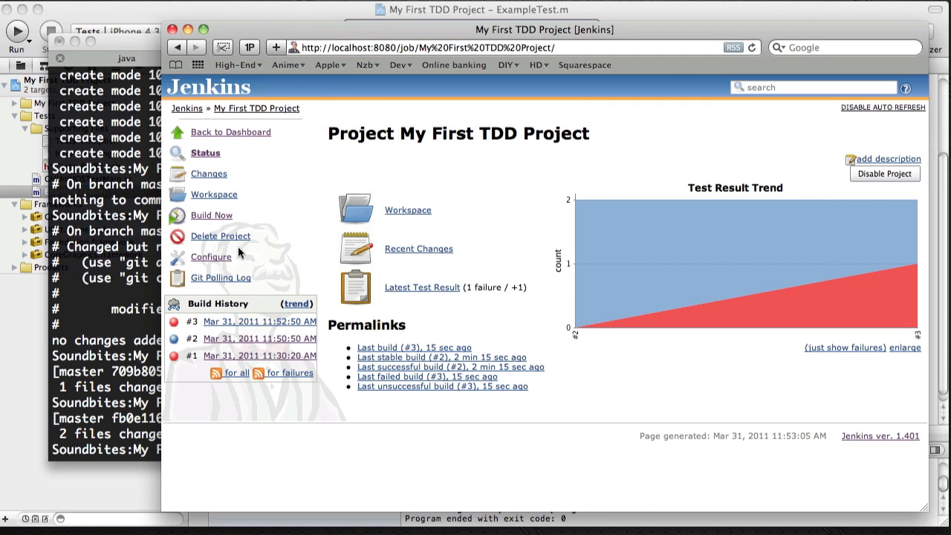
mouse_move(591, 323)
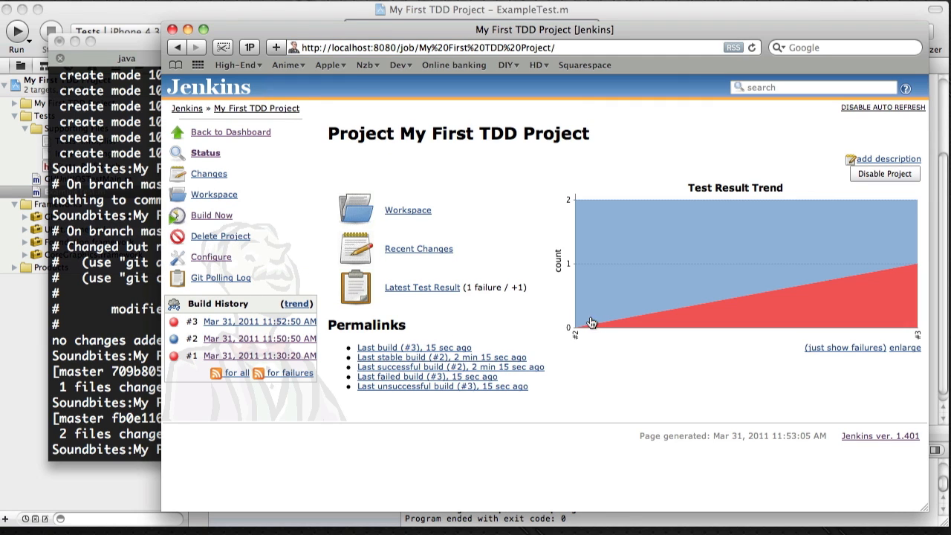
mouse_move(570, 283)
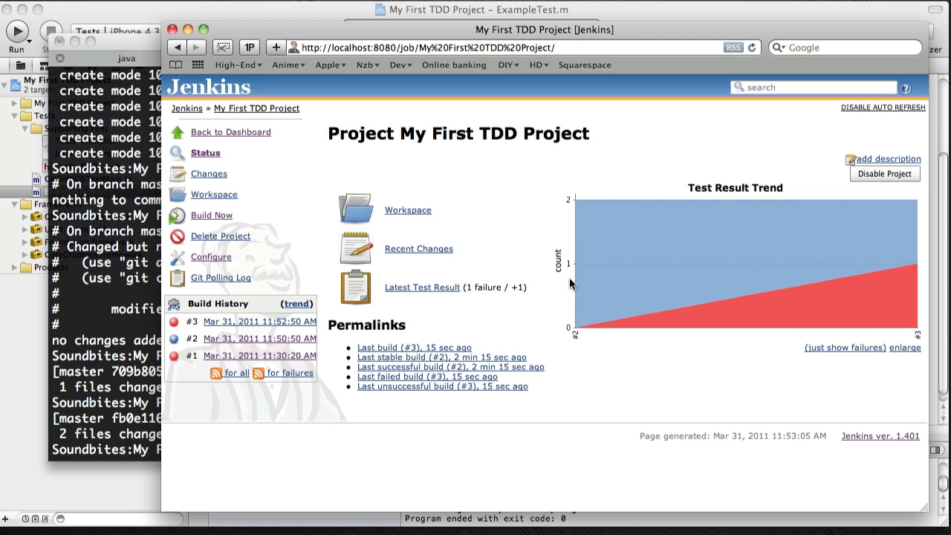
mouse_move(921, 266)
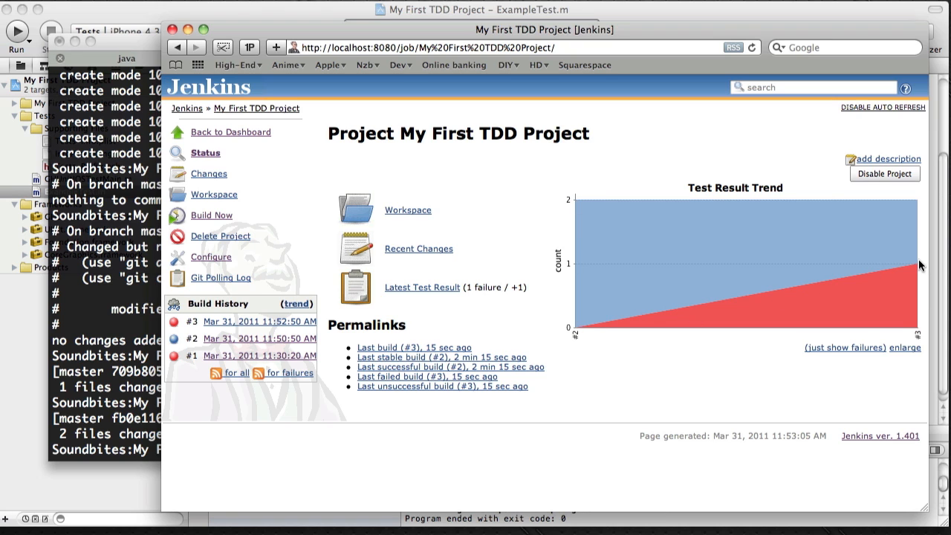
mouse_move(517, 289)
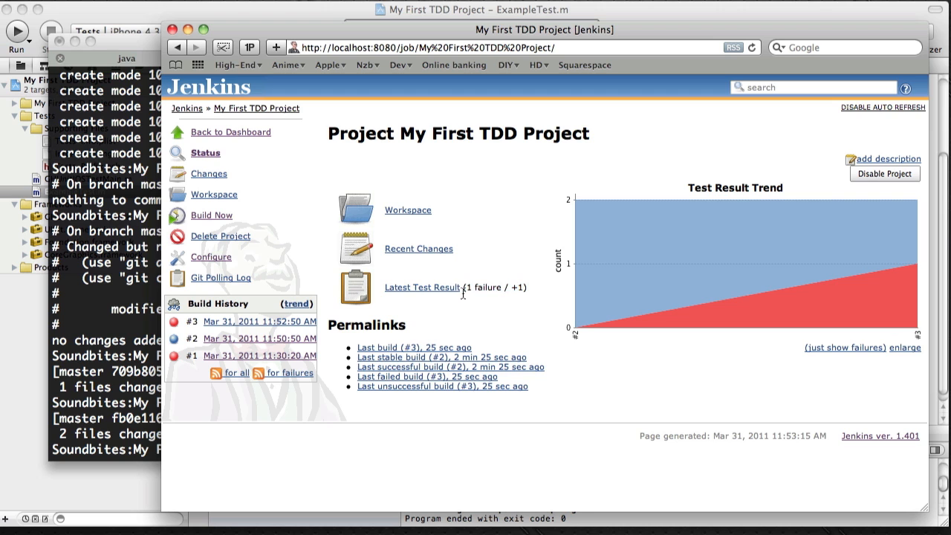
click(422, 288)
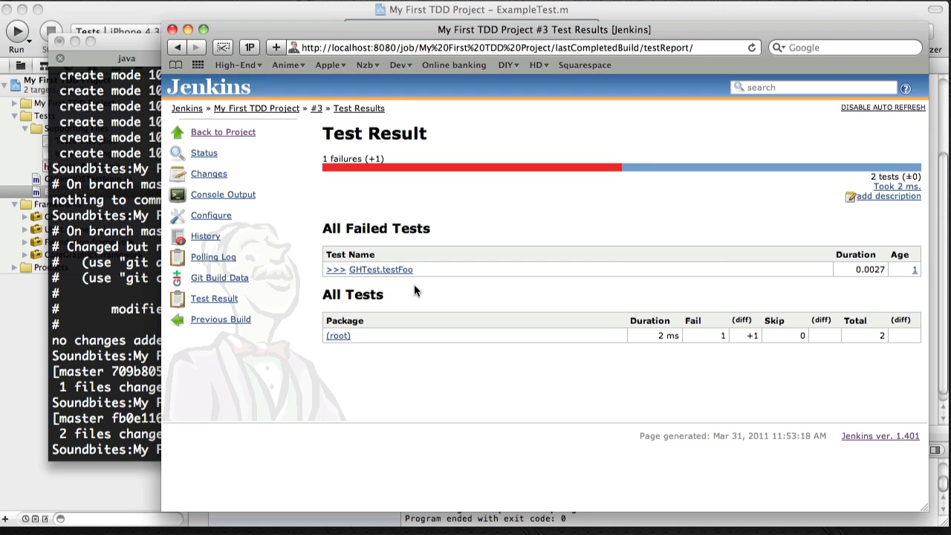
mouse_move(903, 271)
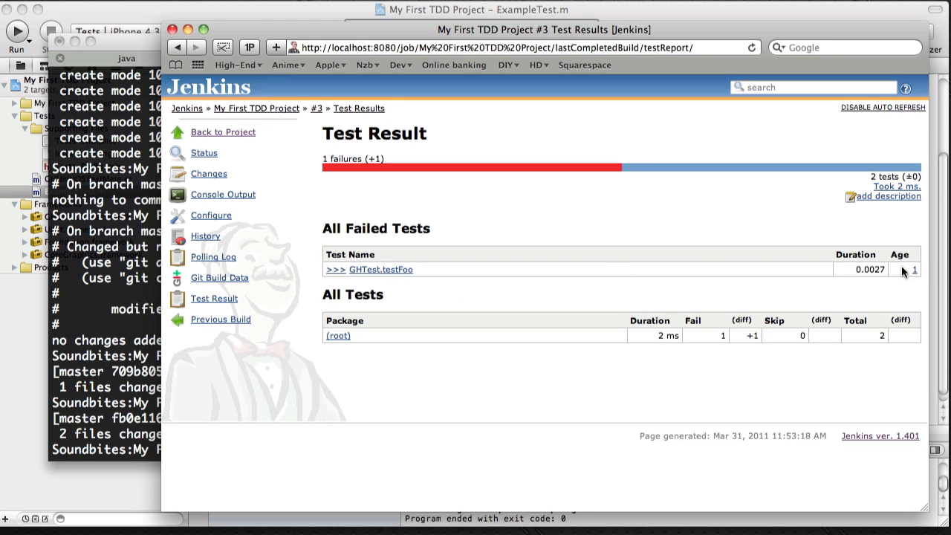
click(380, 269)
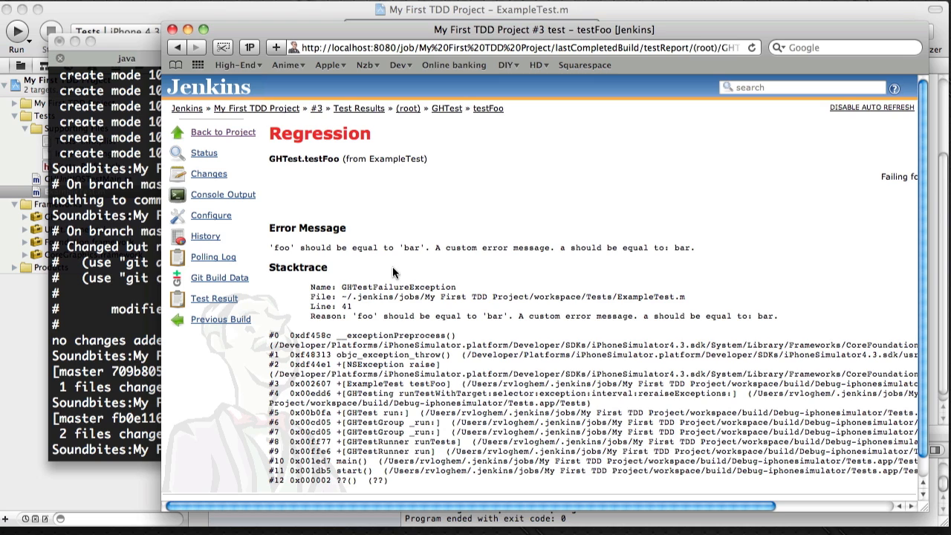
drag(273, 246, 404, 247)
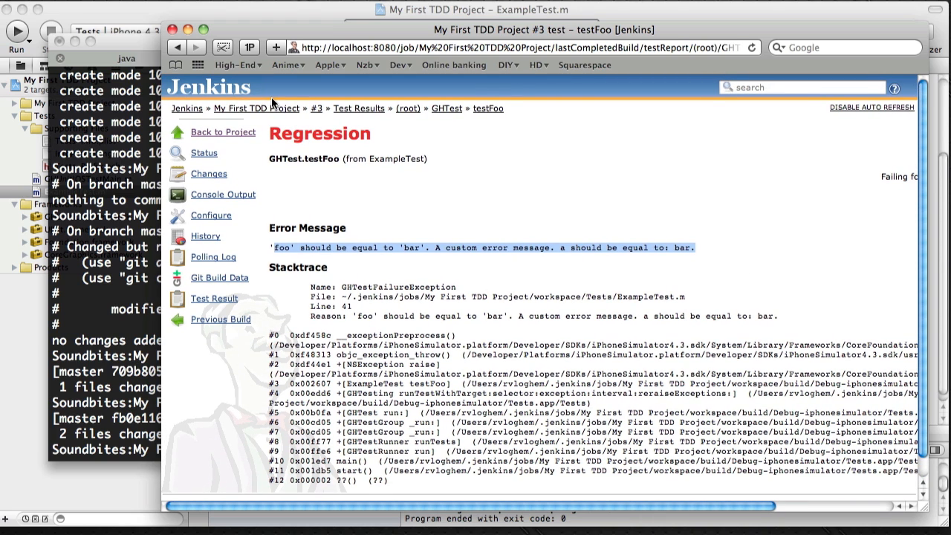
click(315, 108)
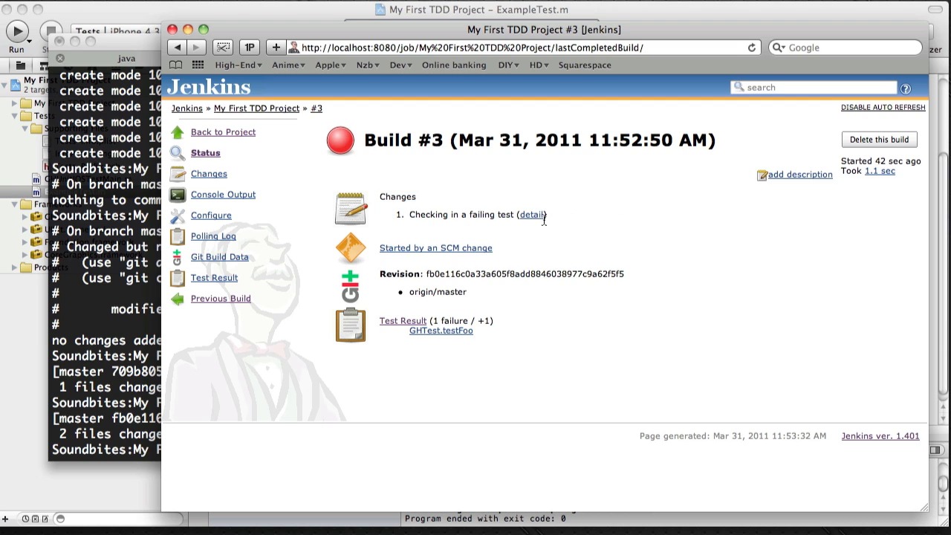
Show build #3's Changes page with the 'Checking in a failing test' commit
click(532, 214)
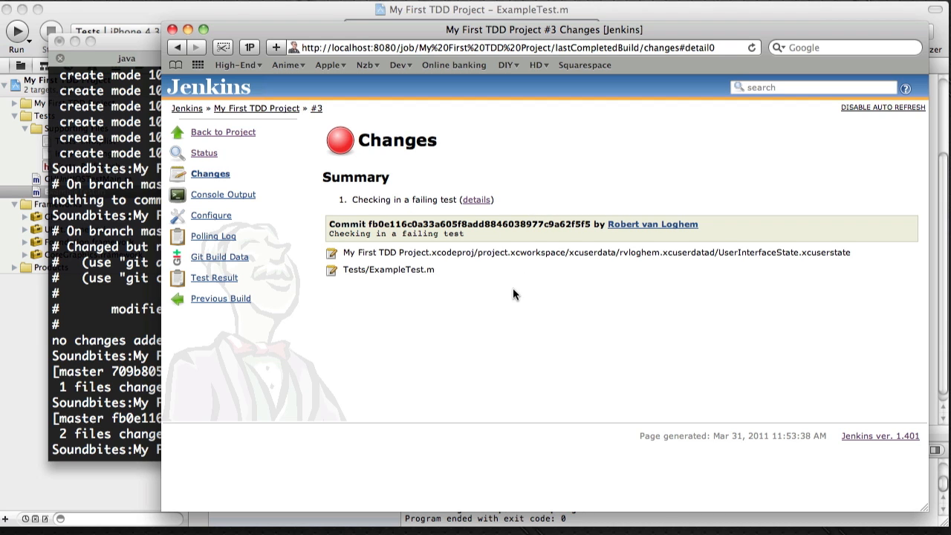
mouse_move(509, 291)
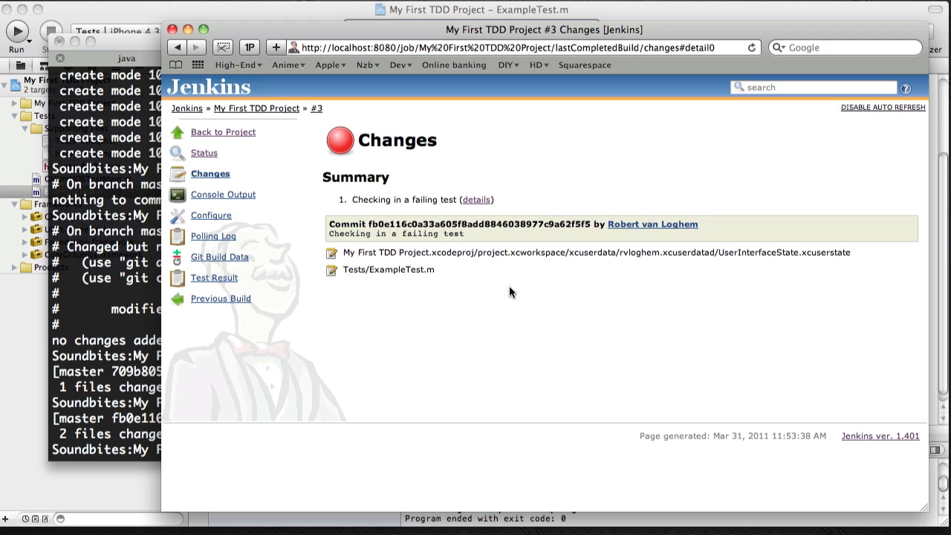
mouse_move(342, 253)
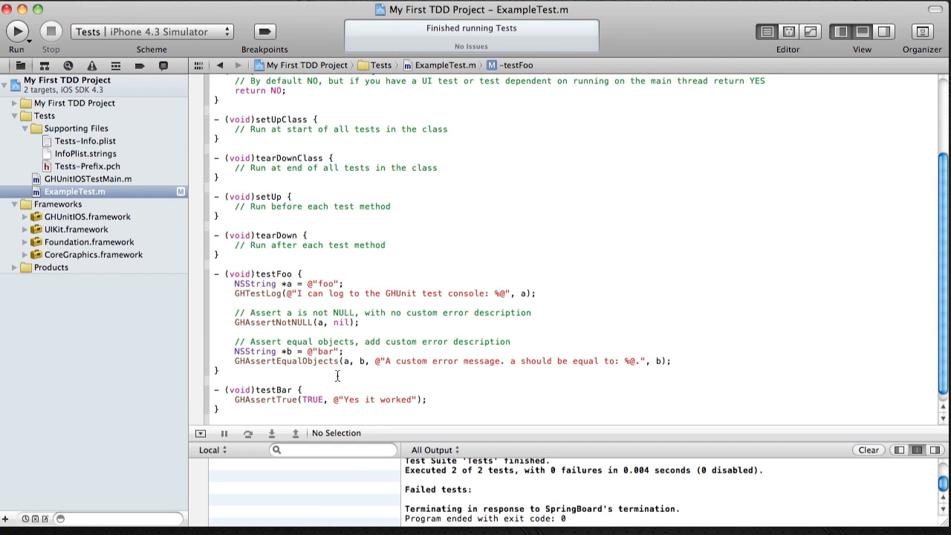
Select the compared string in testFoo's assertion in ExampleTest.m for correction
double_click(324, 350)
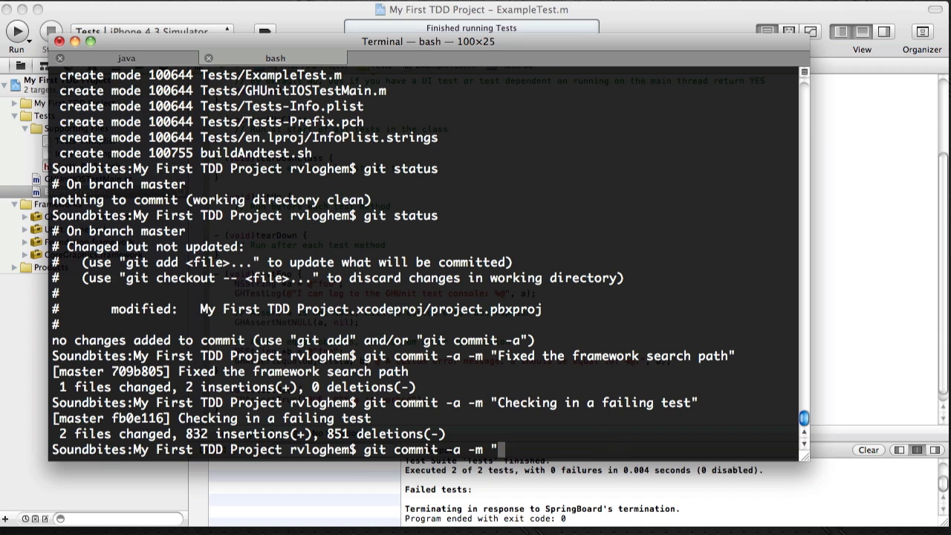
Commit the test fix with git using the message "Fixed the failing test again"
text(Fixed)
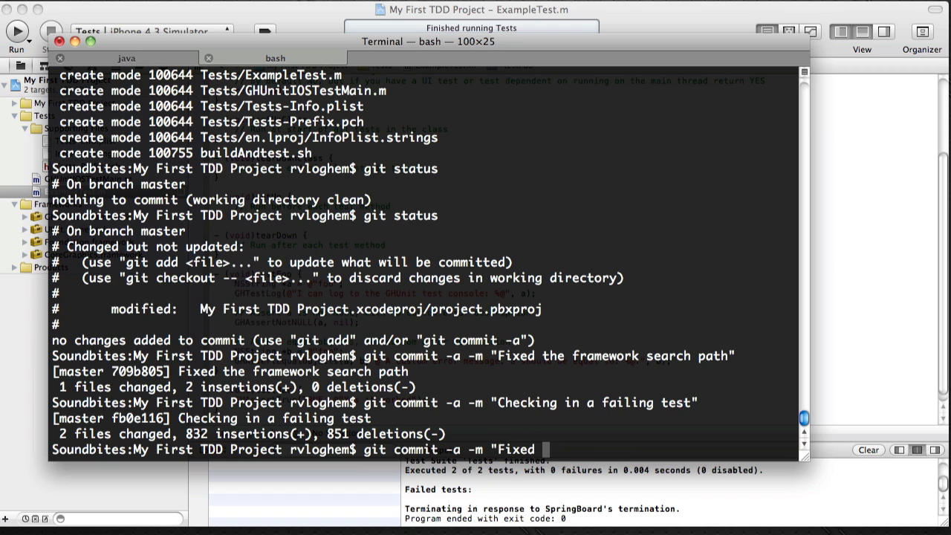
text(the failing t)
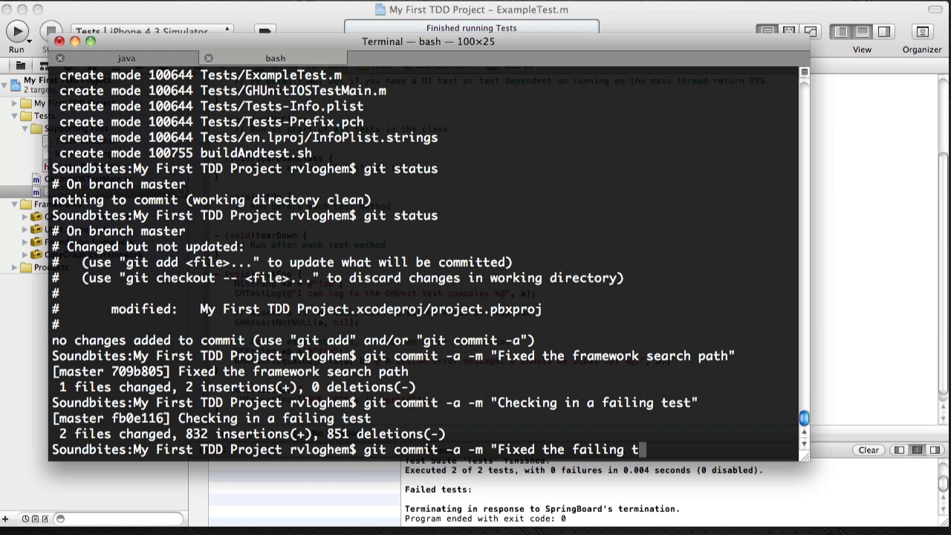
text(again")
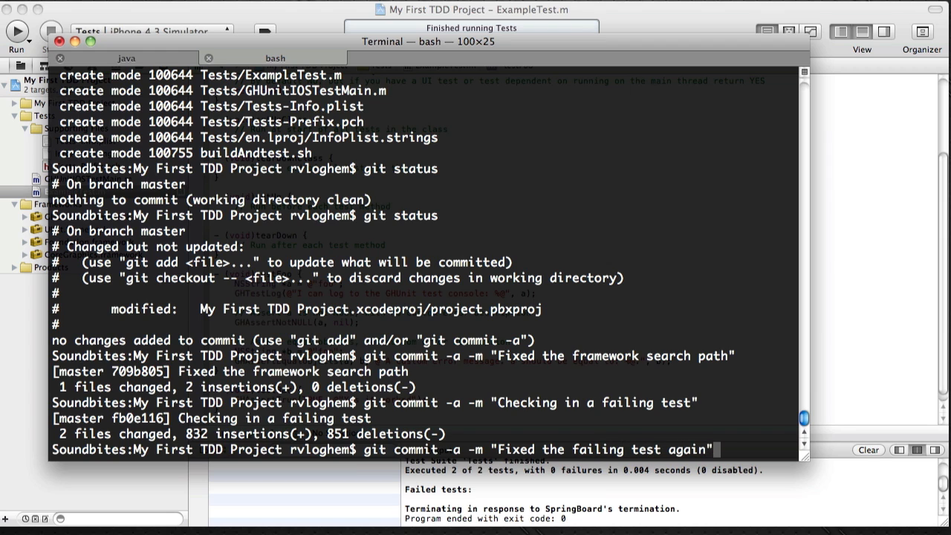
key(Return)
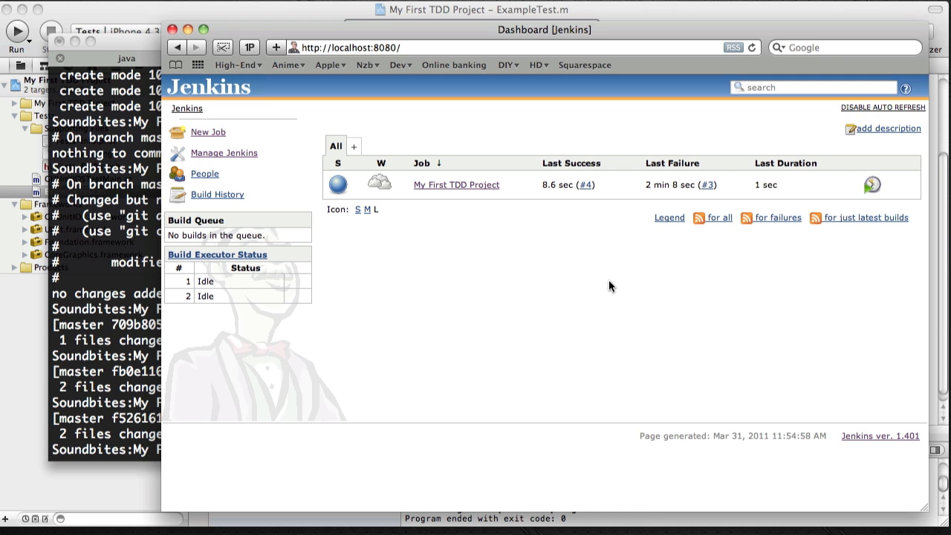
mouse_move(440, 200)
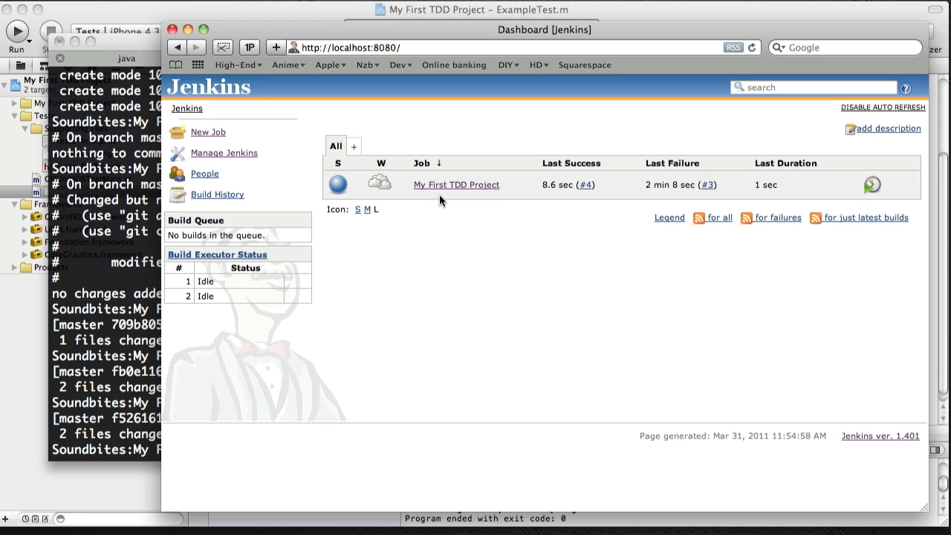
click(456, 184)
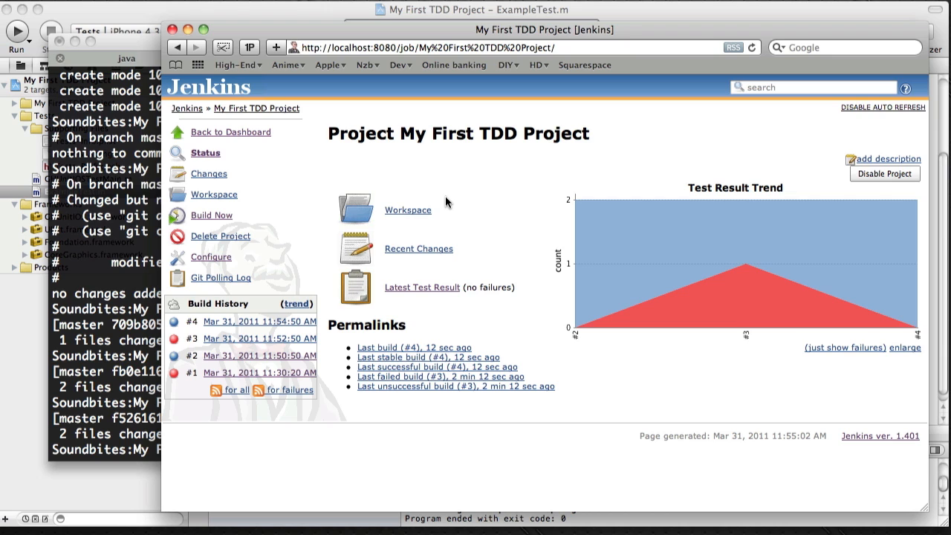
mouse_move(458, 205)
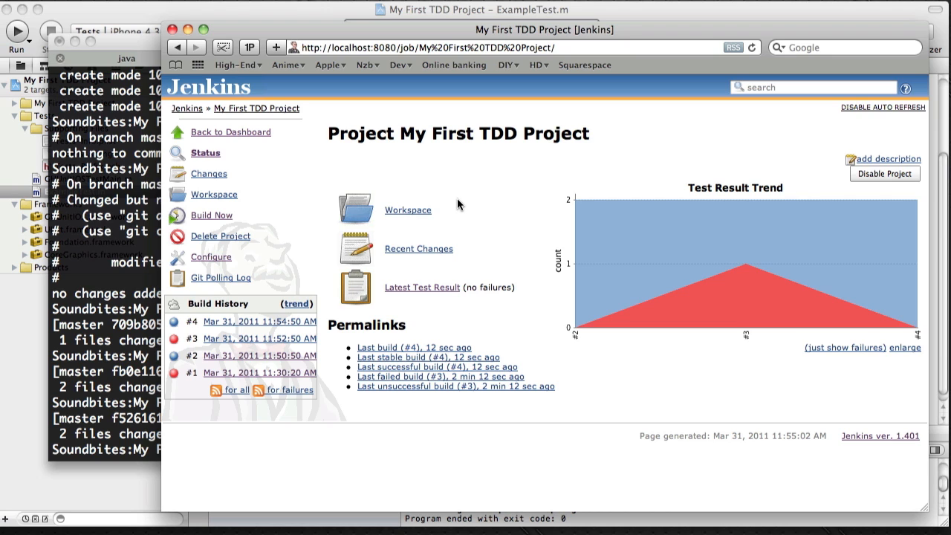
mouse_move(407, 291)
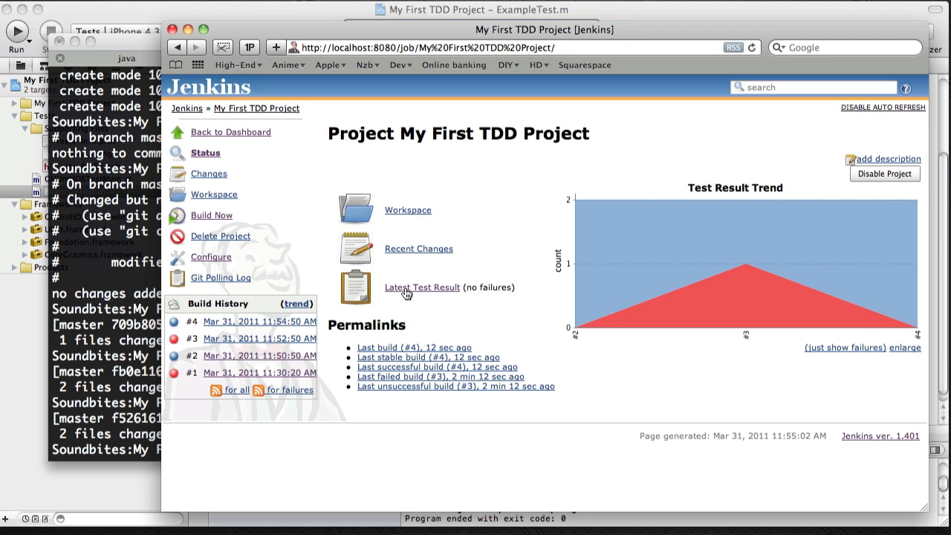
click(422, 289)
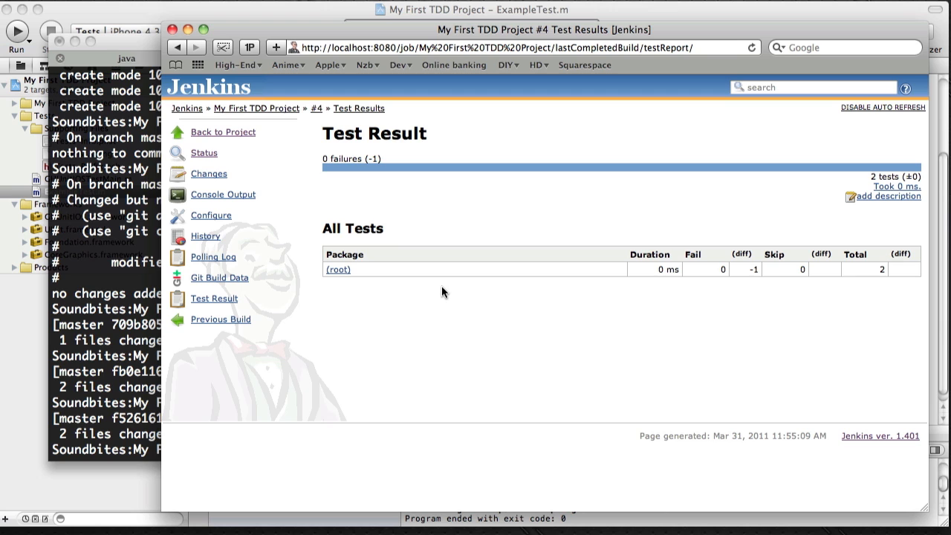
mouse_move(778, 284)
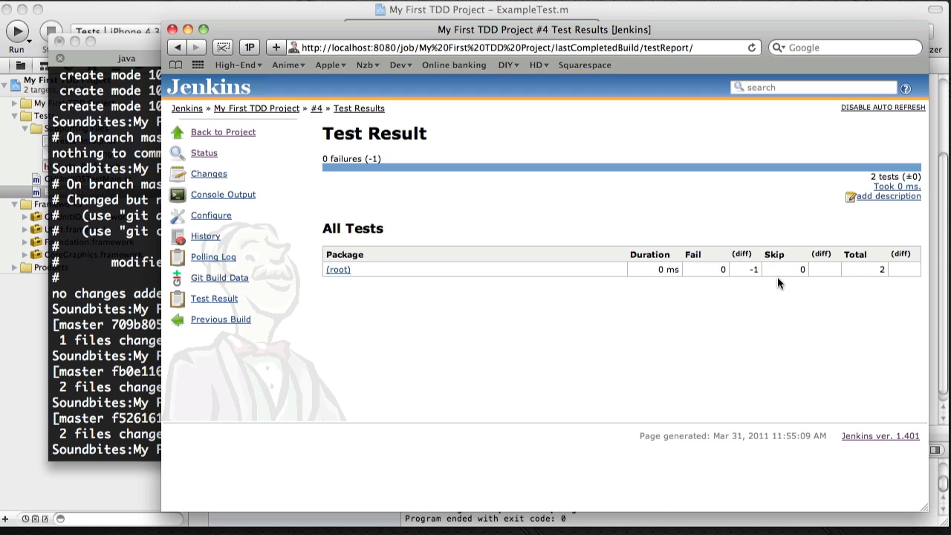
mouse_move(755, 336)
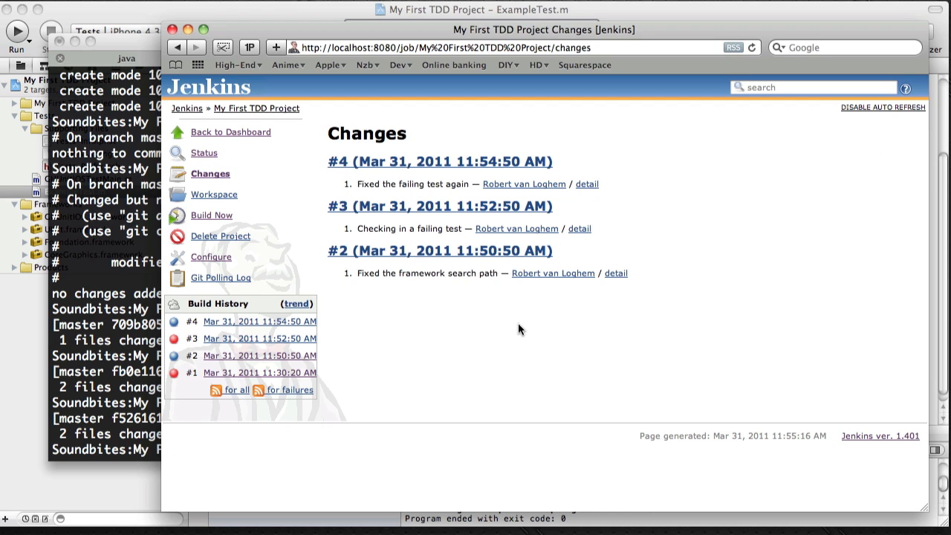
click(585, 184)
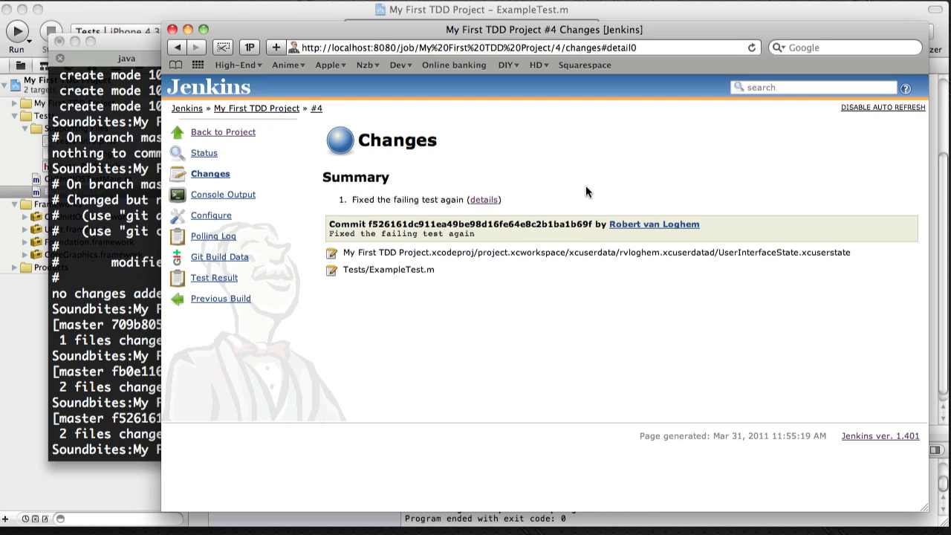
mouse_move(600, 321)
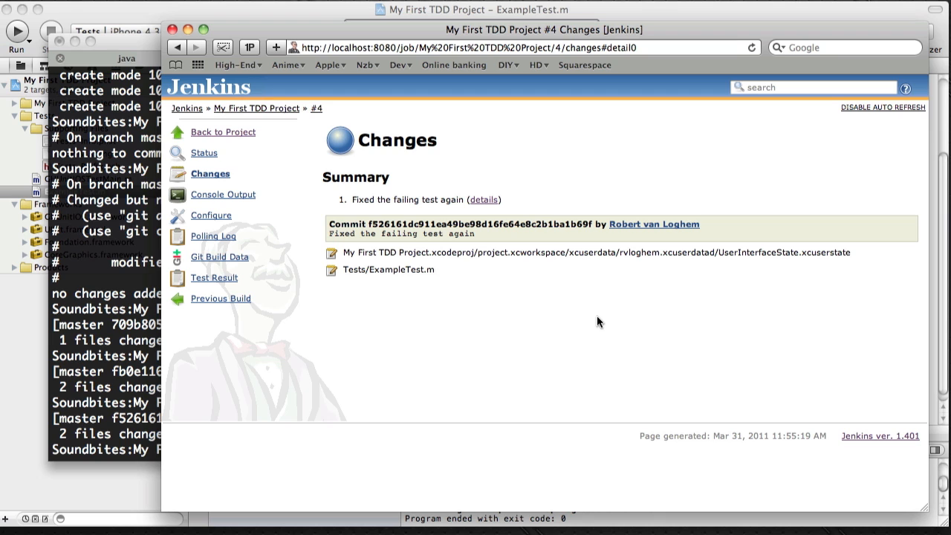
click(211, 173)
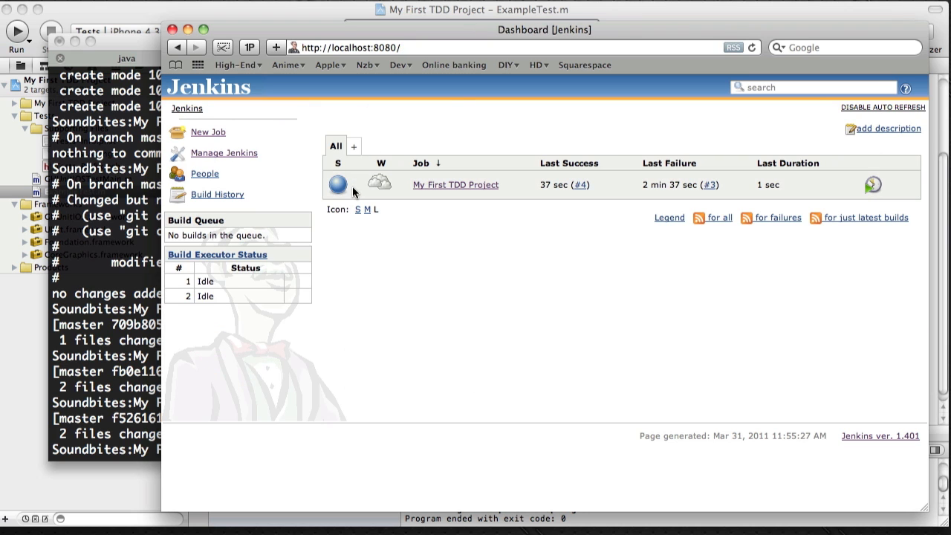
mouse_move(380, 184)
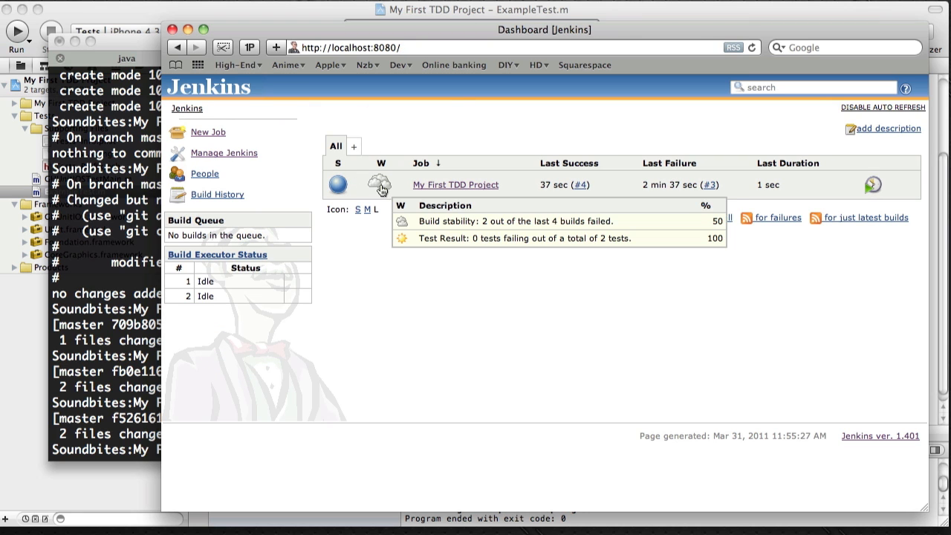